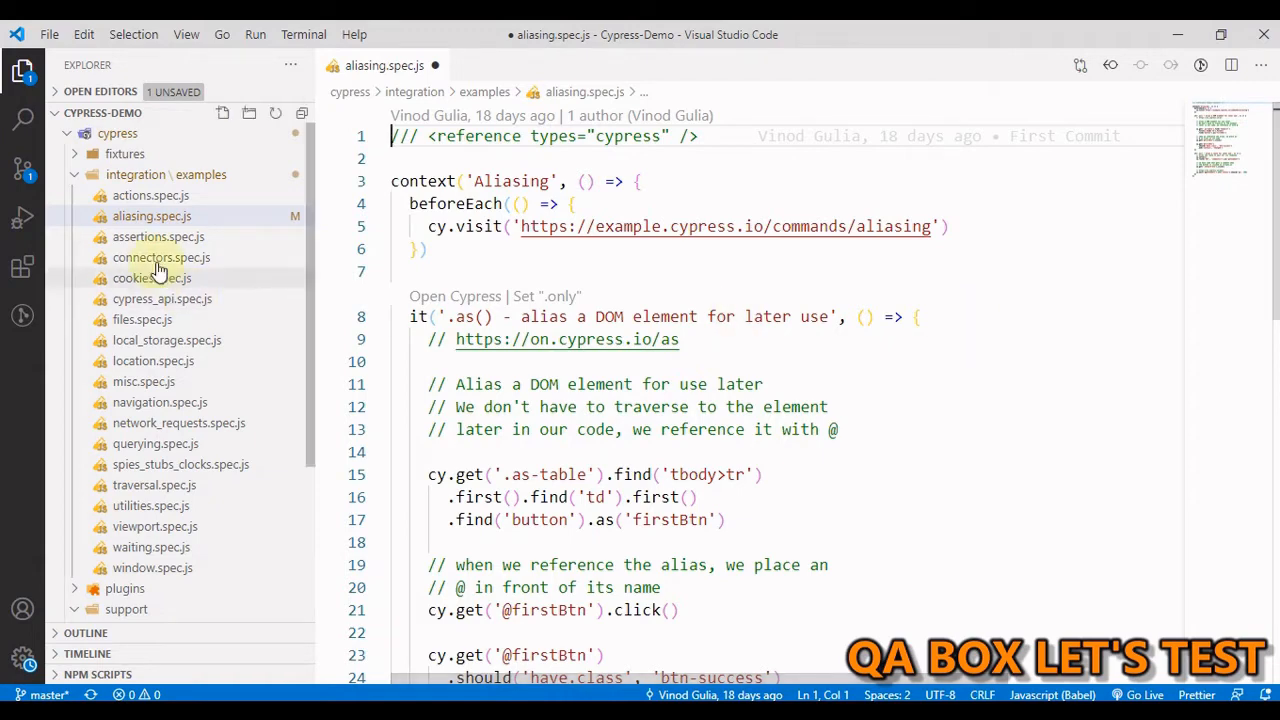
mouse_move(152, 216)
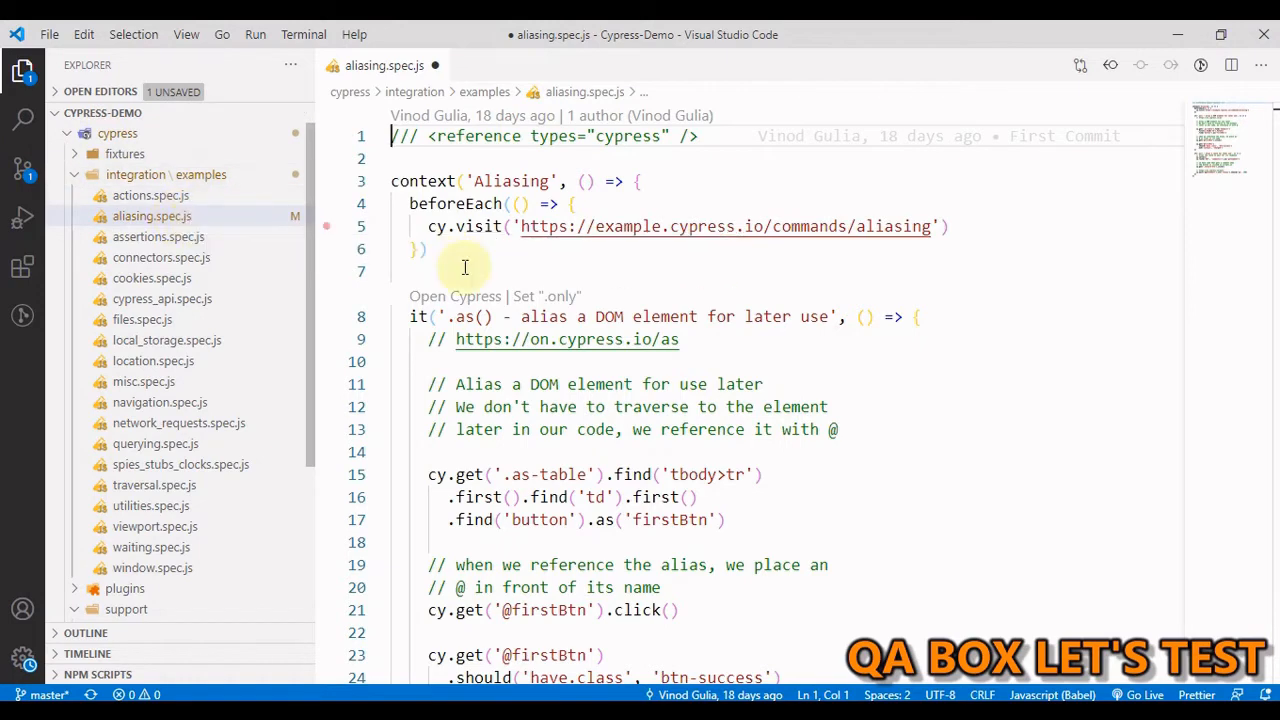
mouse_move(469, 226)
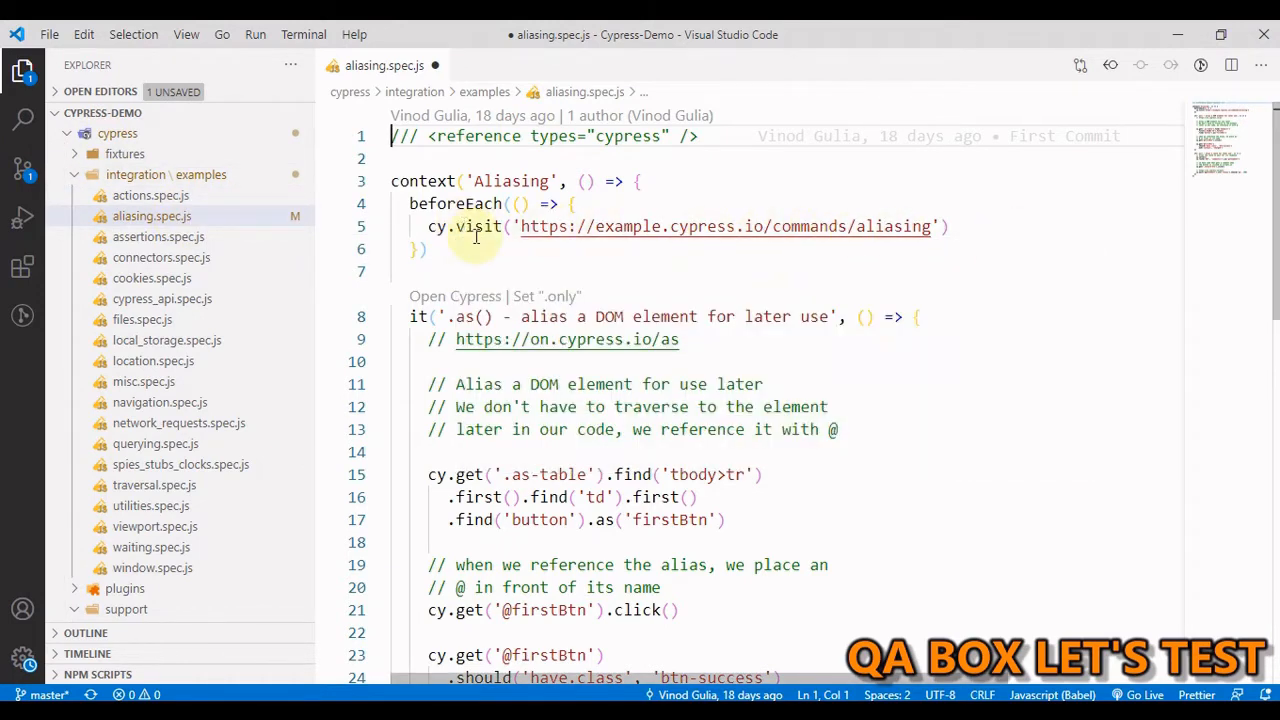
mouse_move(475, 226)
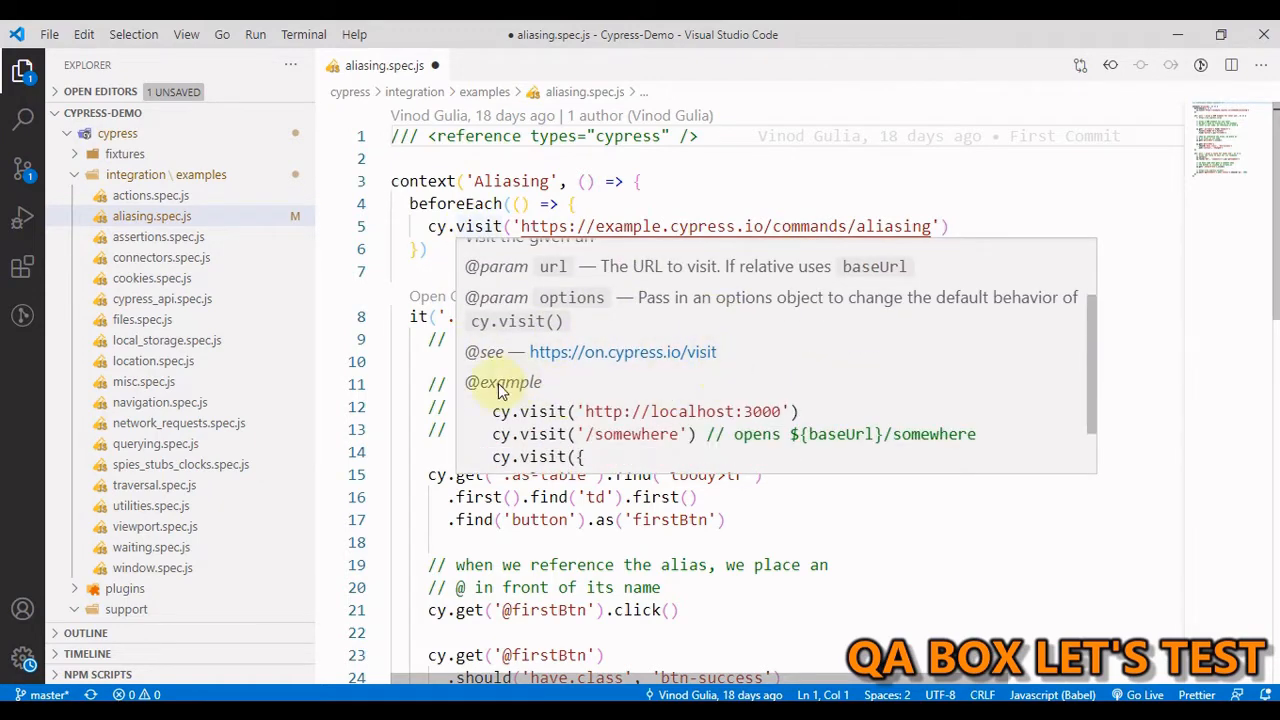
mouse_move(595, 345)
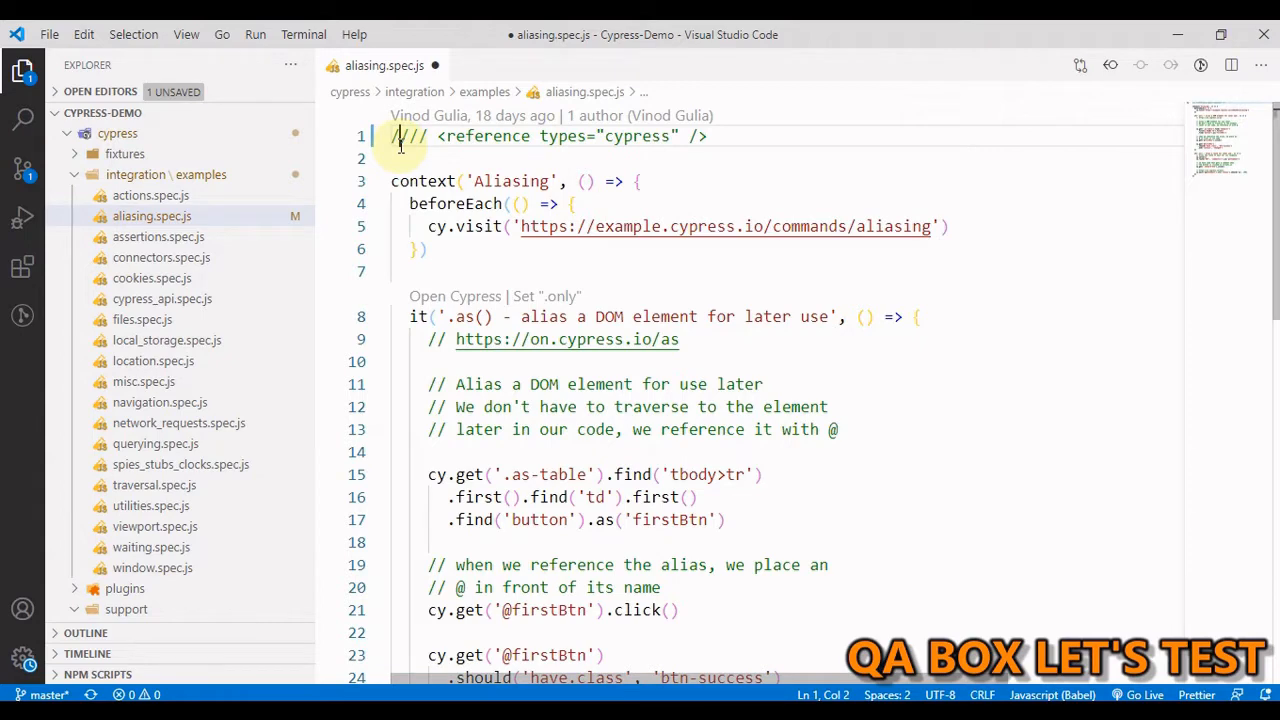
- Add extra slashes to line 1 of aliasing.spec.js to disable the Cypress reference directive
type("/")
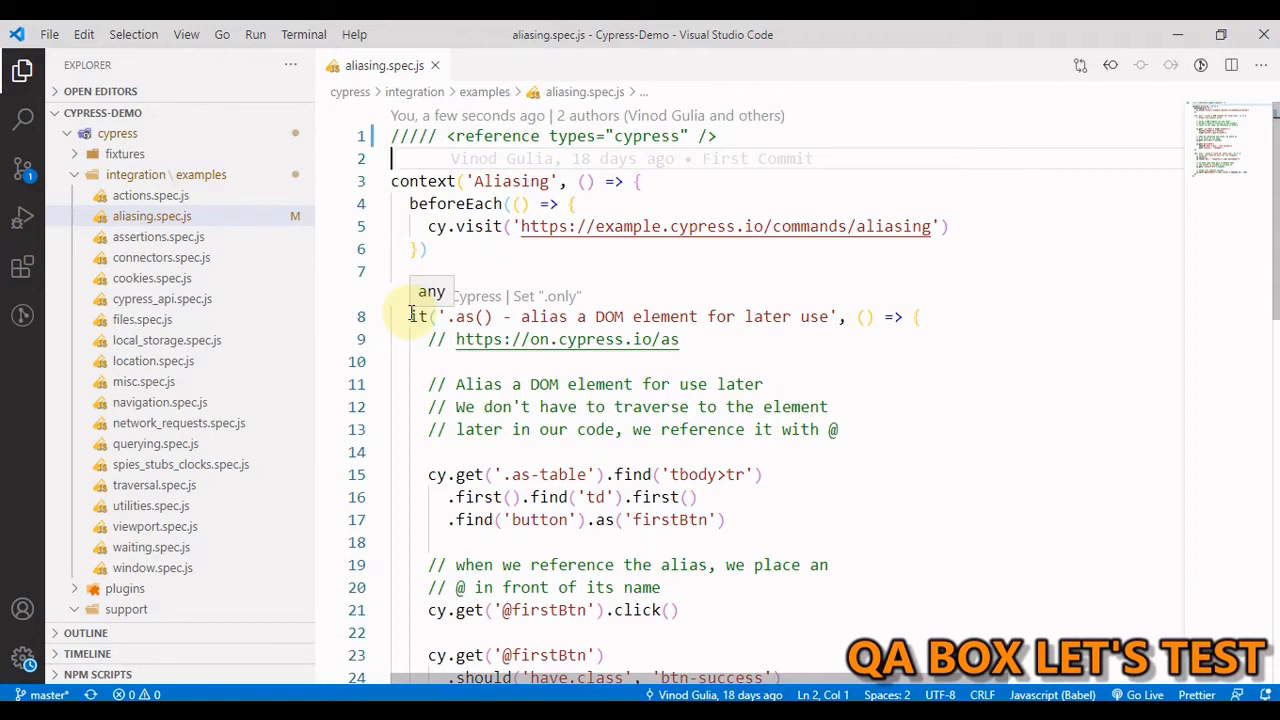
- Type cy. on a new line under the visit call inside beforeEach
type("cy.")
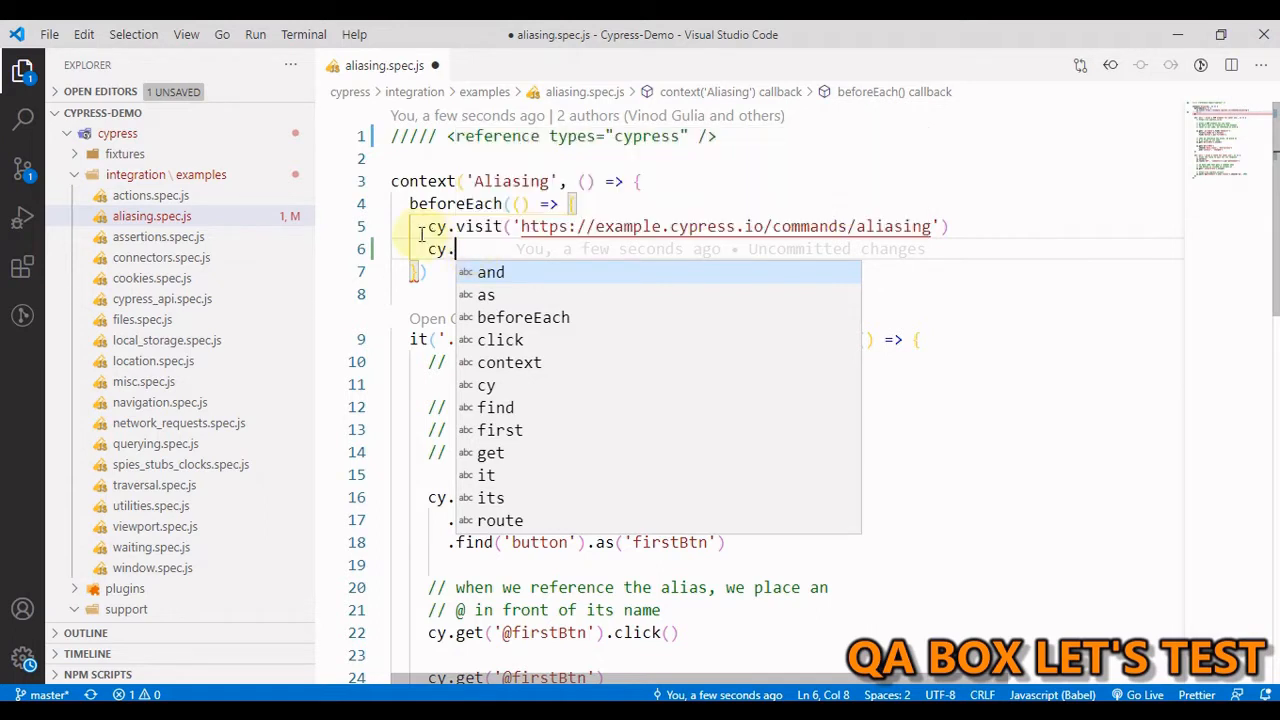
mouse_move(458, 272)
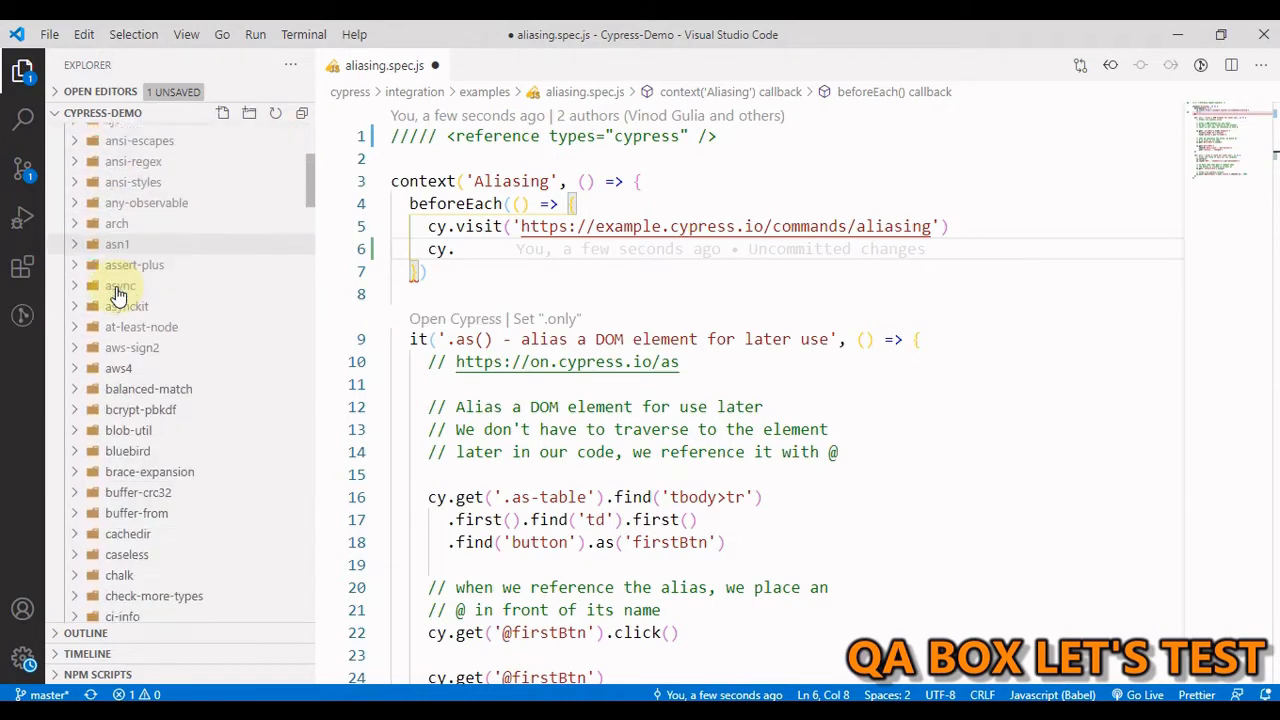
- Search cypress.d.ts for 'click', select the cy.focused().click() example, and return to aliasing.spec.js
left_click(125, 457)
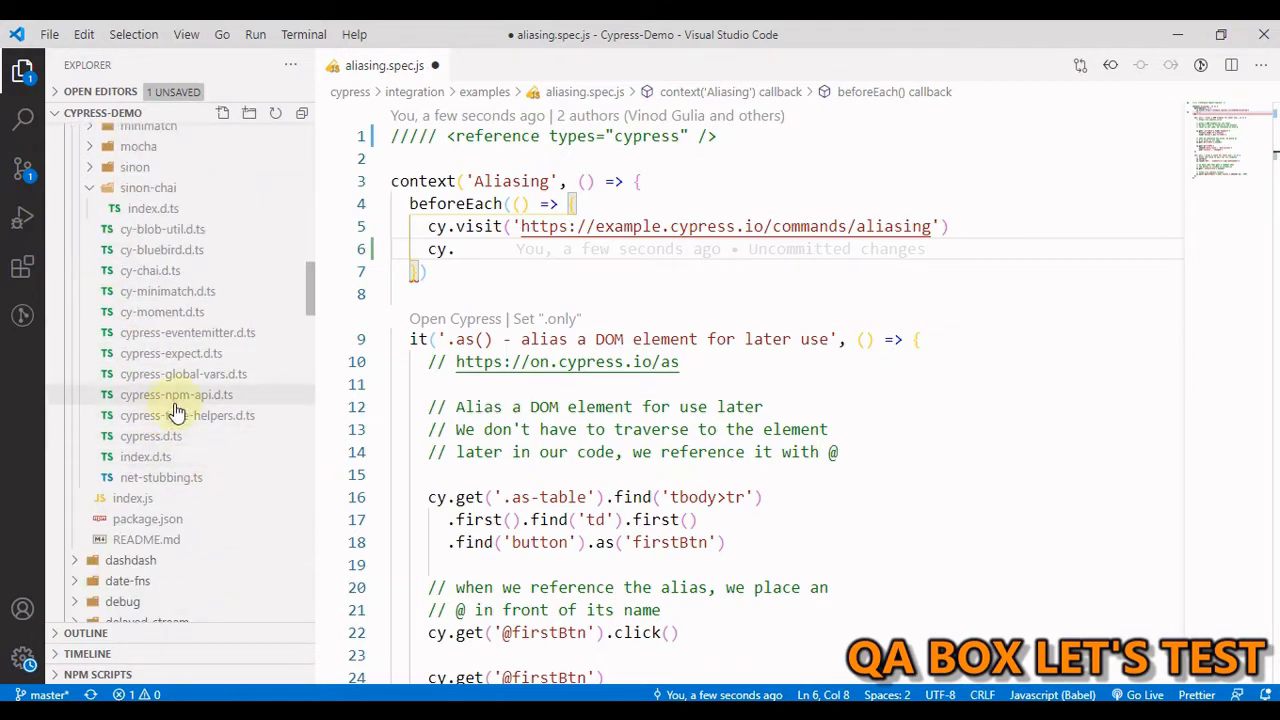
mouse_move(210, 415)
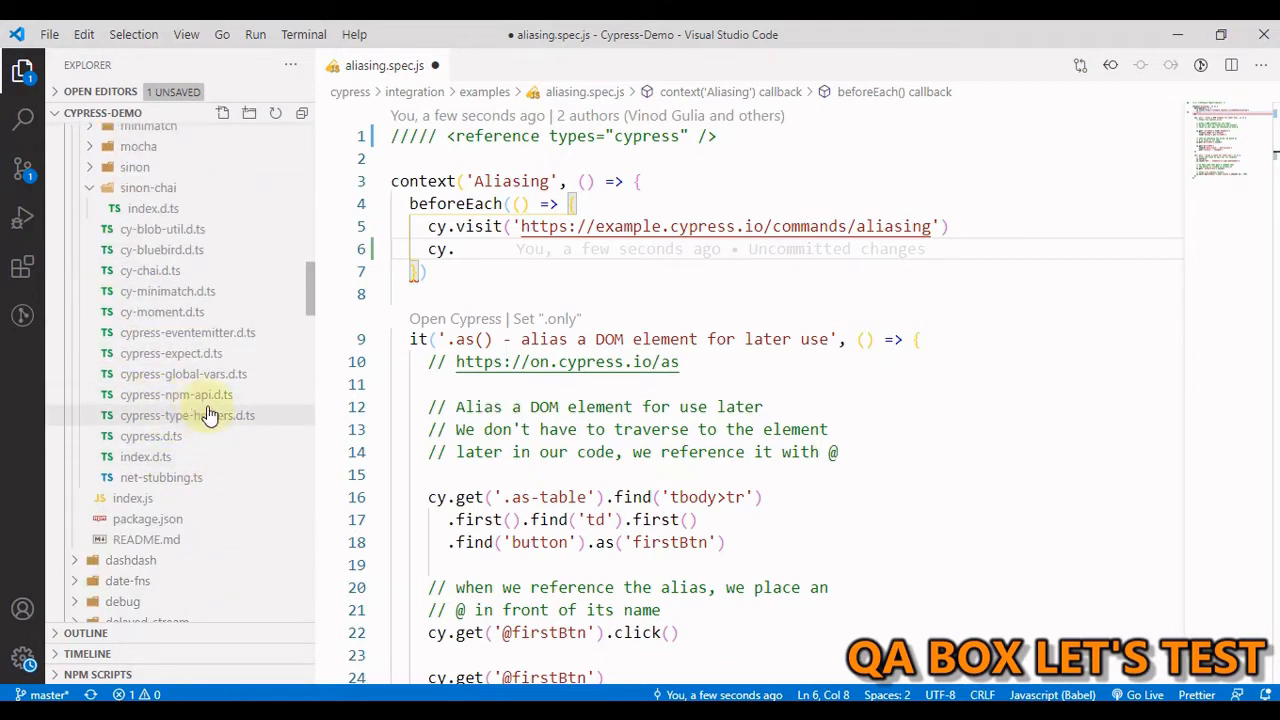
mouse_move(255, 414)
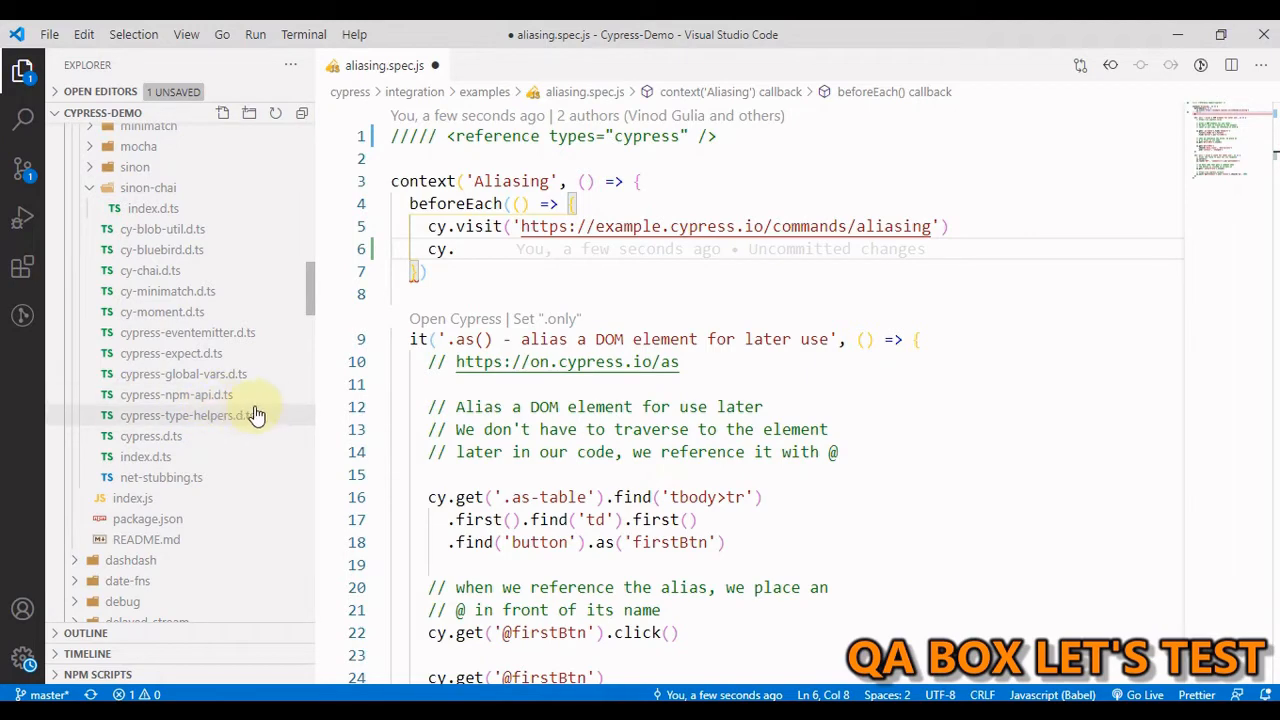
mouse_move(170, 442)
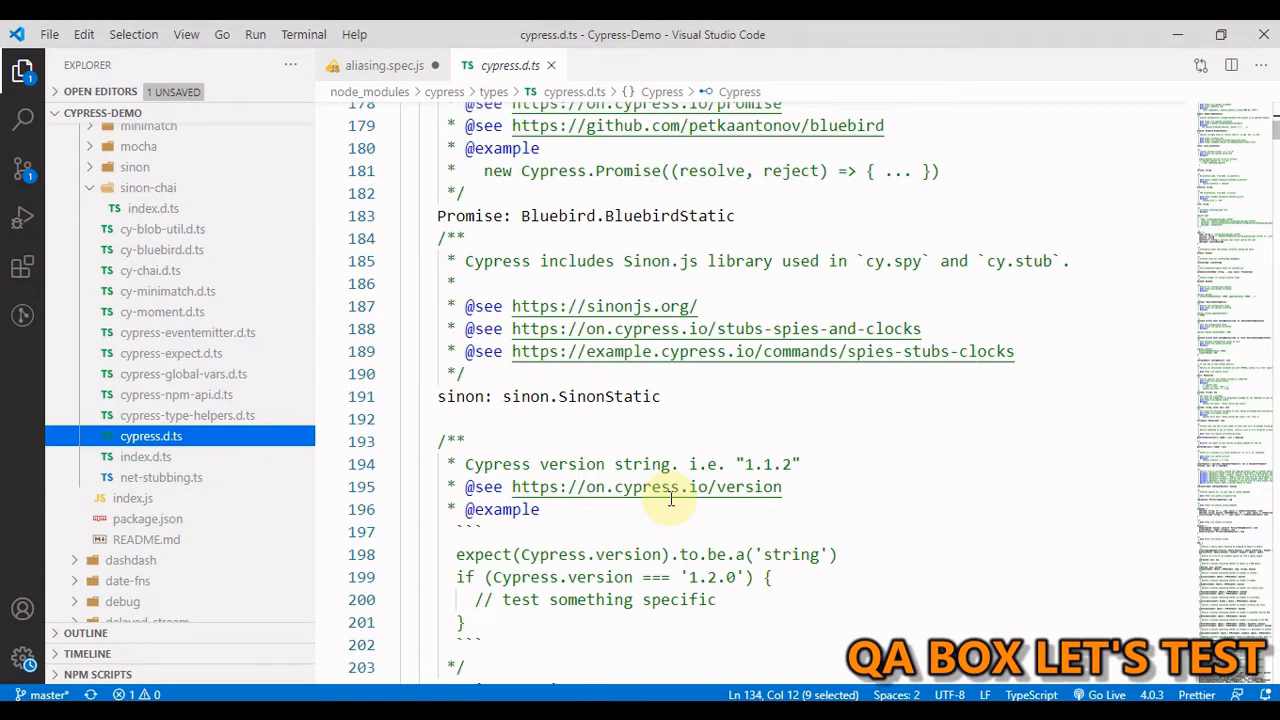
mouse_move(780, 283)
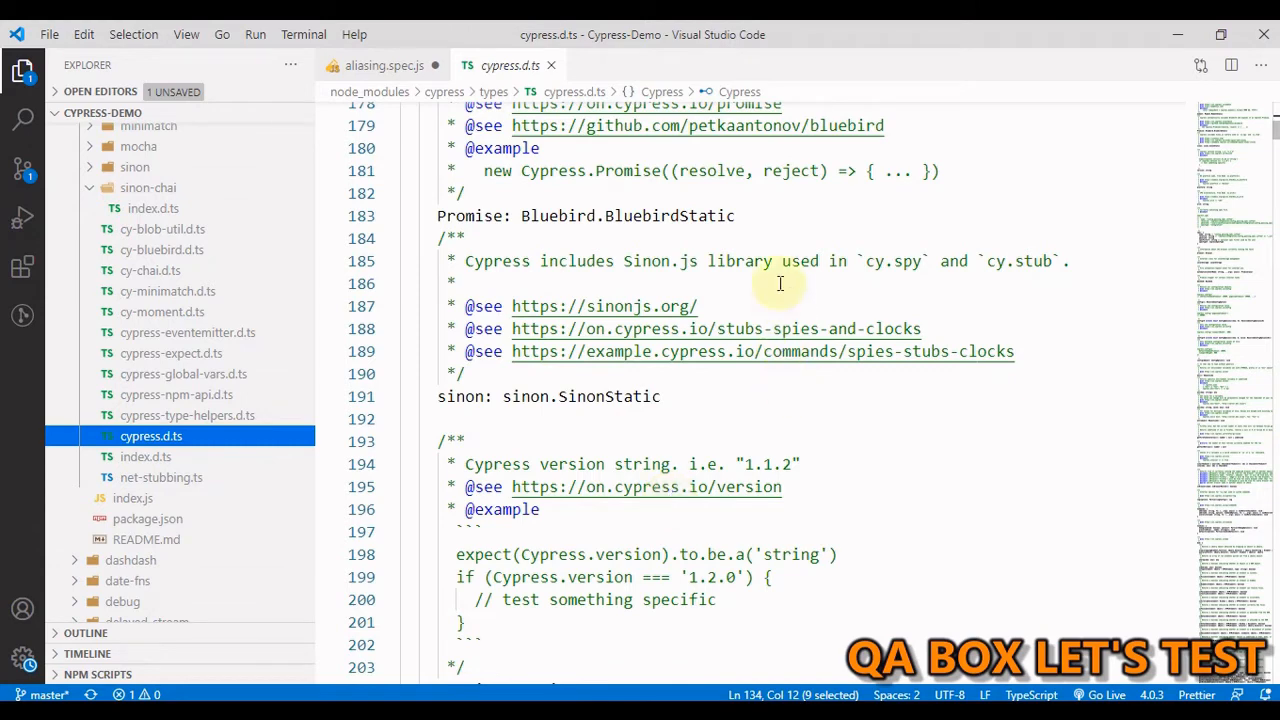
left_click(815, 283)
type("click")
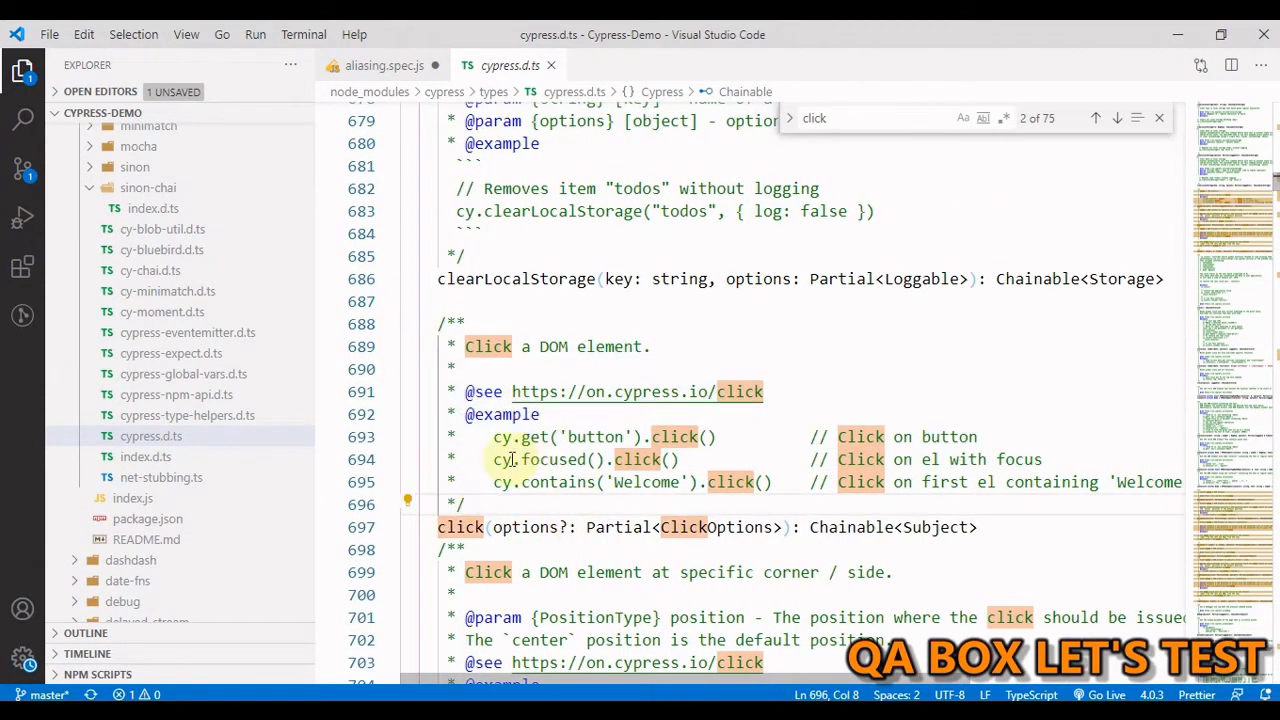
left_click_drag(493, 459, 684, 459)
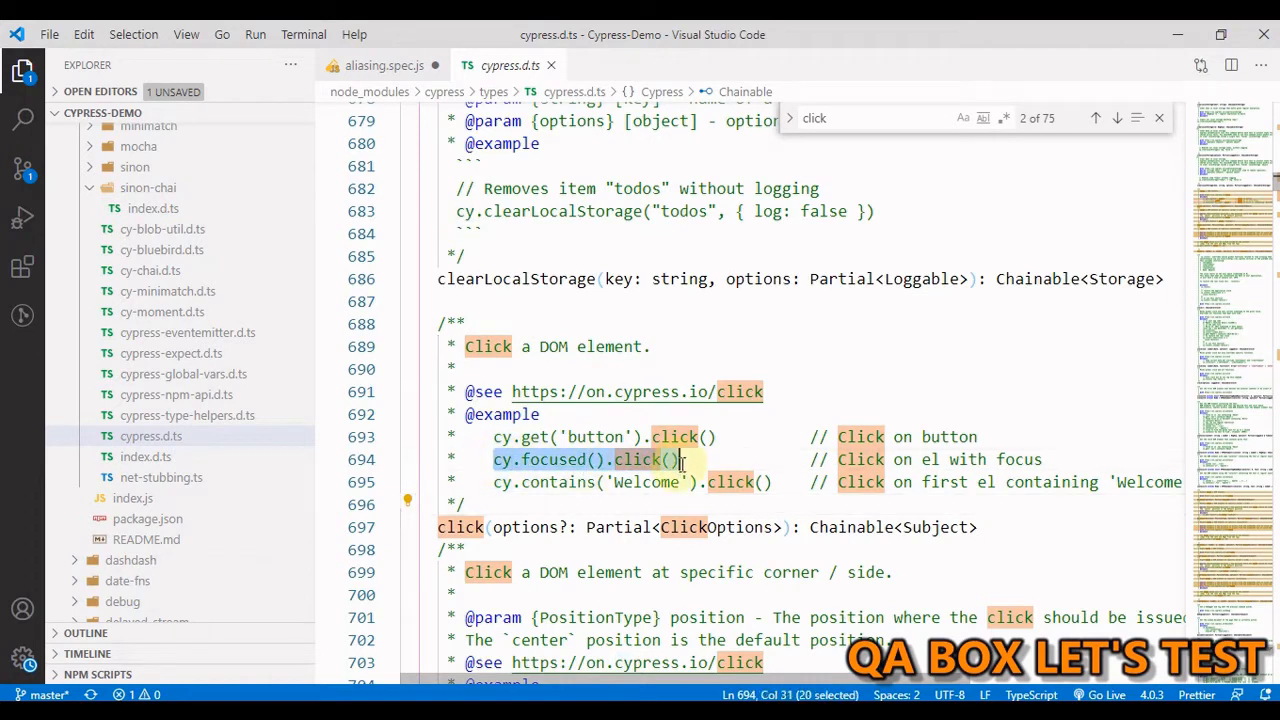
left_click(383, 65)
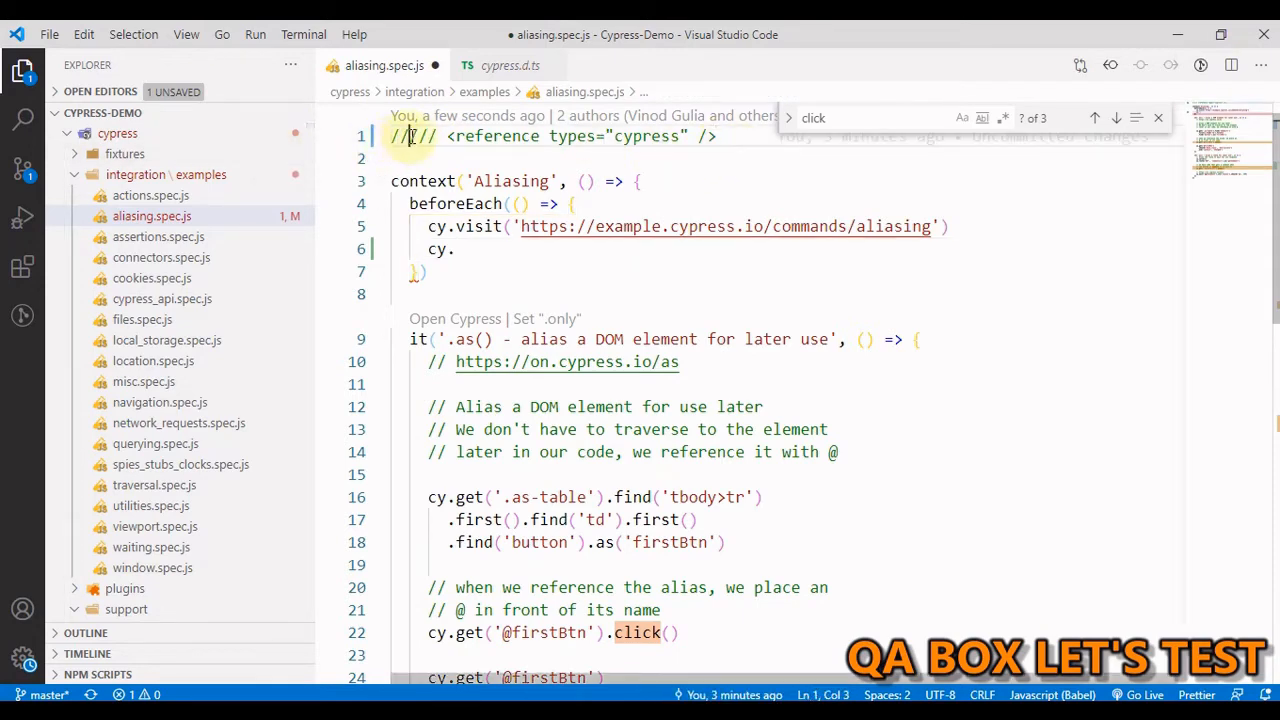
- Complete line 6 as cy.focused().click() and move on to assertions.spec.js
left_click(458, 249)
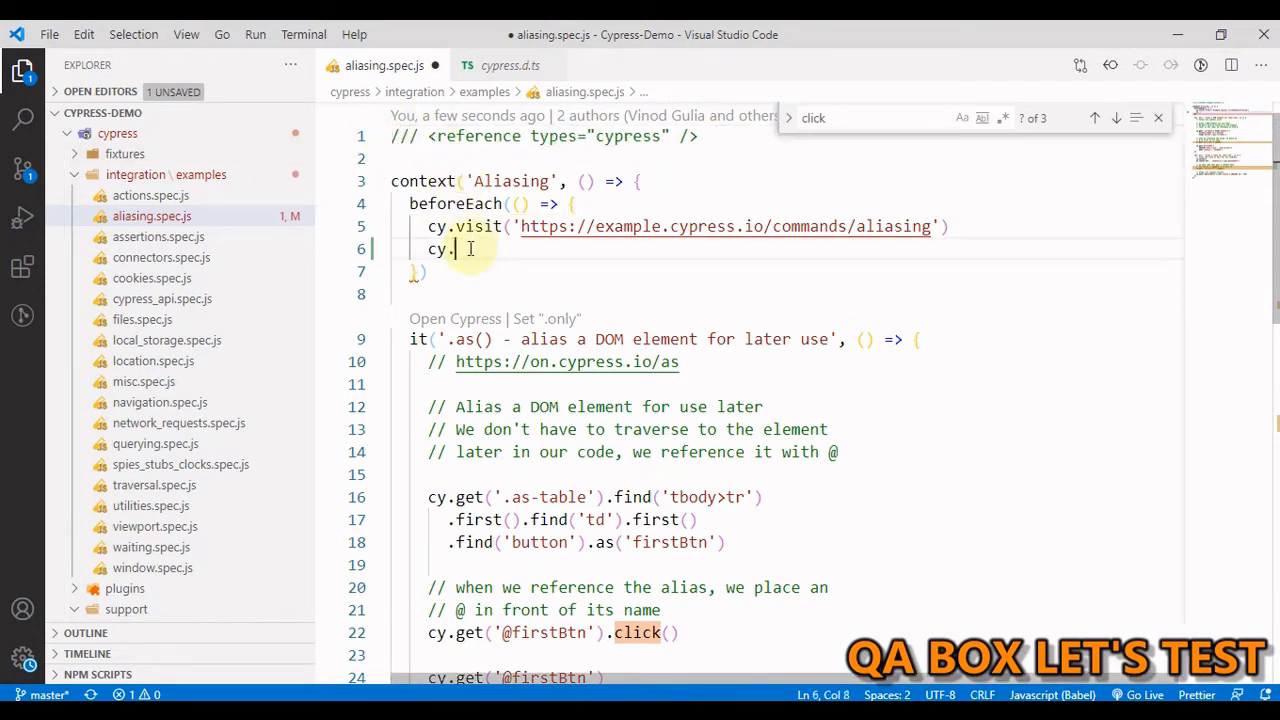
type("focused().click()")
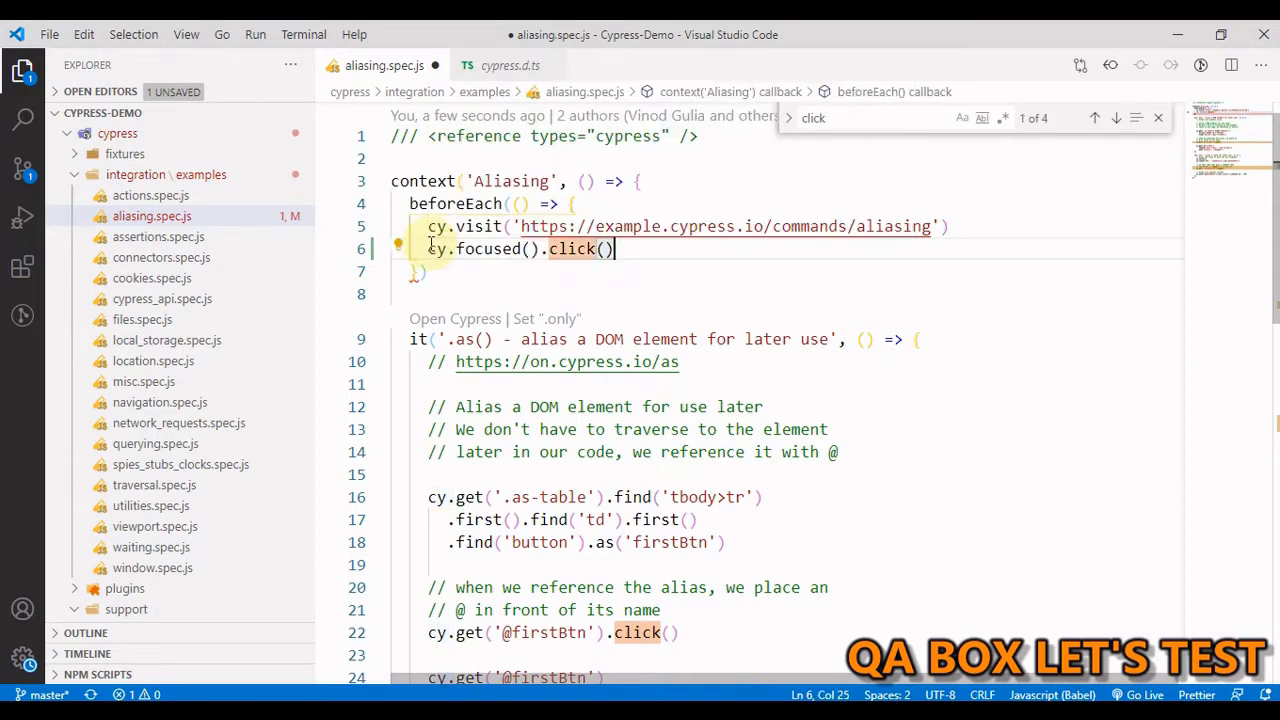
mouse_move(575, 248)
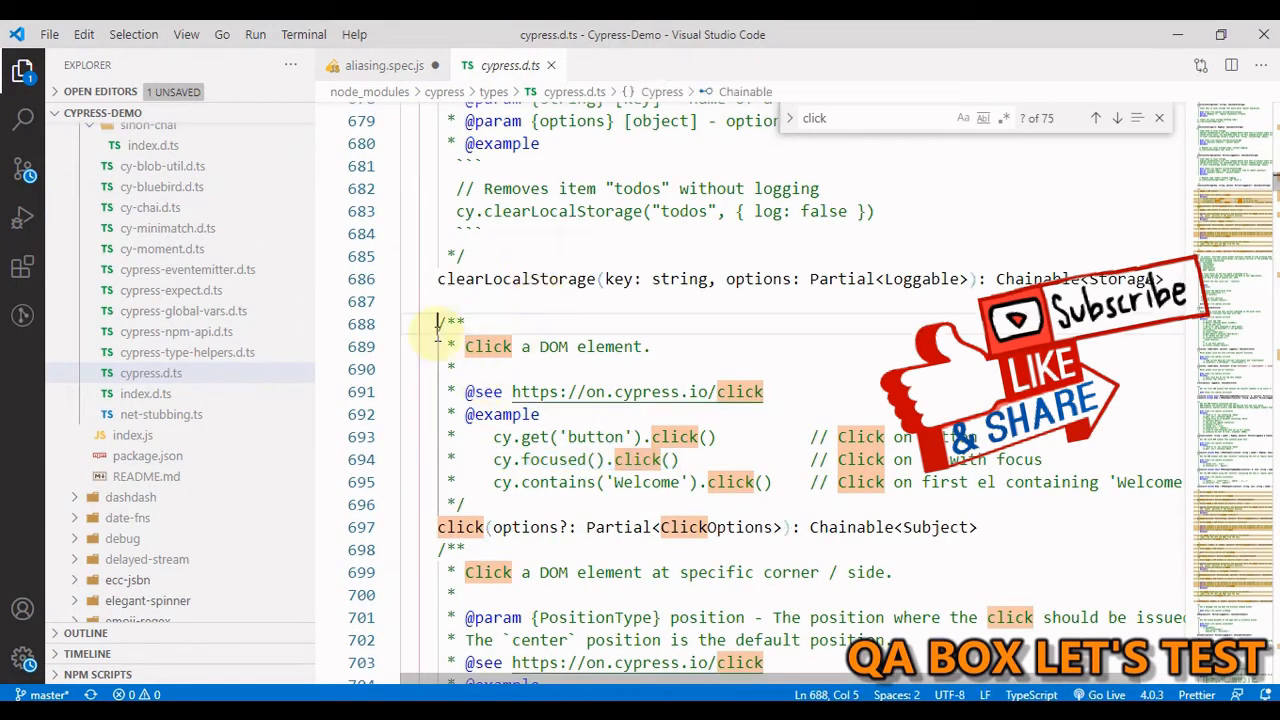
left_click(383, 65)
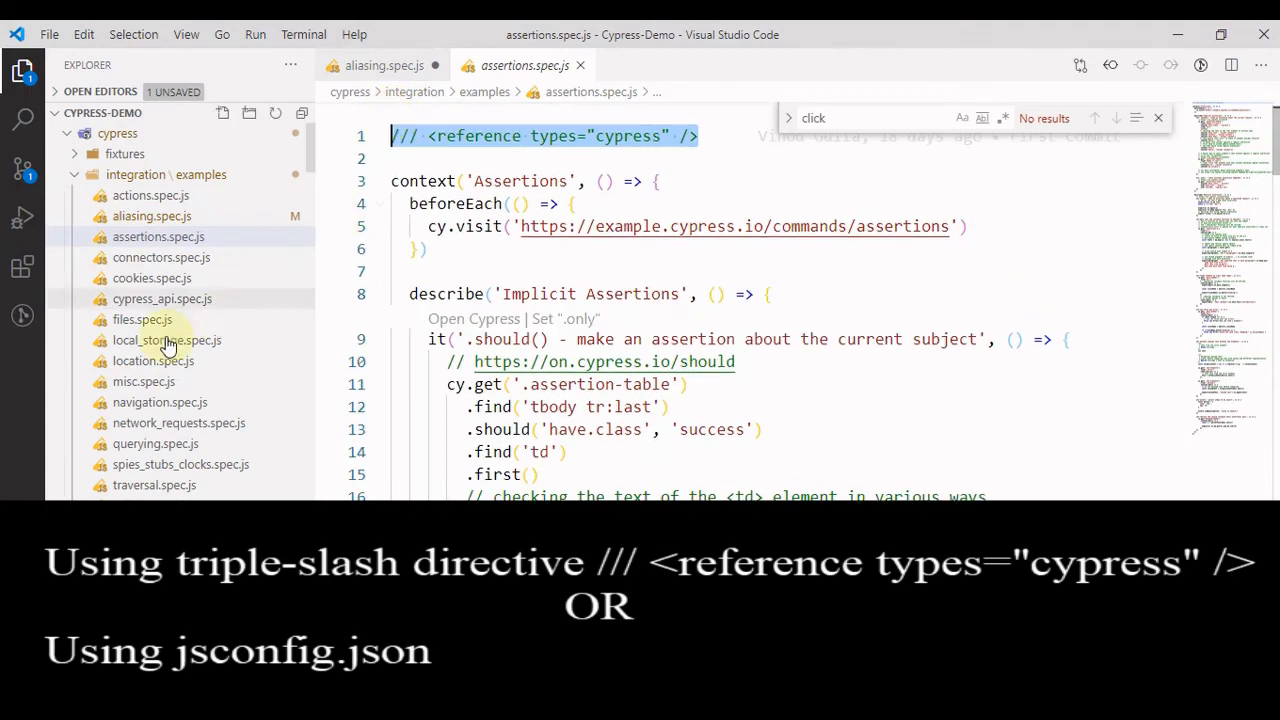
- View local_storage.spec.js's reference line, then switch back to the aliasing.spec.js tab
left_click(166, 340)
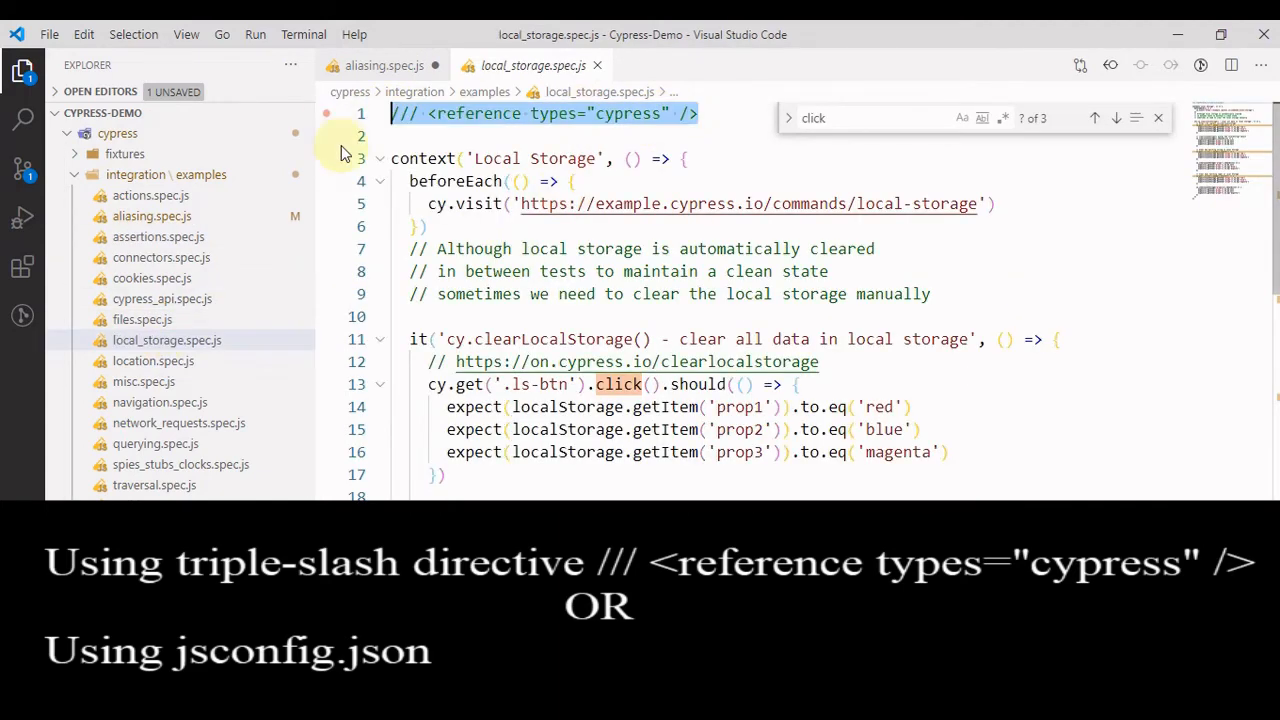
left_click(384, 65)
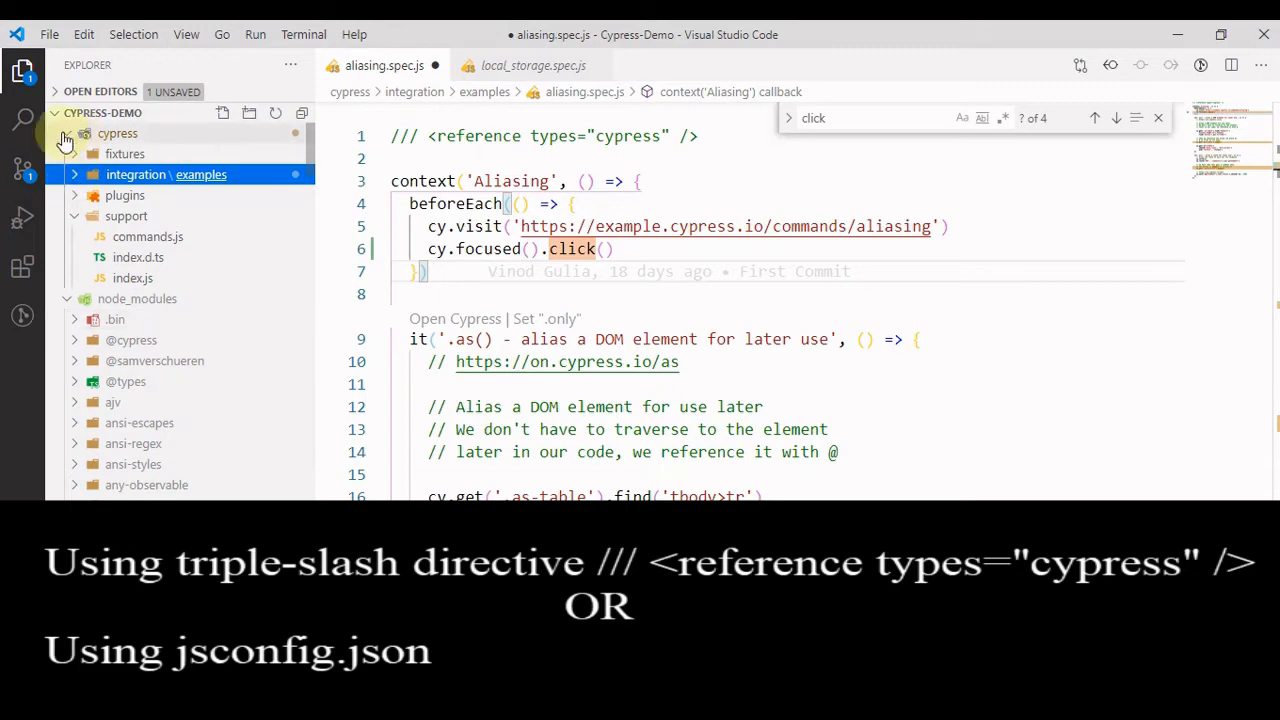
- Collapse the cypress folder and create a jsconfig.json file at the project root
left_click(66, 133)
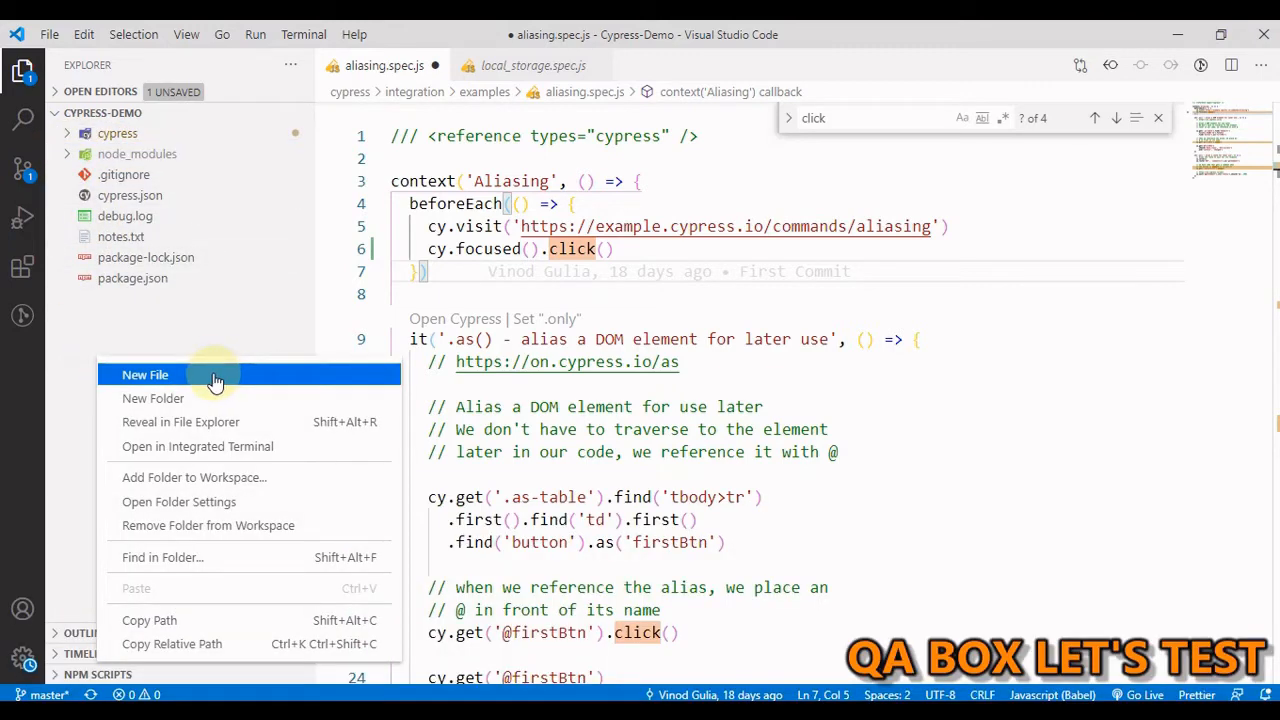
left_click(145, 374)
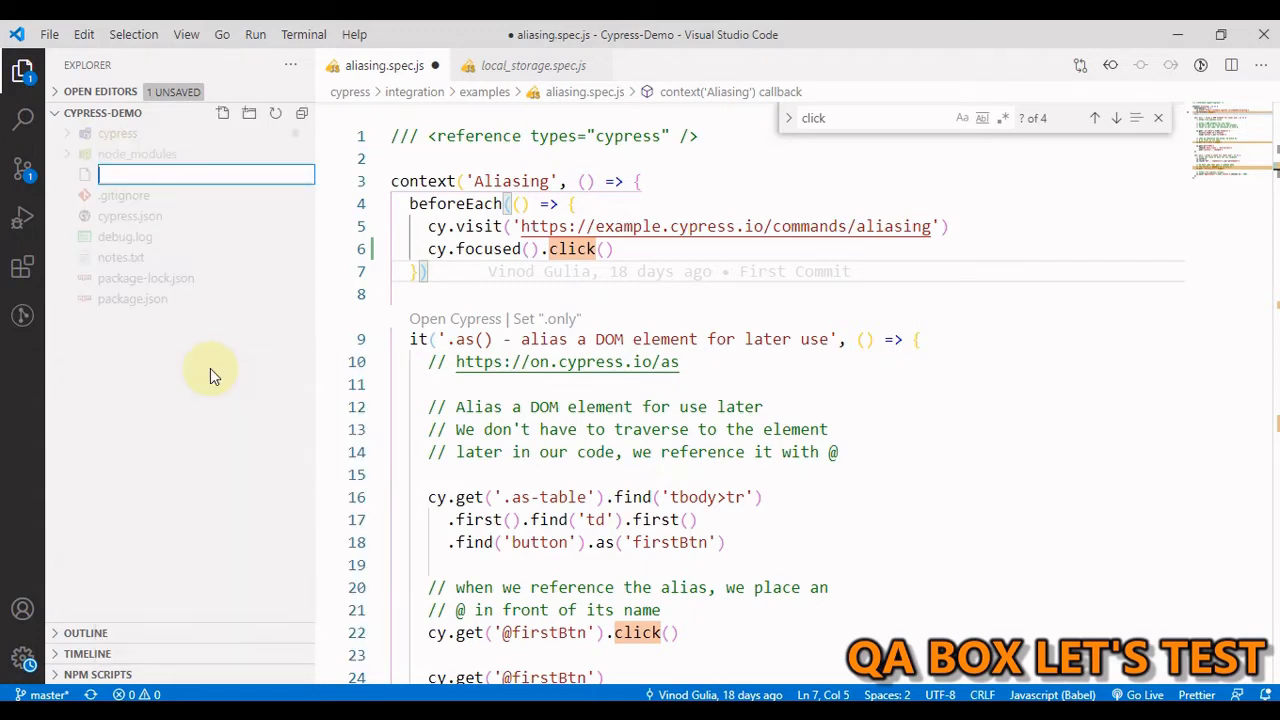
type("jsconf")
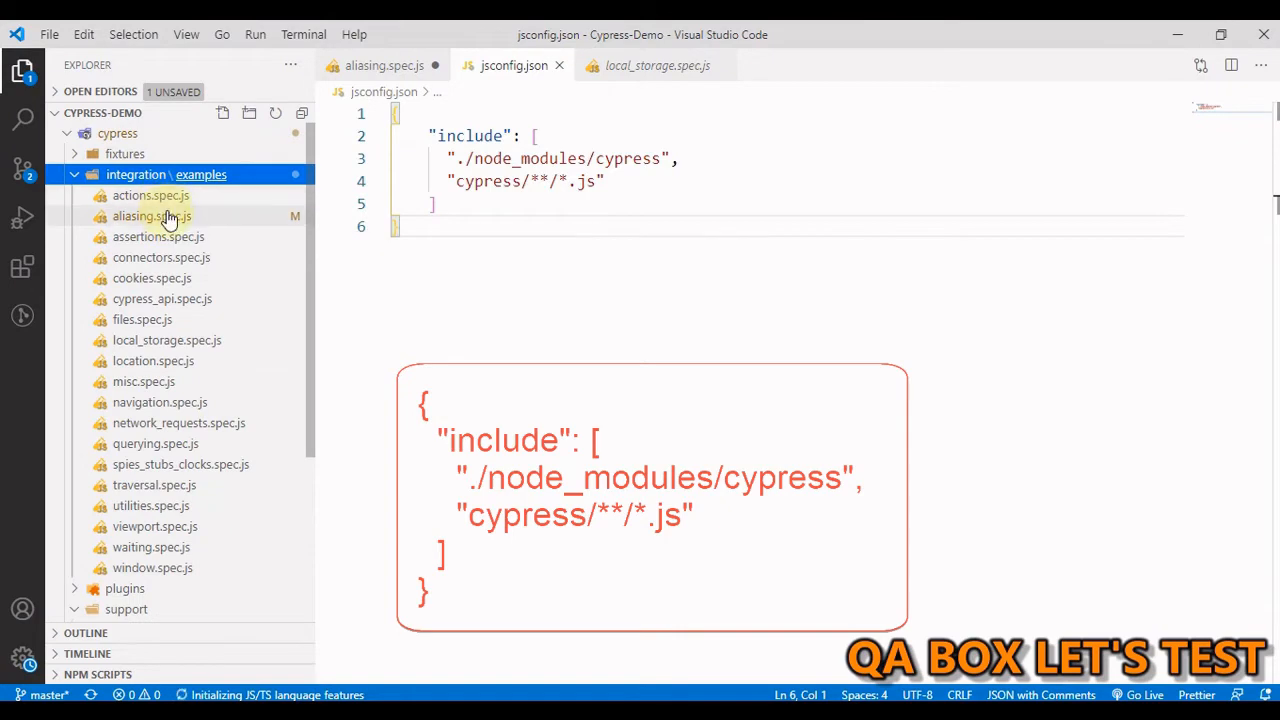
- Delete the Cypress reference line in aliasing.spec.js, save, and place the cursor after cy.focused().click()
left_click(151, 216)
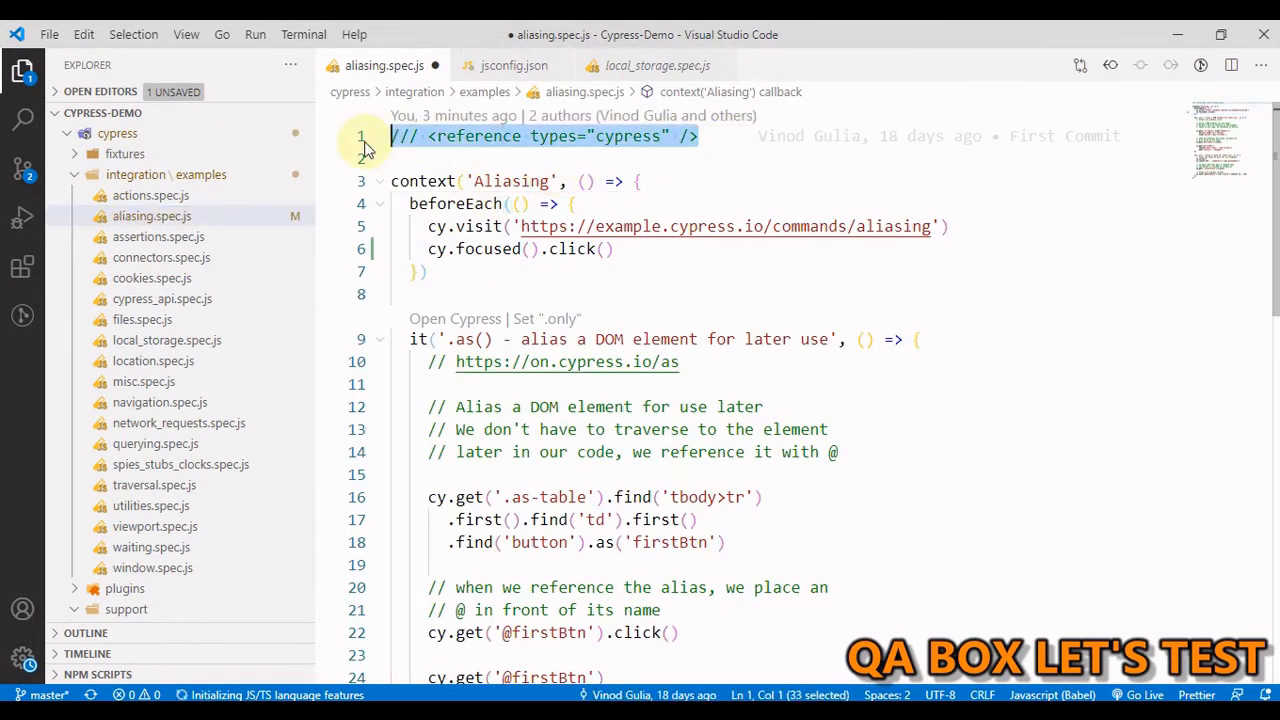
key("Delete")
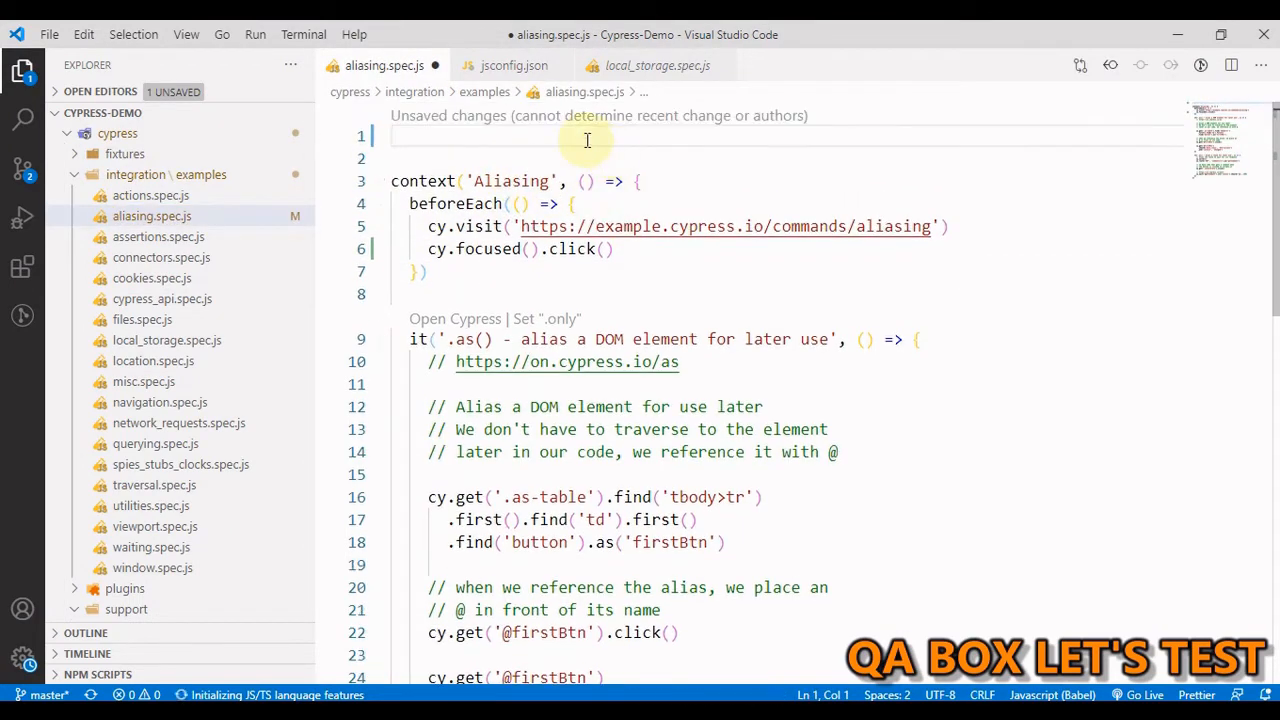
key("ctrl+s")
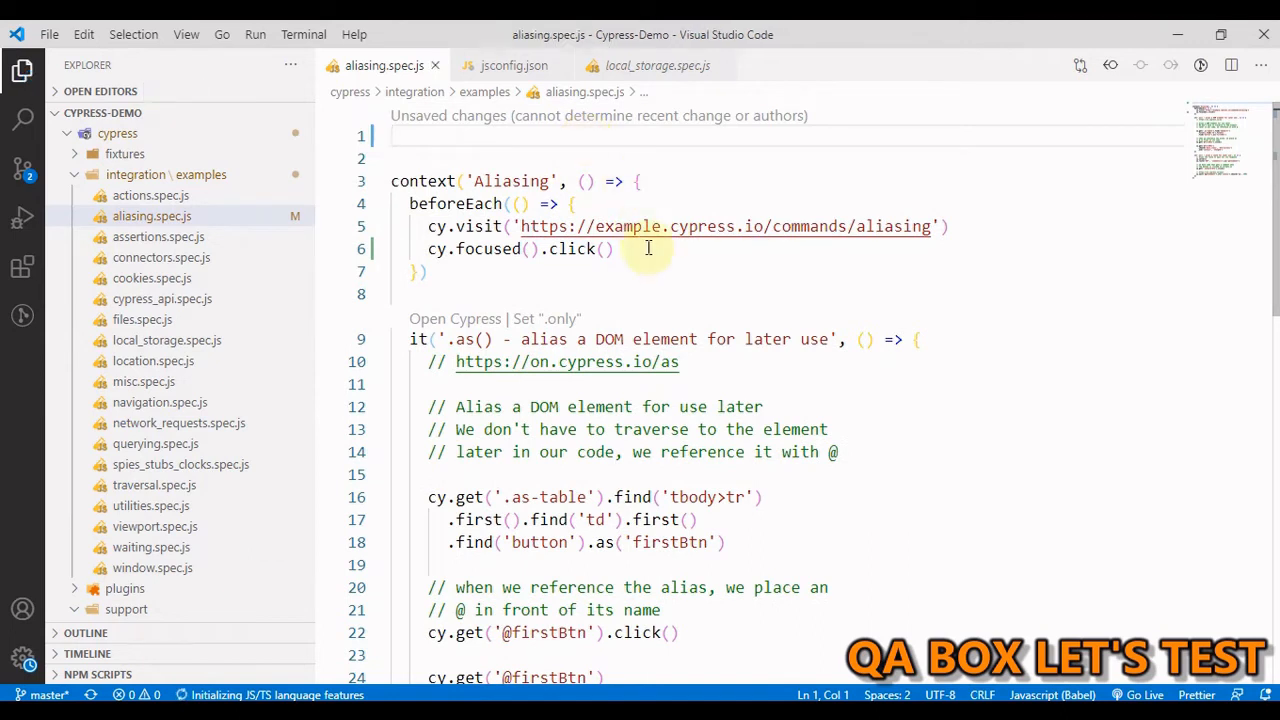
left_click(615, 248)
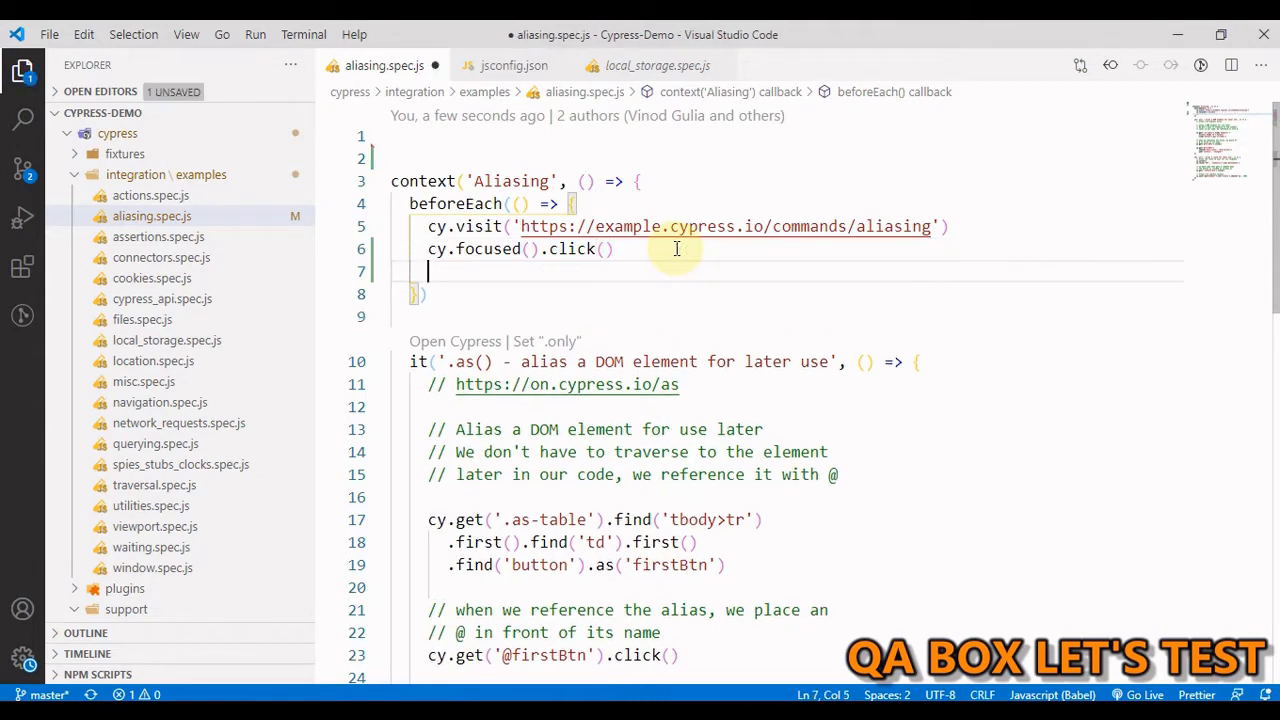
type("cy.")
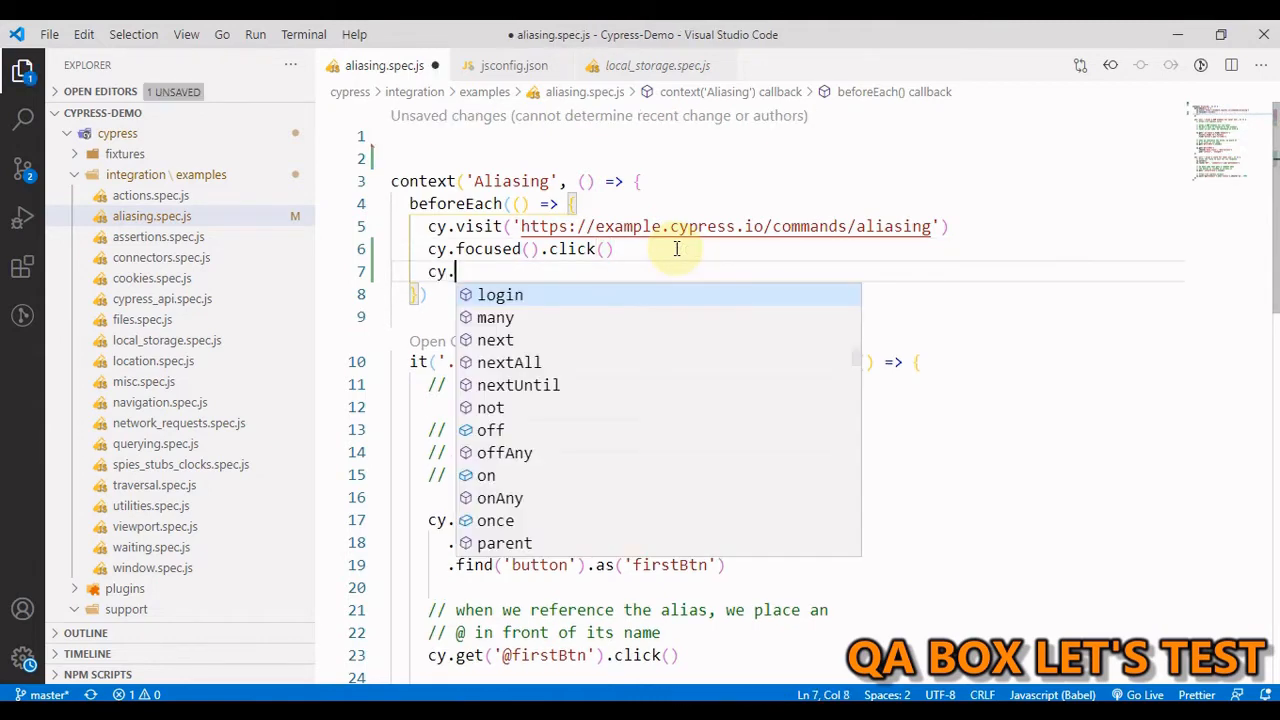
scroll("down", 3)
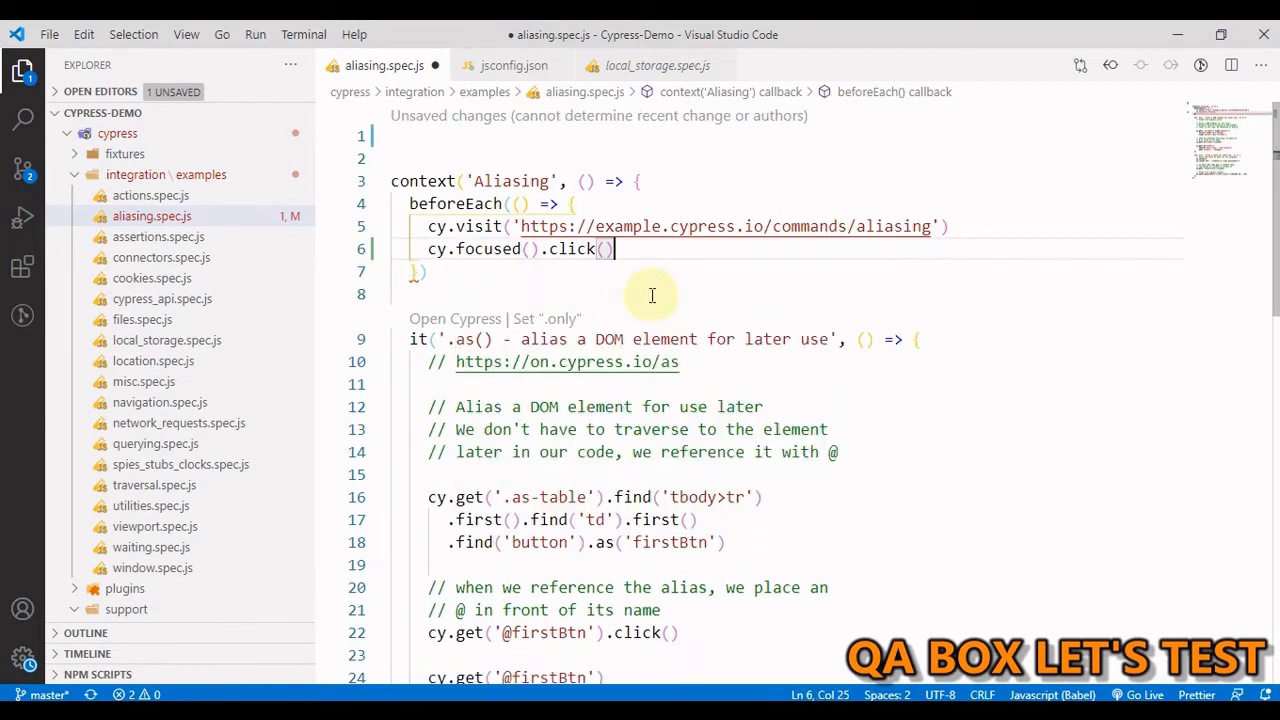
mouse_move(735, 440)
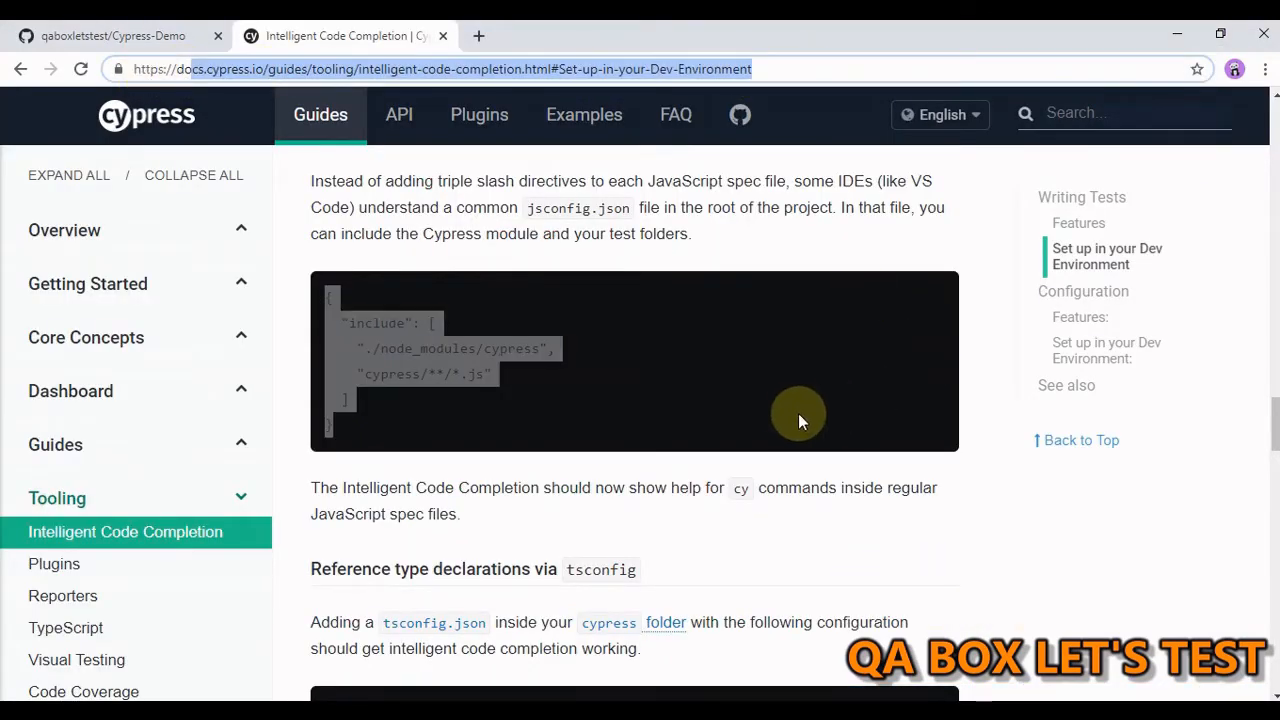
- Scroll the Intelligent Code Completion page to 'Reference type declarations via tsconfig'
scroll("down", 3)
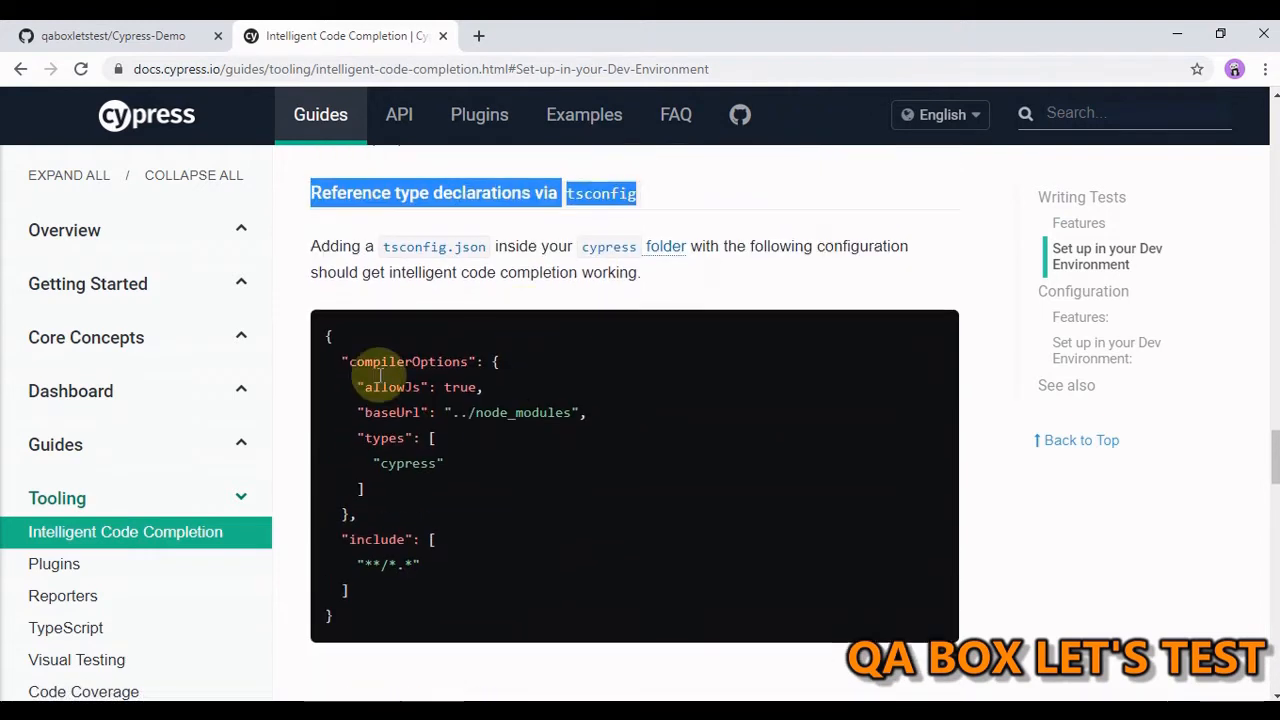
mouse_move(448, 252)
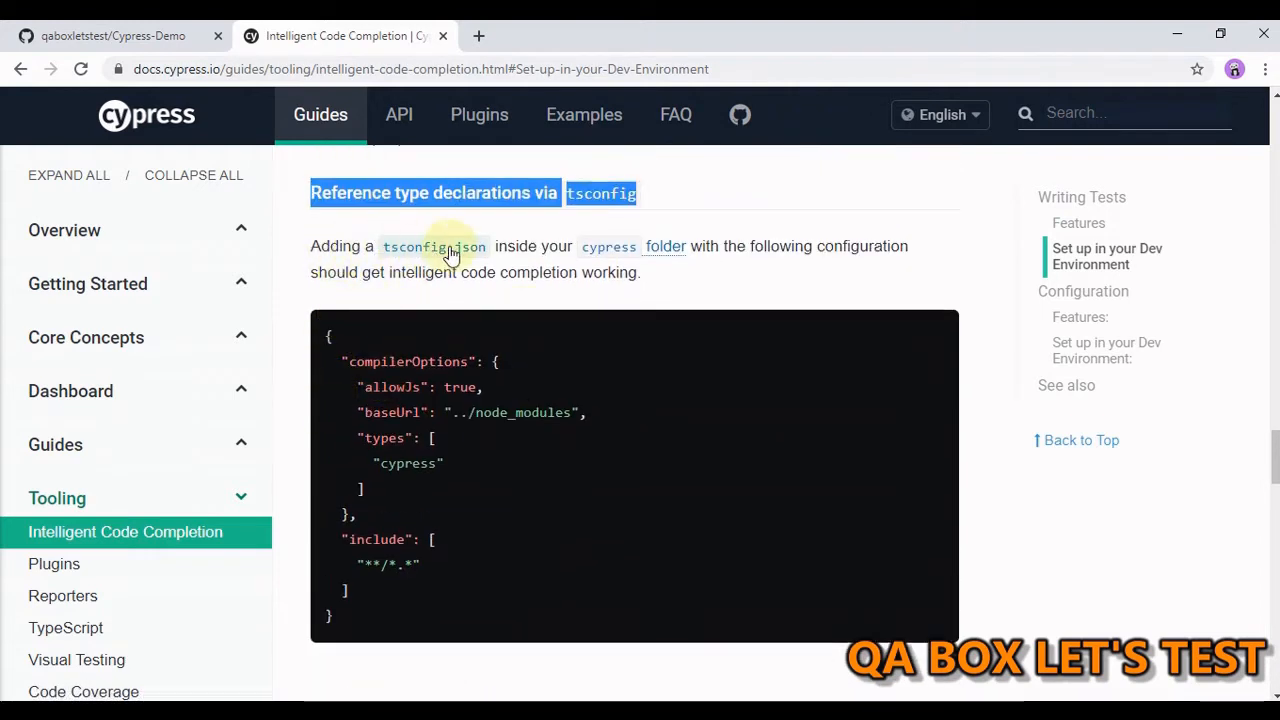
mouse_move(703, 246)
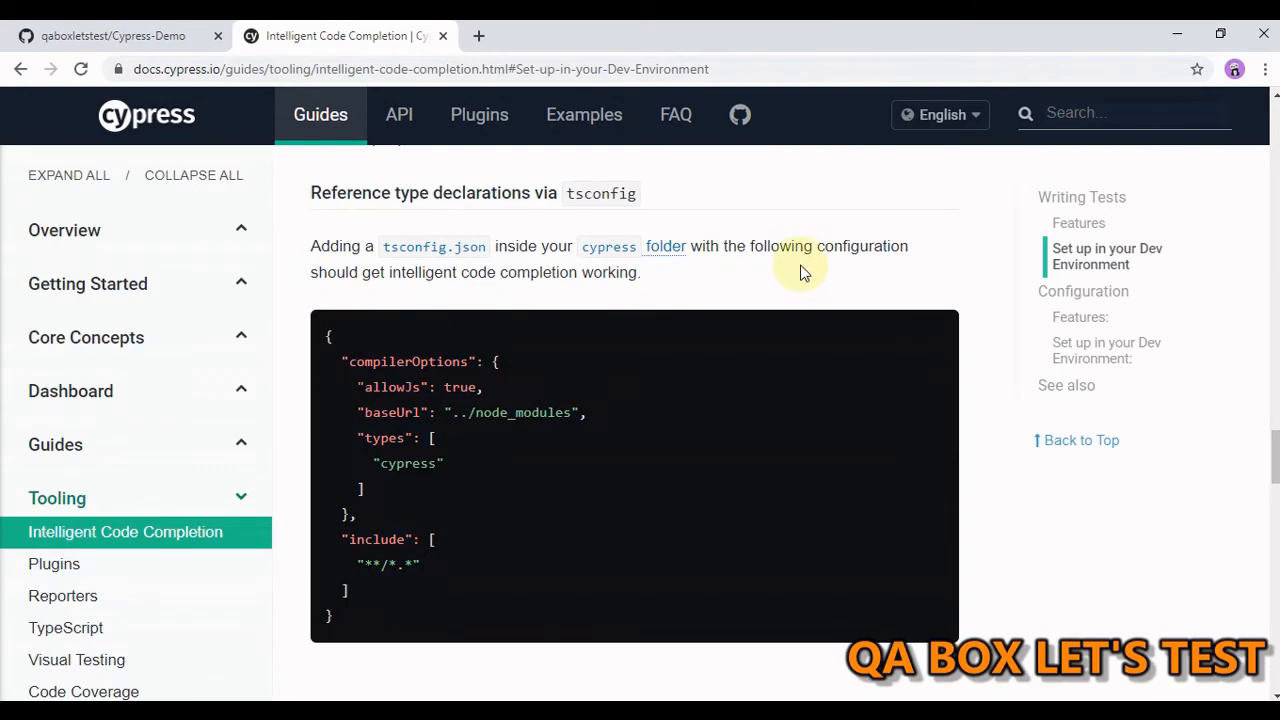
mouse_move(687, 250)
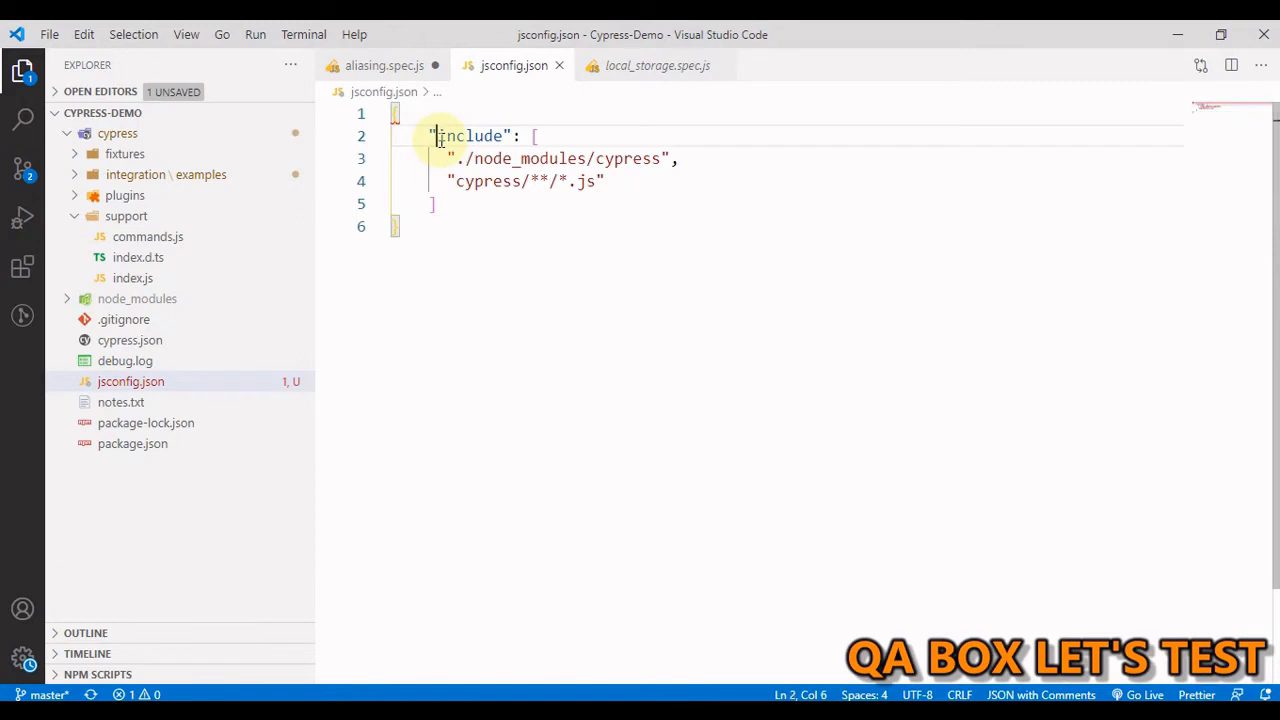
- Point out jsconfig.json's include setting and double-asterisk glob, then return to aliasing.spec.js
double_click(470, 136)
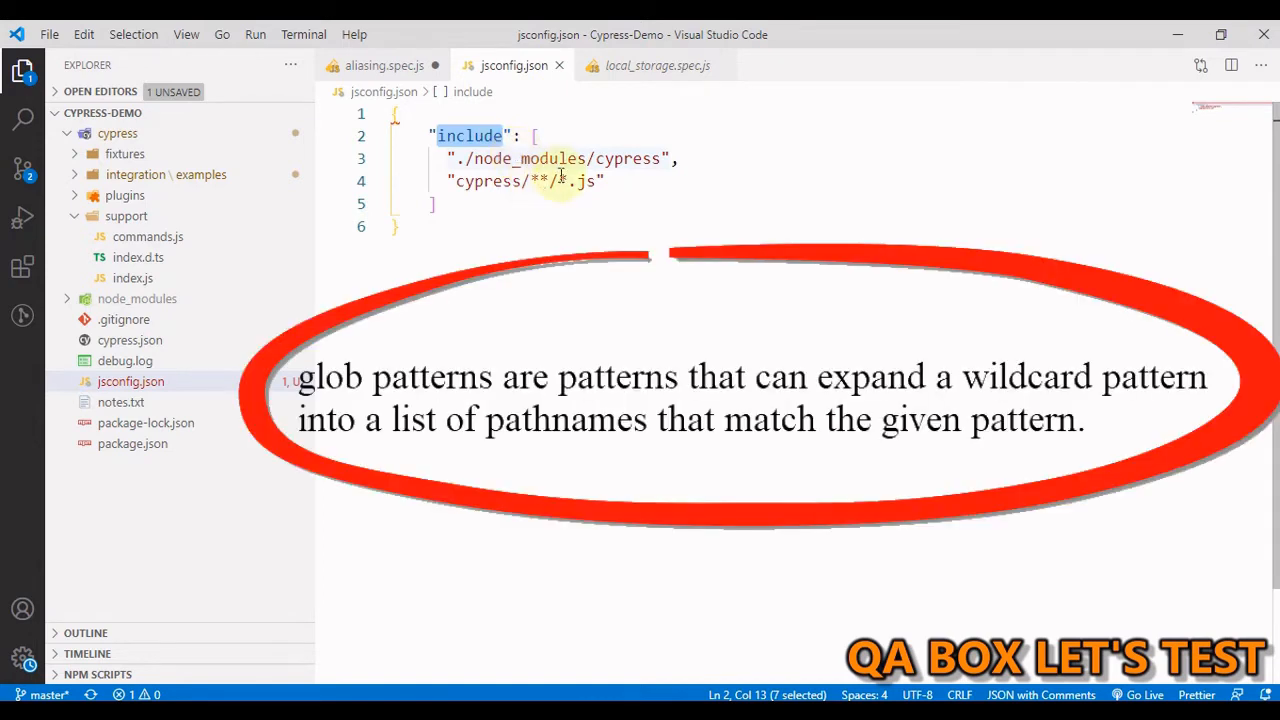
left_click(540, 181)
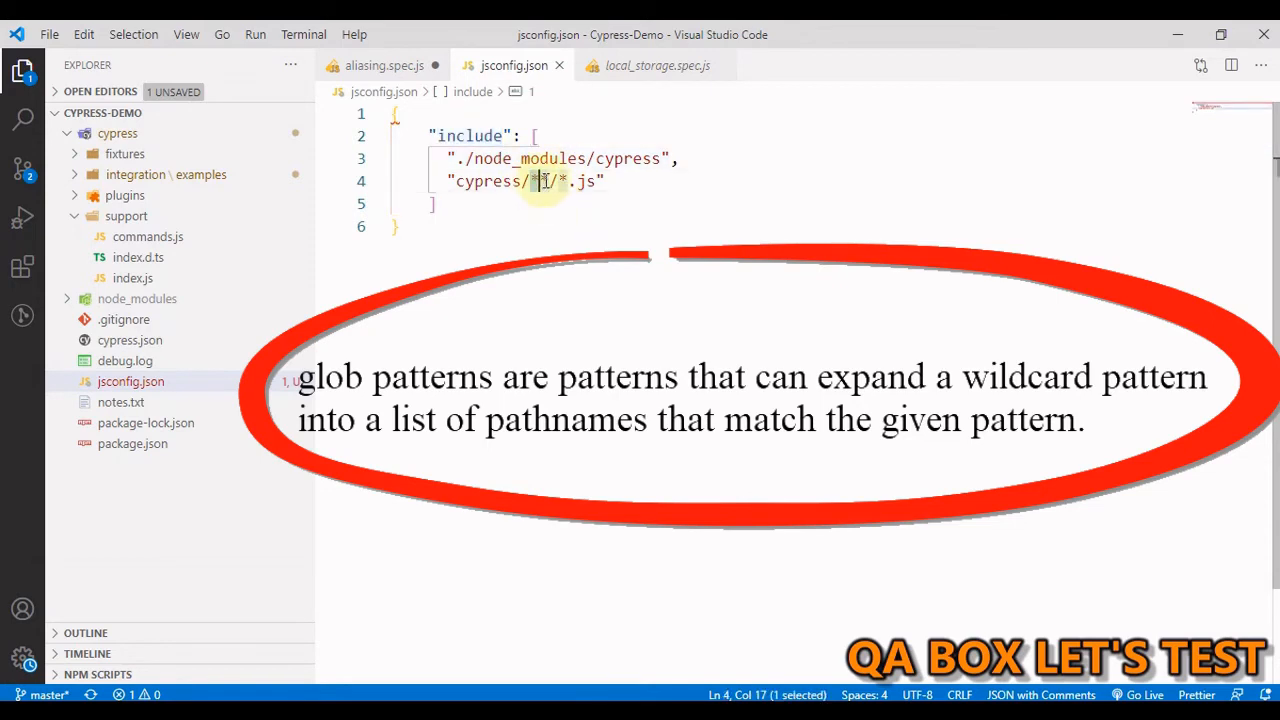
left_click(383, 65)
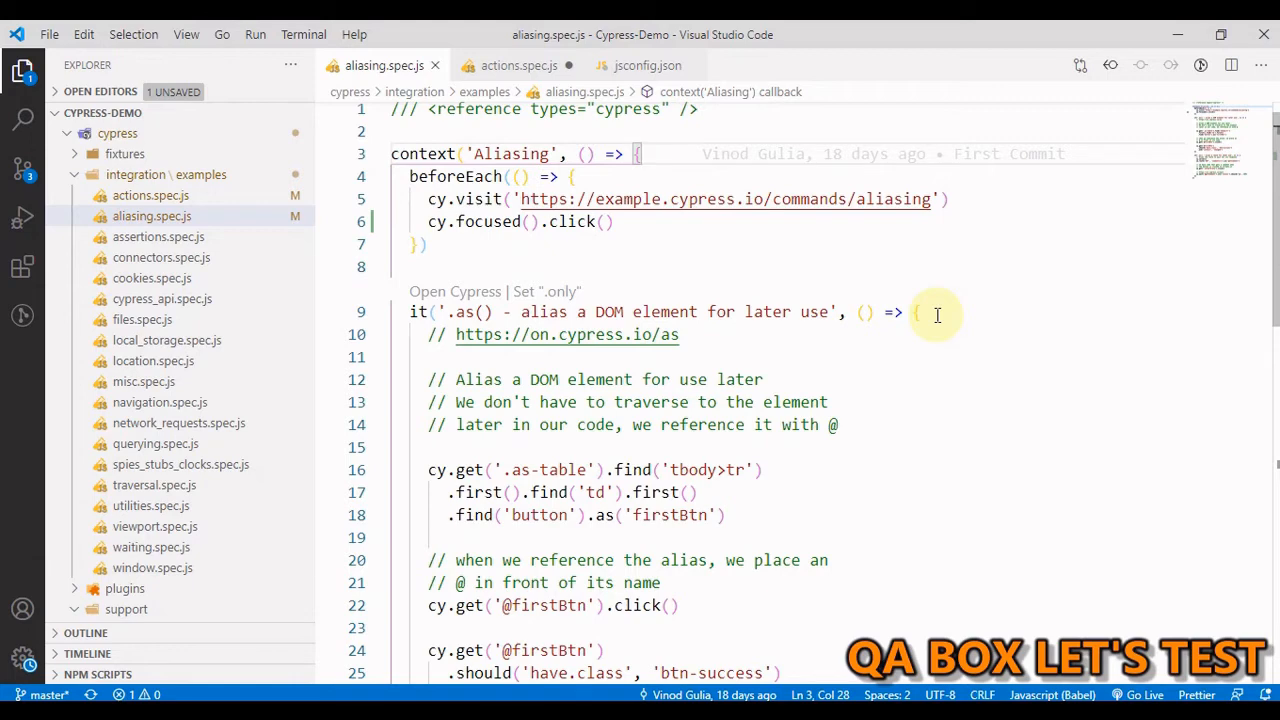
- Show Cypress.Commands.add('login') in commands.js, then bring actions.spec.js to the front
left_click(636, 153)
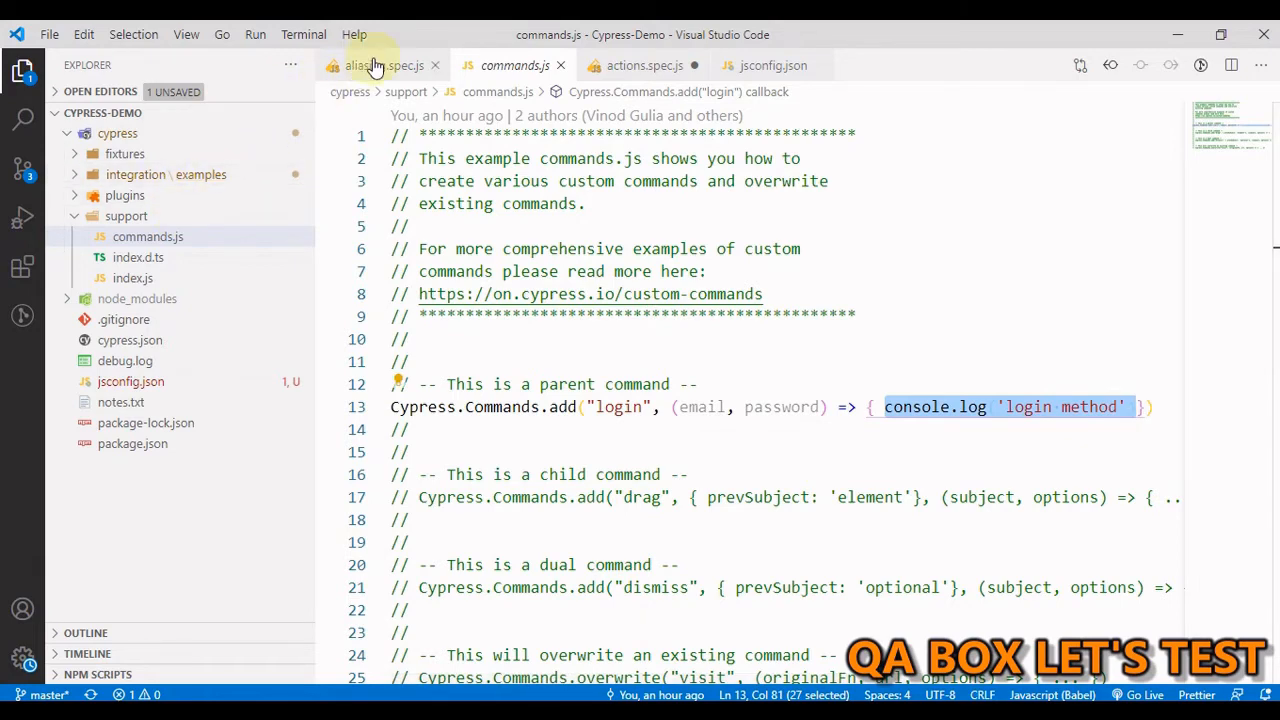
left_click(644, 65)
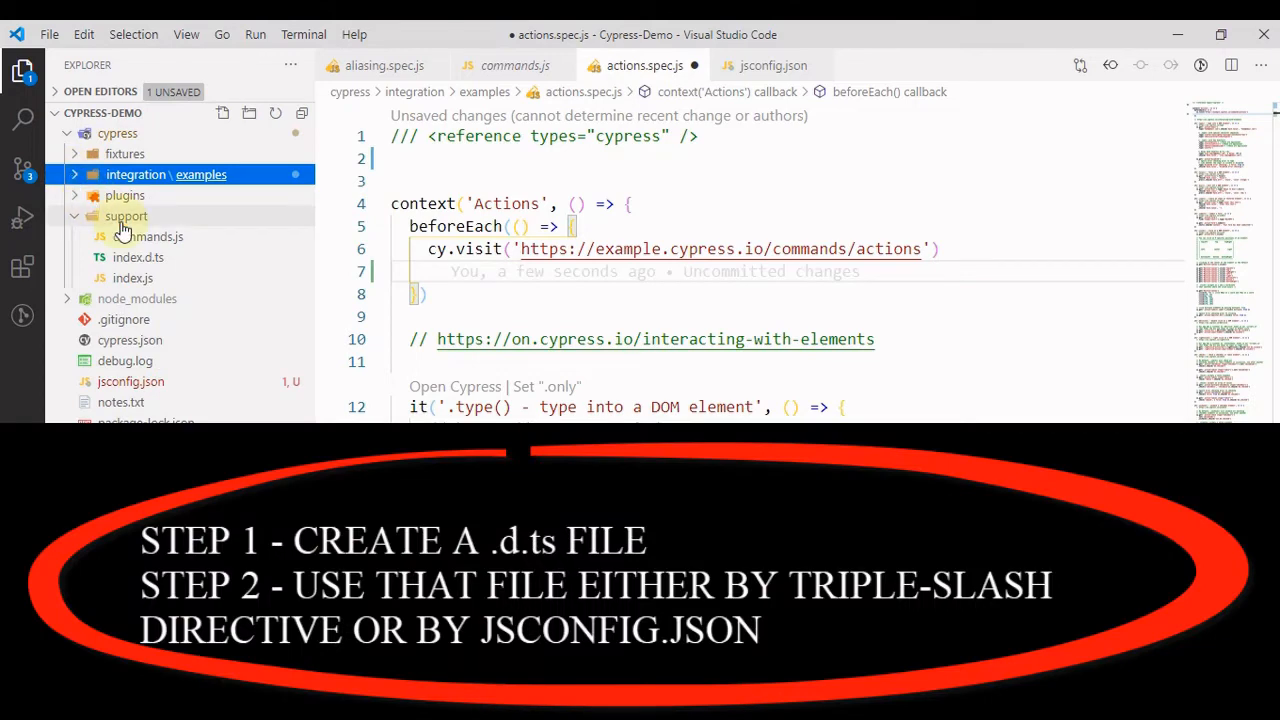
mouse_move(126, 216)
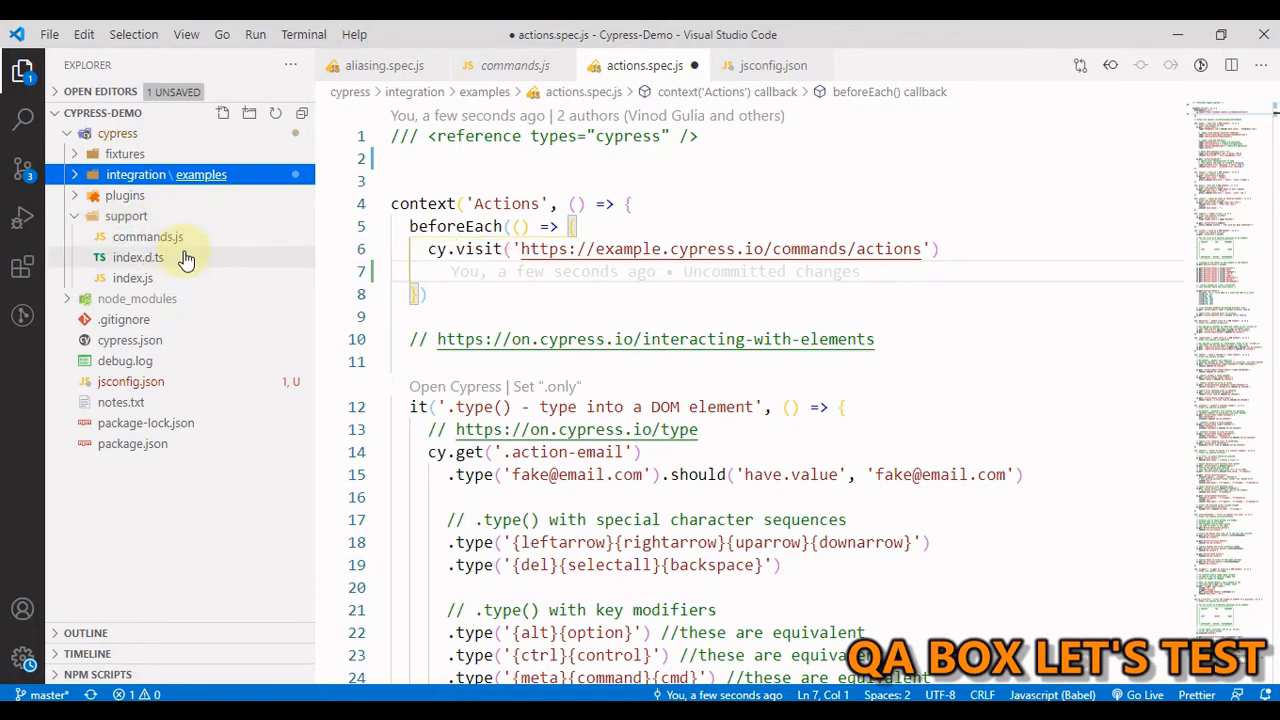
- Open support/index.d.ts, view Cypress's cypress.d.ts for comparison, then return to index.d.ts
left_click(137, 257)
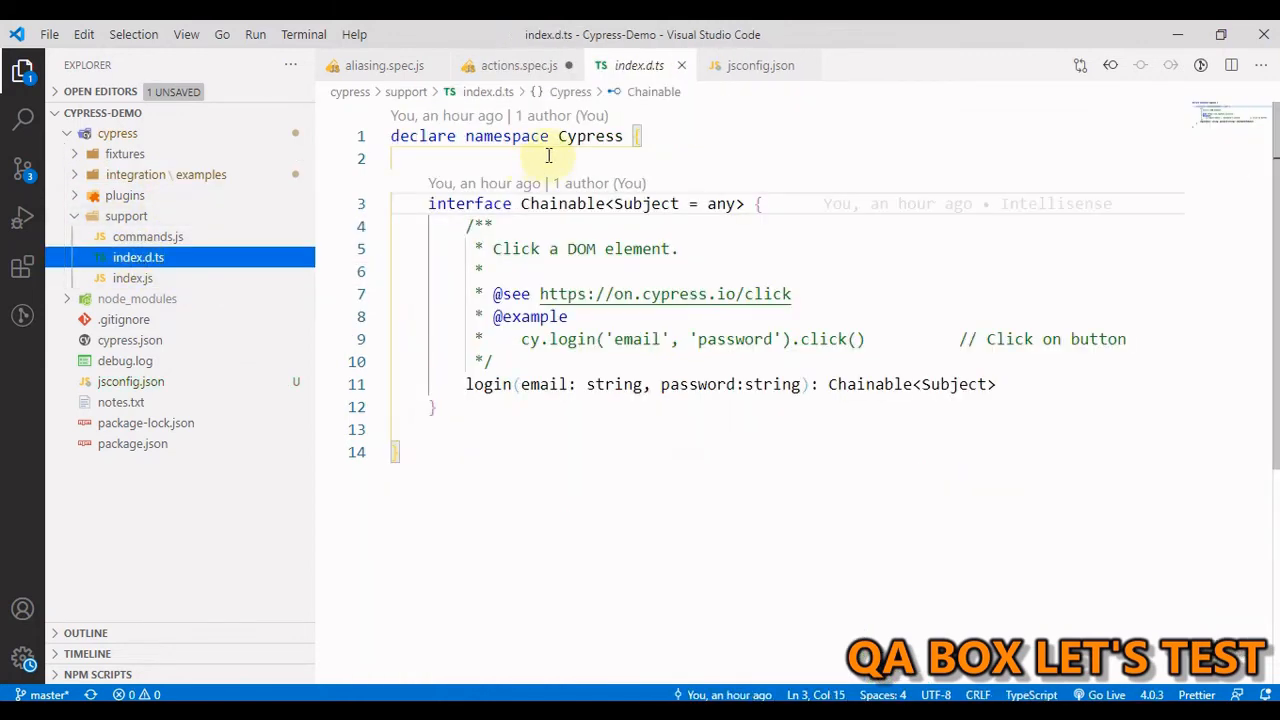
mouse_move(560, 159)
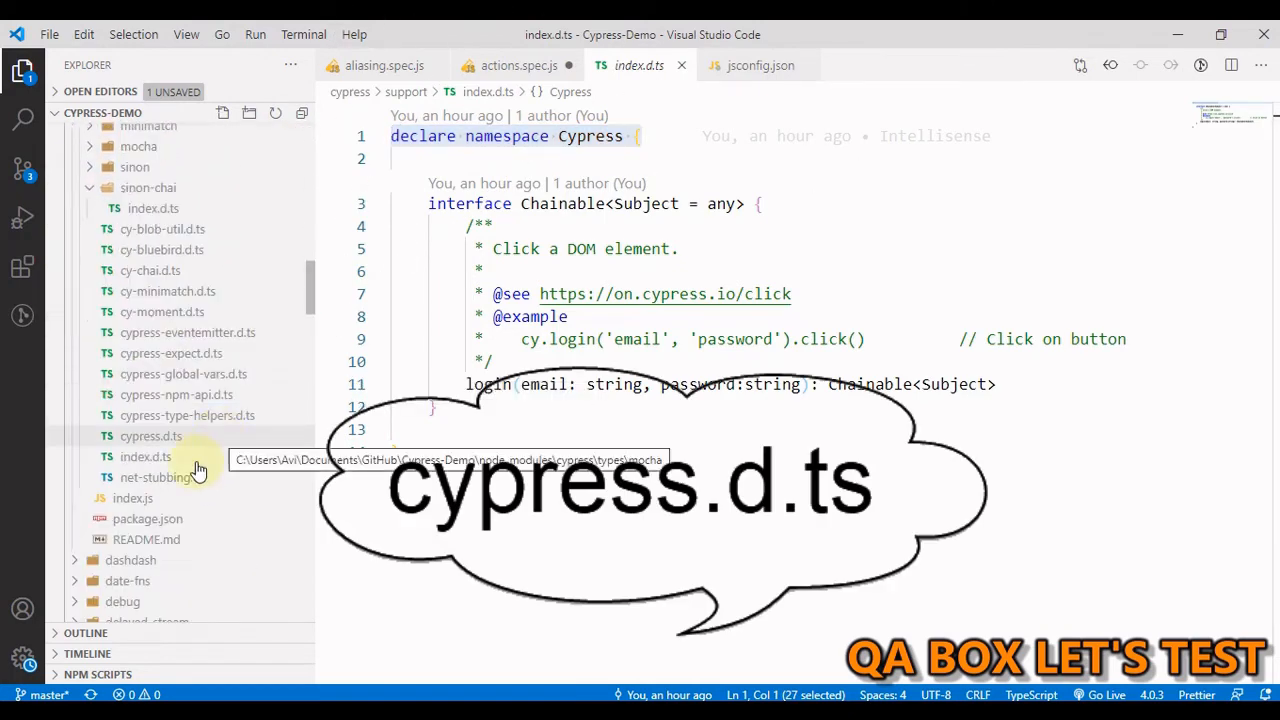
left_click(151, 436)
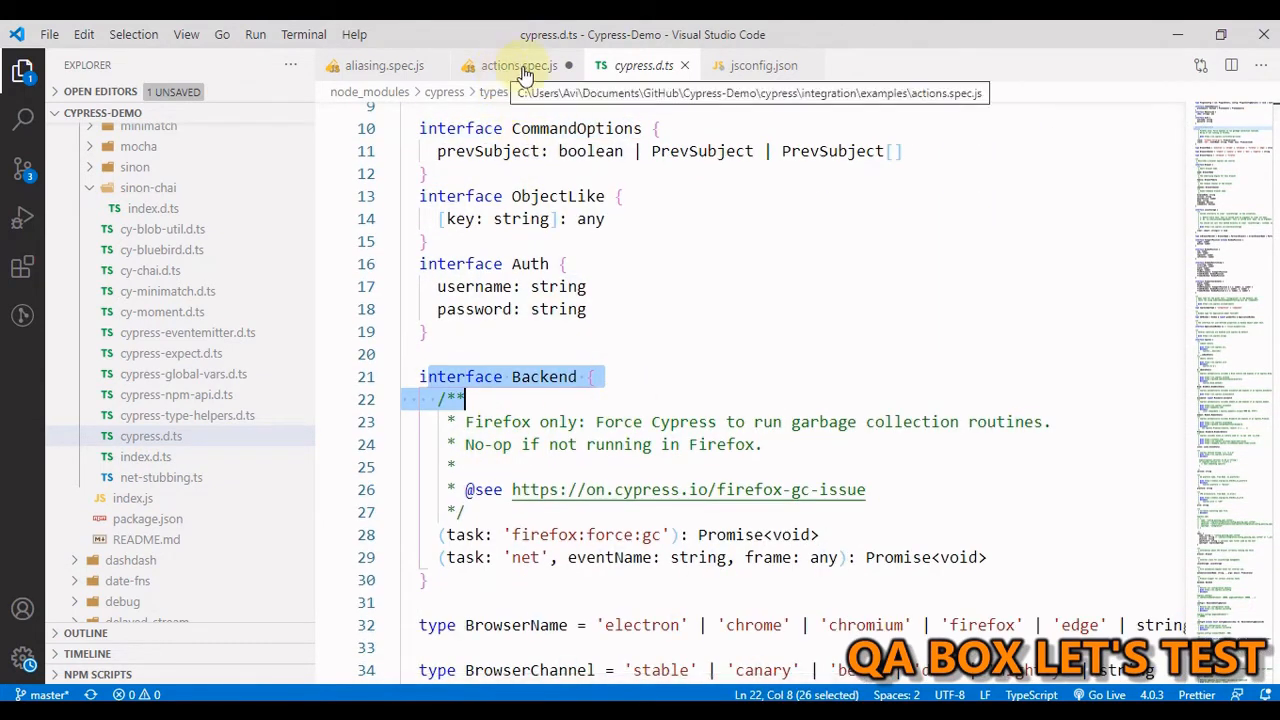
left_click(515, 65)
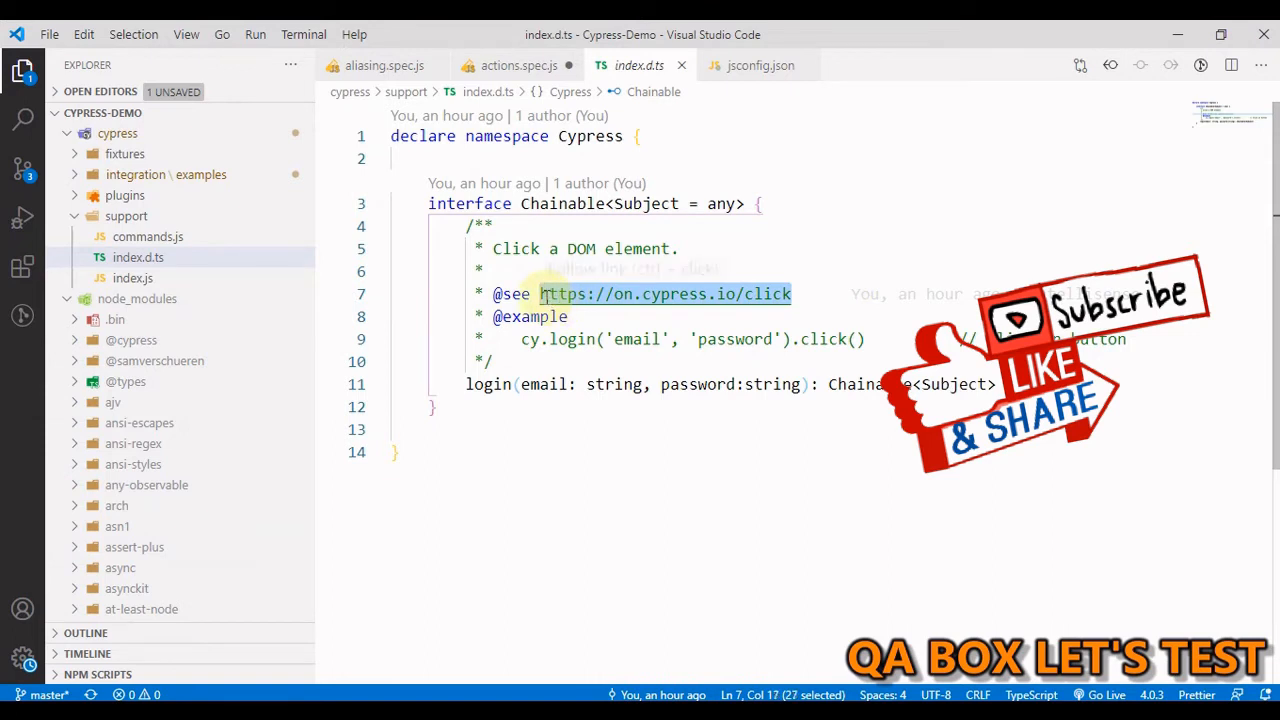
mouse_move(665, 293)
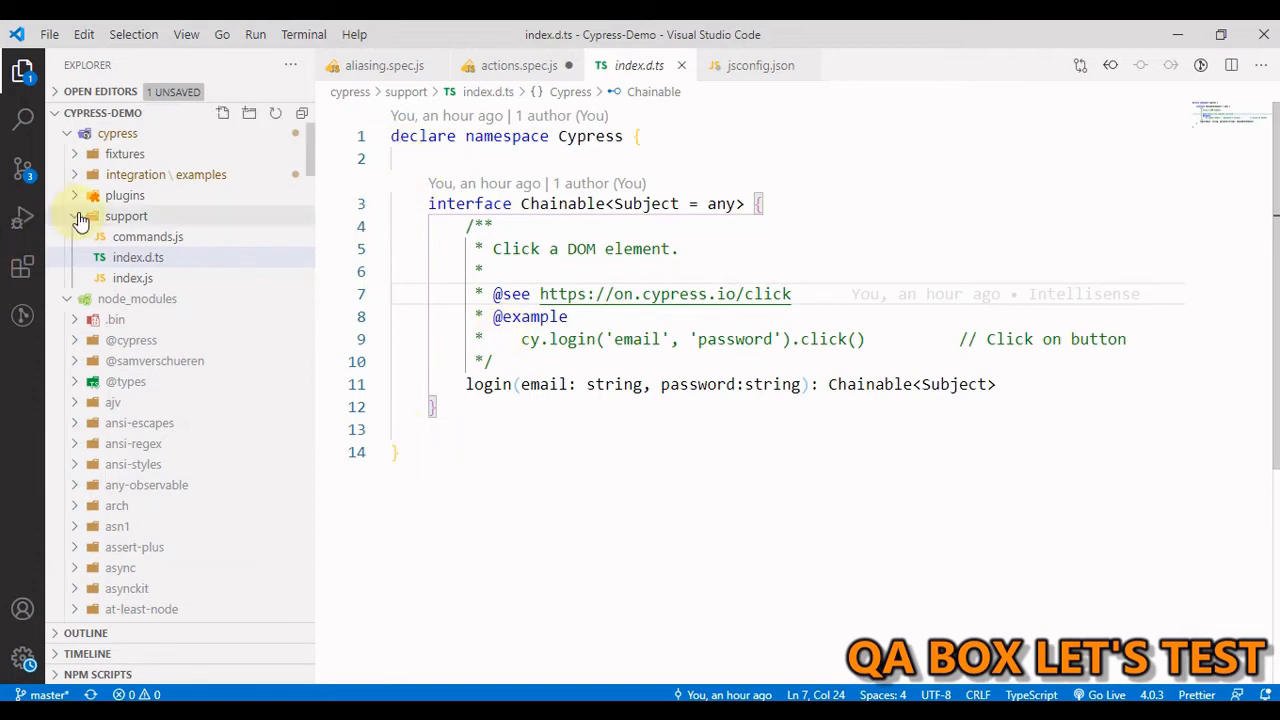
mouse_move(137, 257)
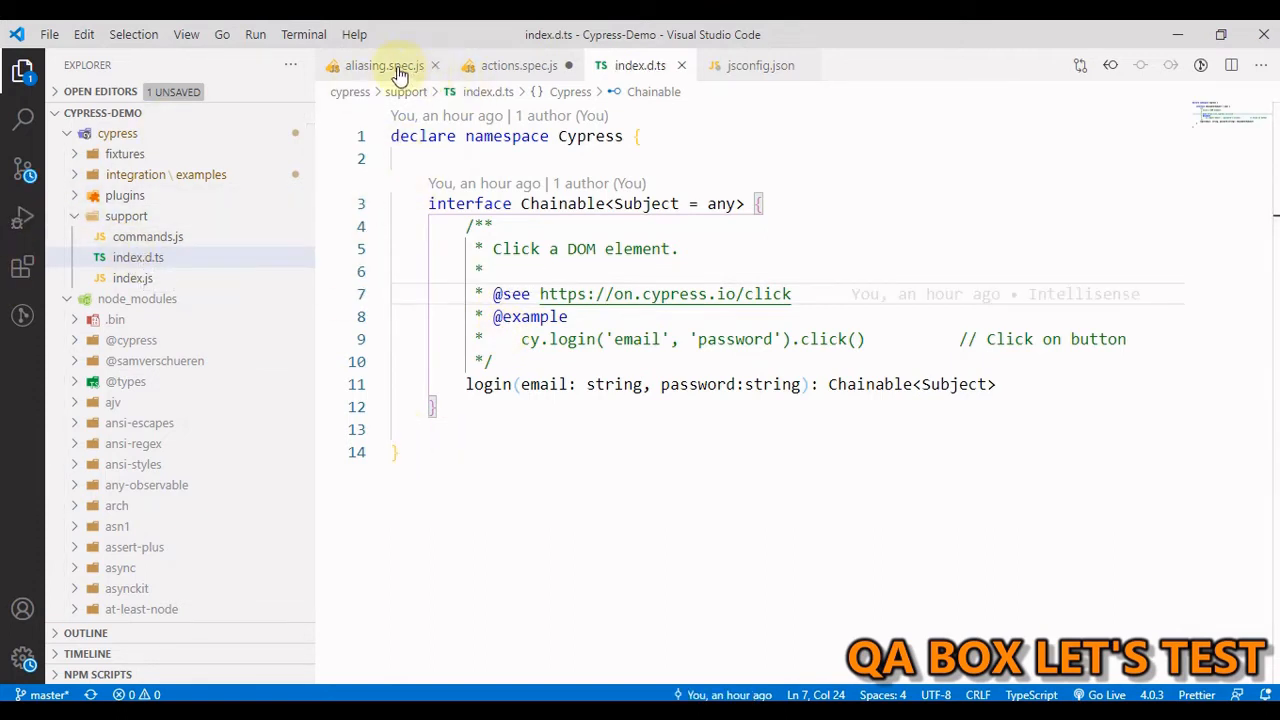
mouse_move(480, 65)
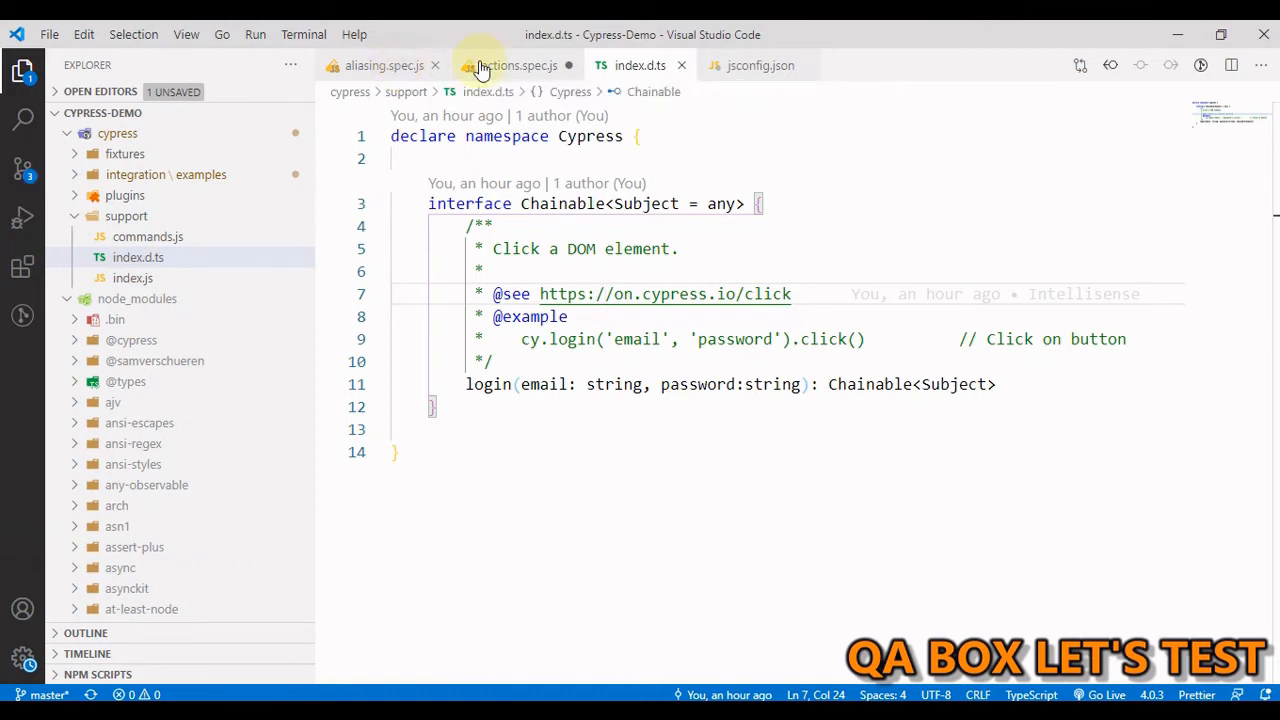
- Add the ../../support types reference to aliasing.spec.js and autocomplete a cy.login call
left_click(383, 65)
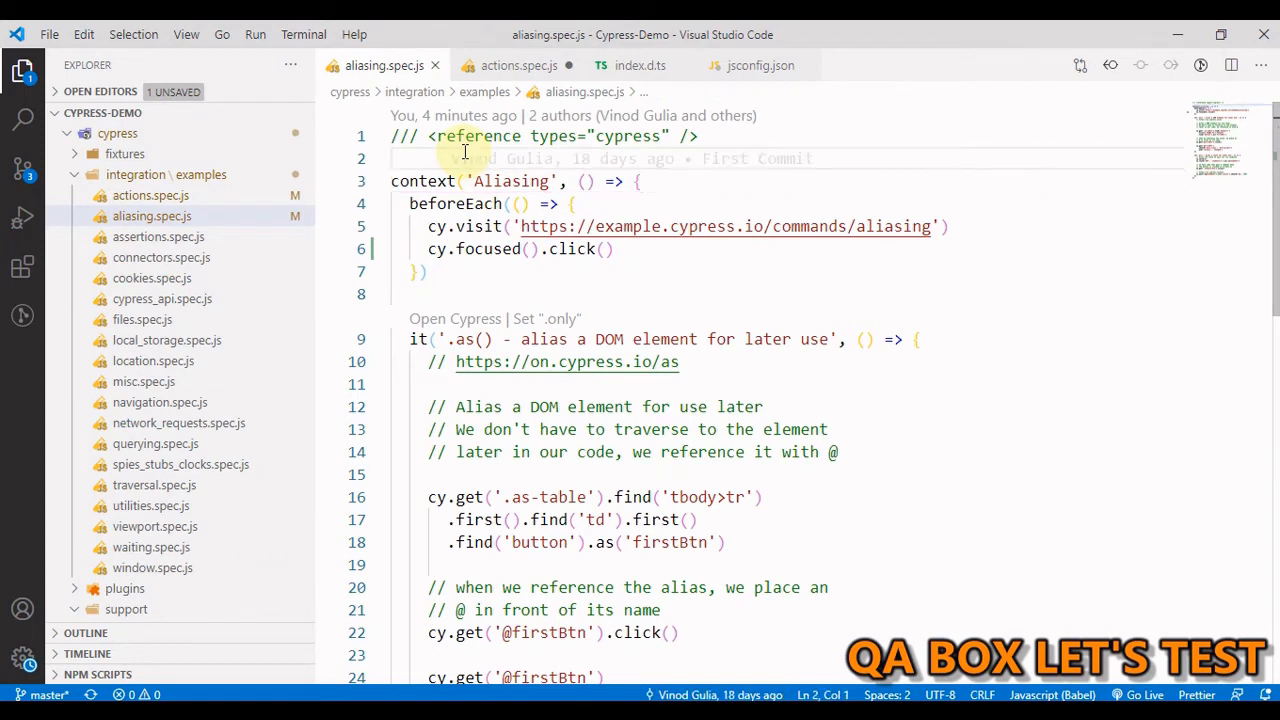
type("/// <reference types=\"../../support\" />")
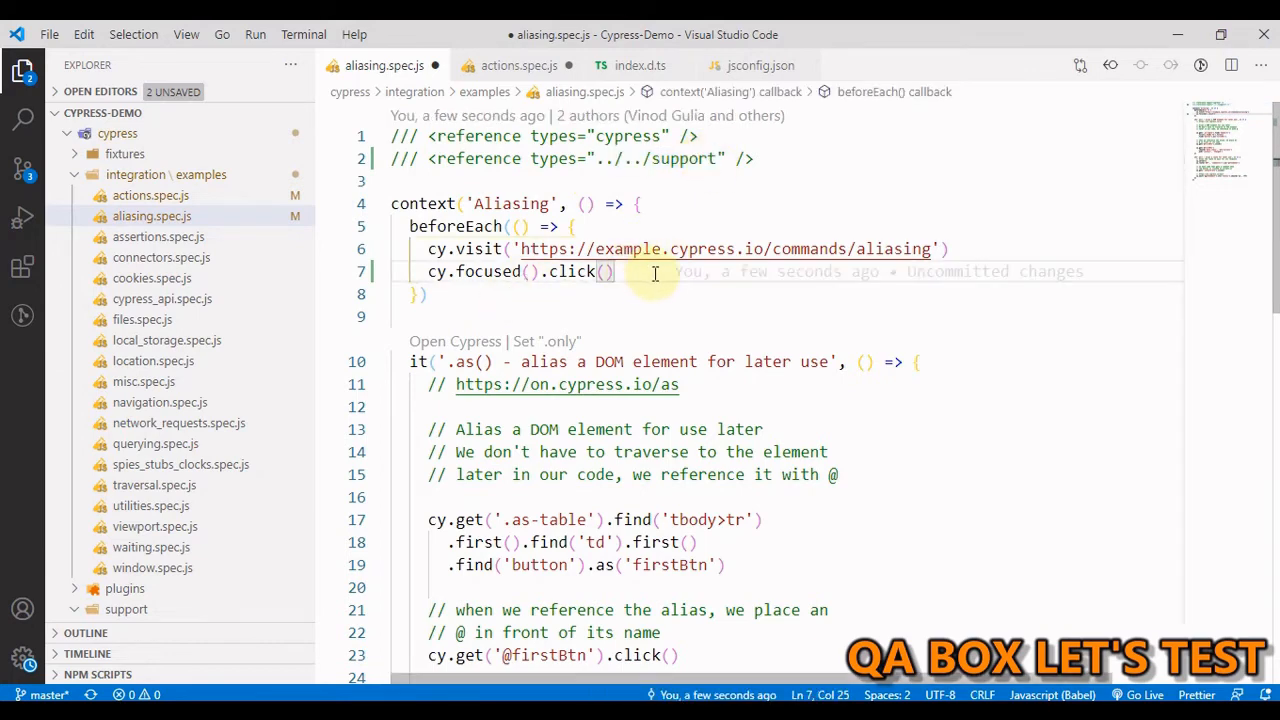
type("cy.")
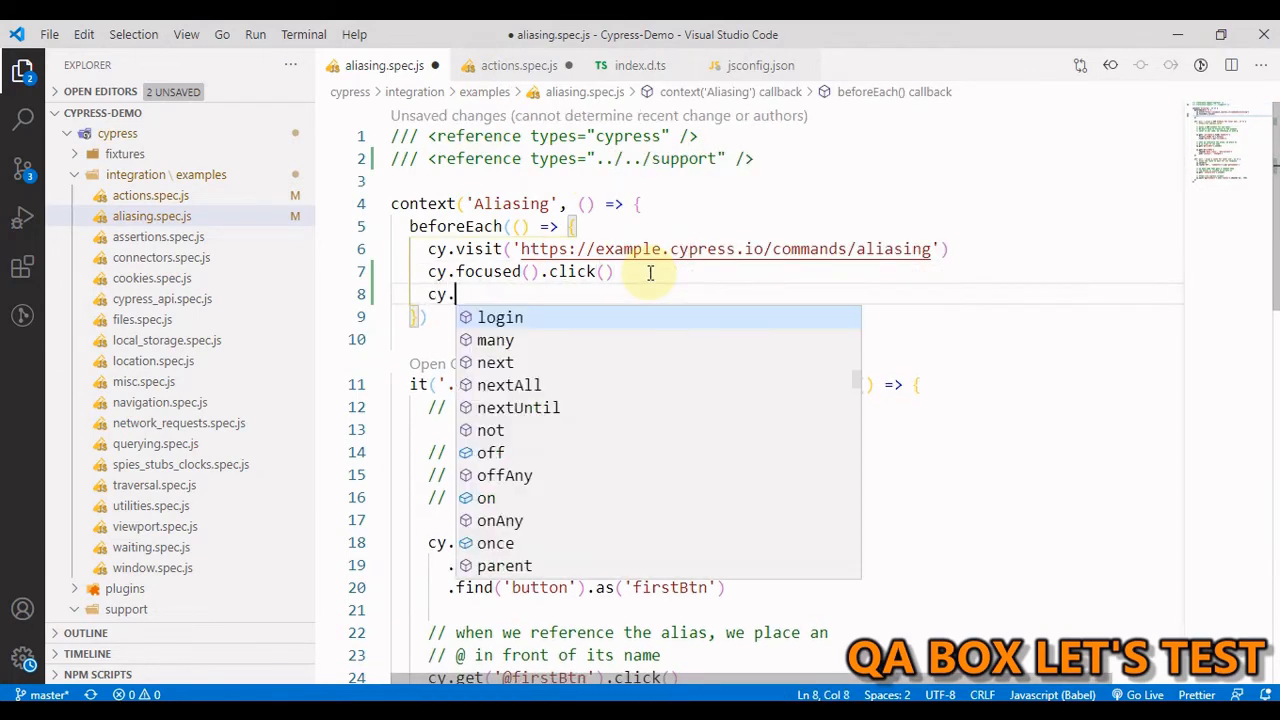
type("login")
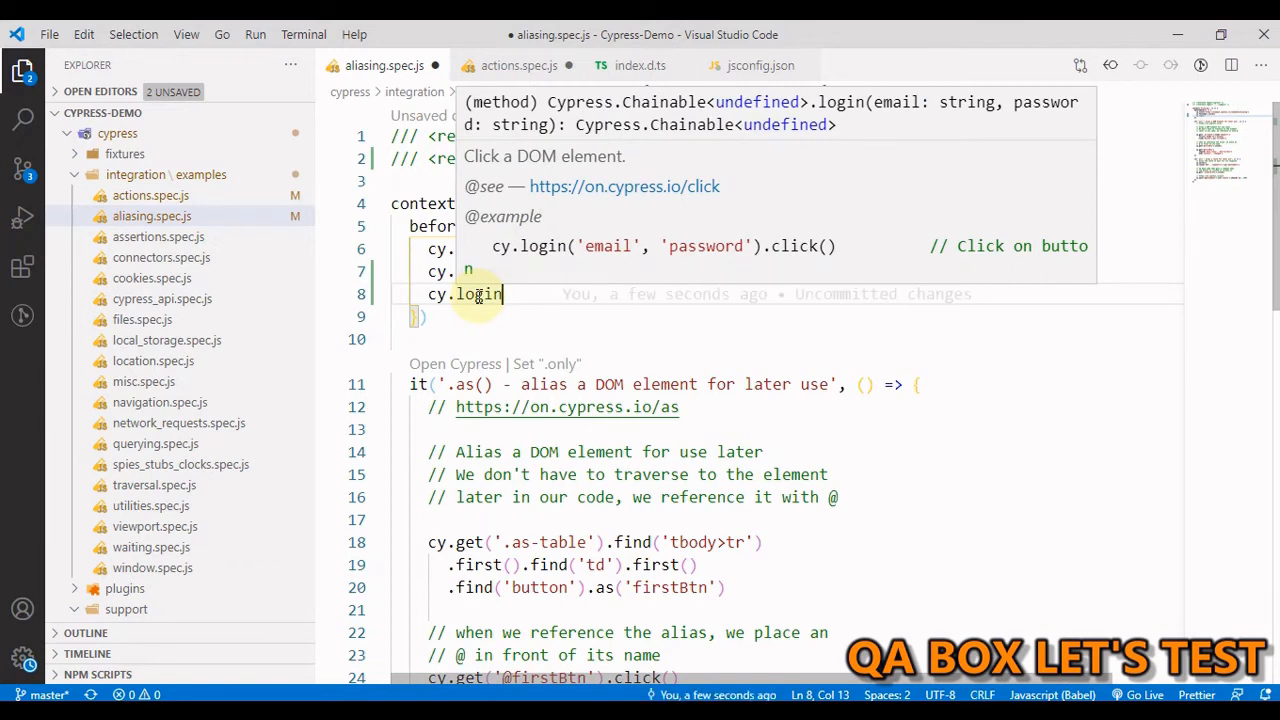
mouse_move(628, 311)
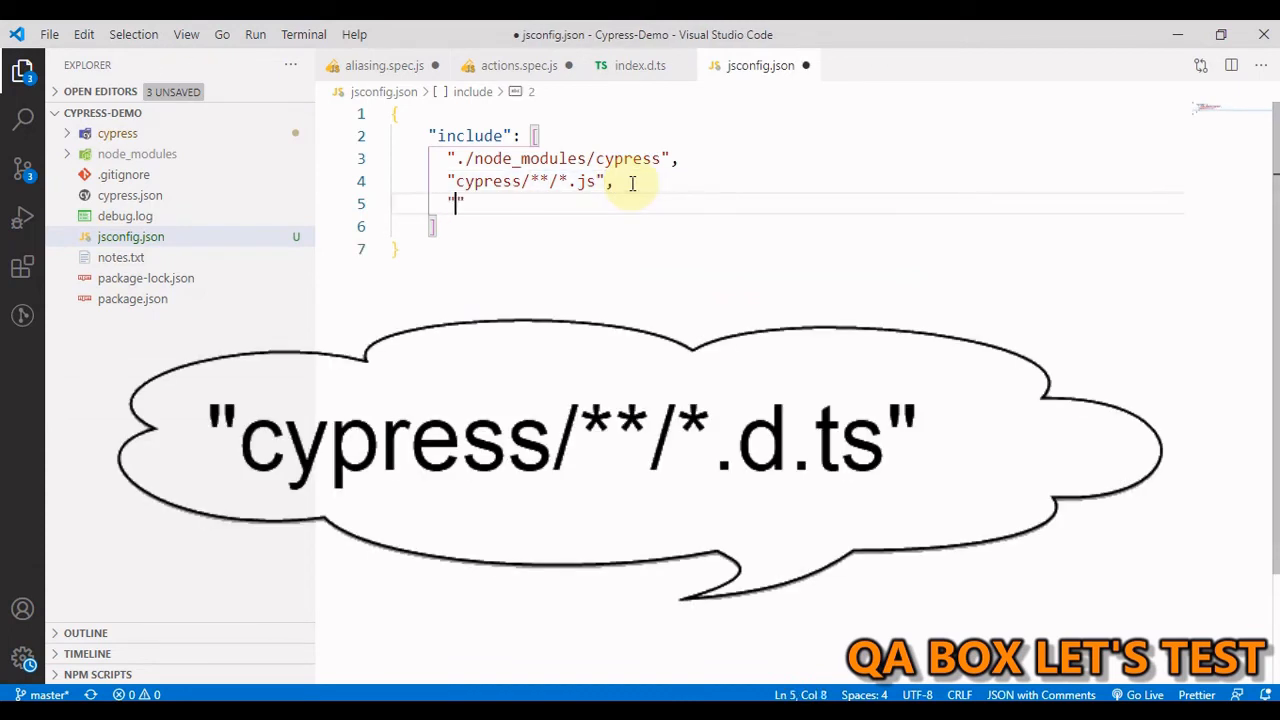
- Add the cypress/**/*d.ts glob to jsconfig.json include and call cy.login() in actions.spec.js beforeEach
type("cypress/**/*d.ts\"")
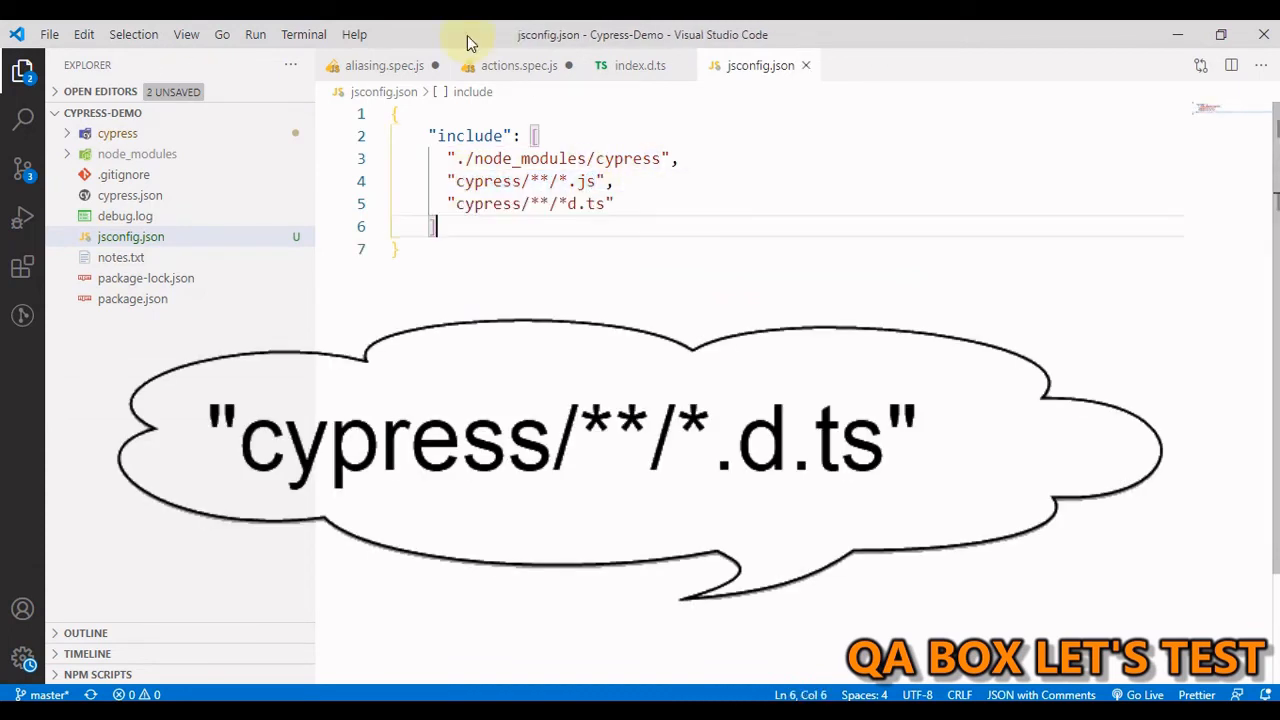
left_click(518, 65)
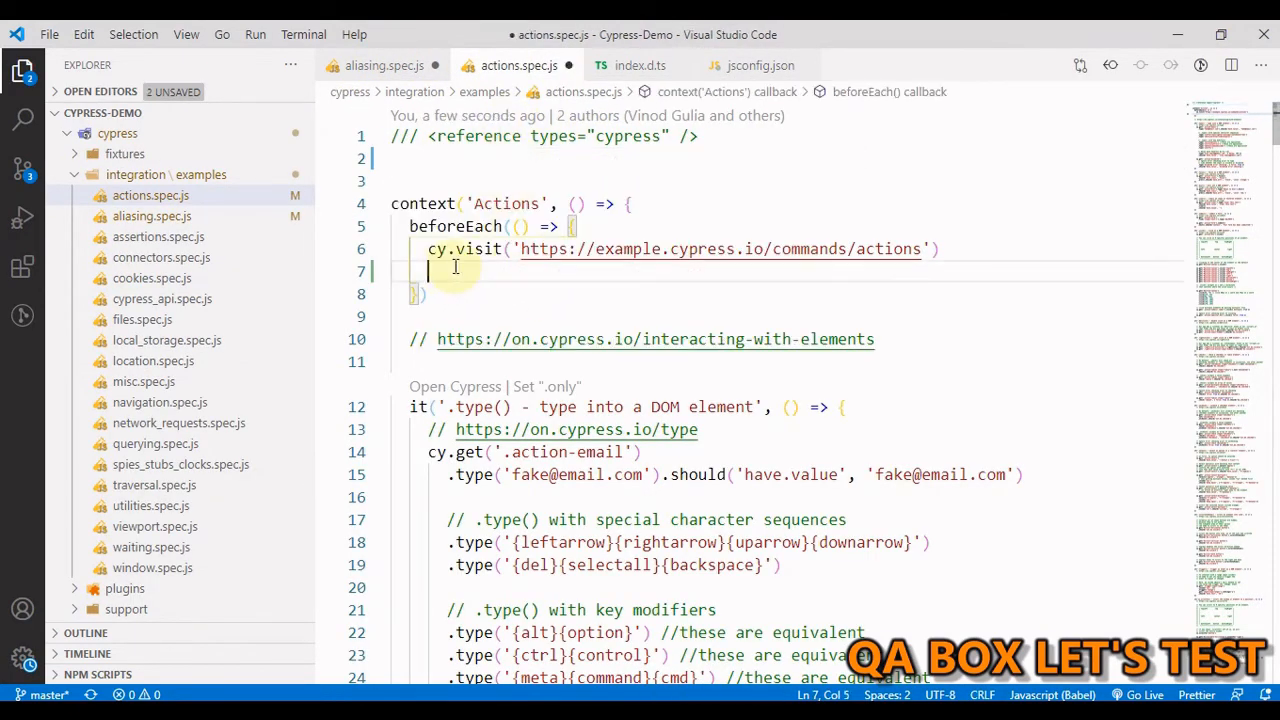
type("cy.")
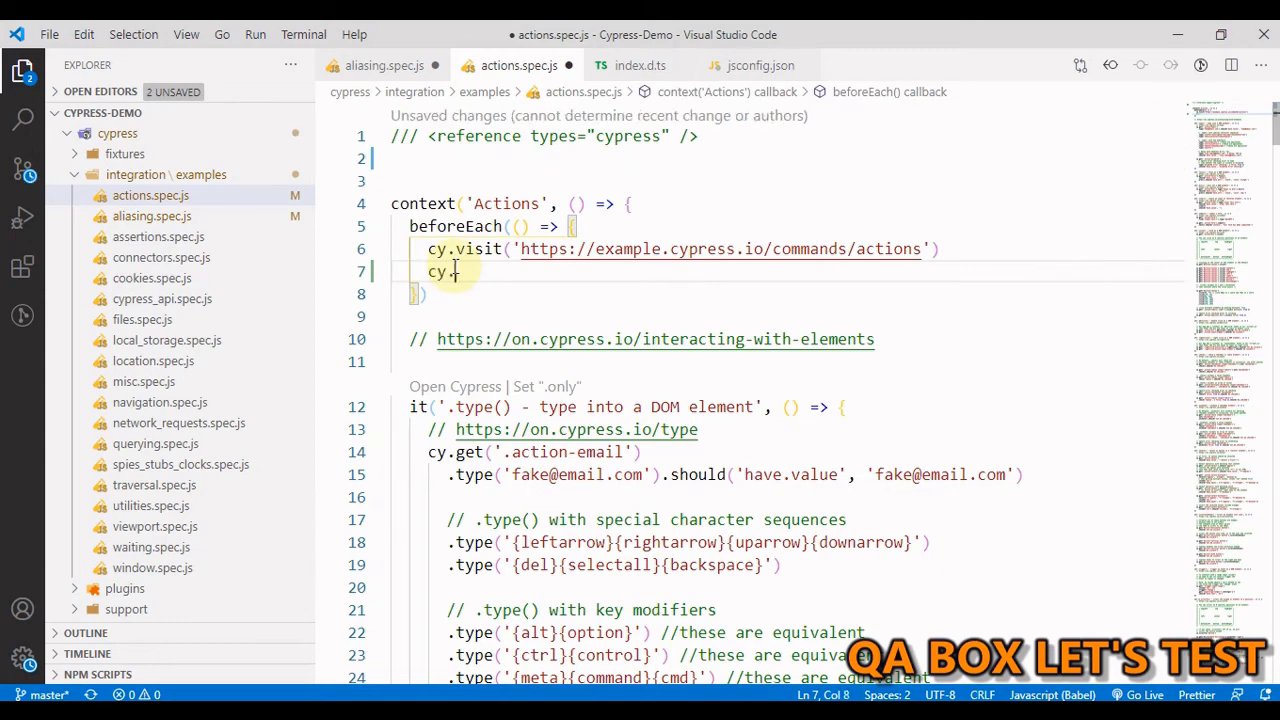
type("login")
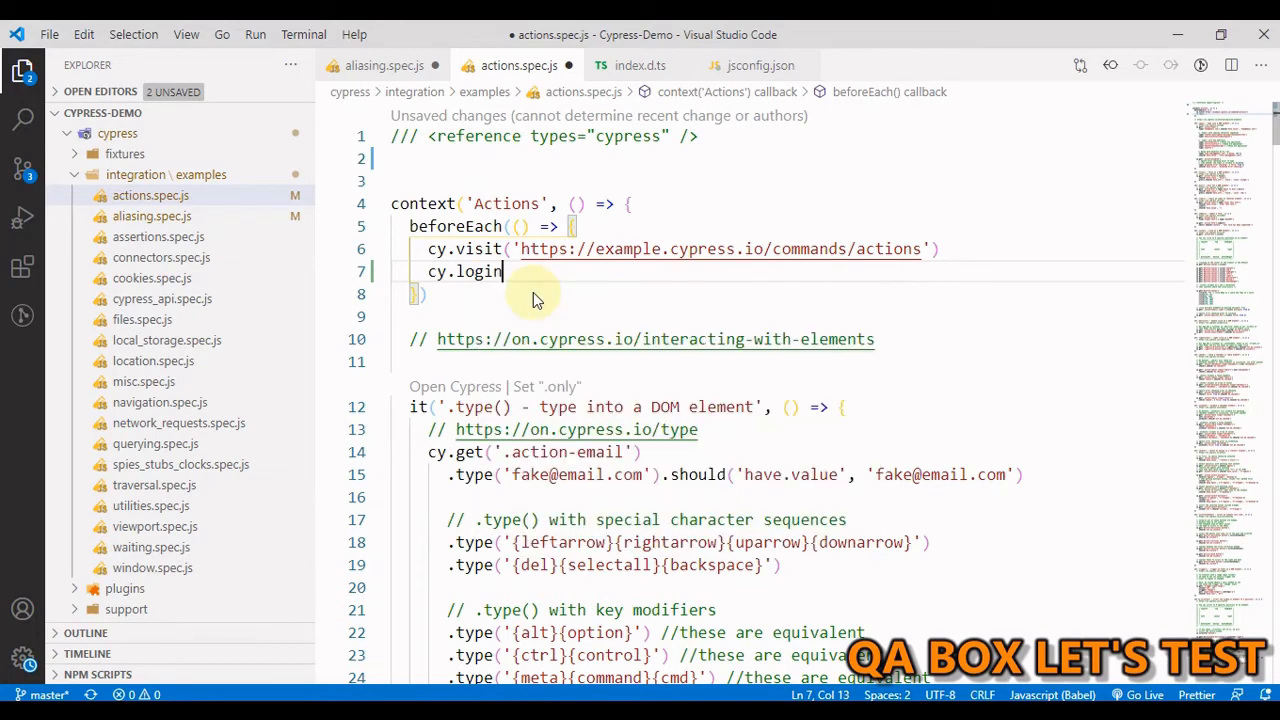
type("()")
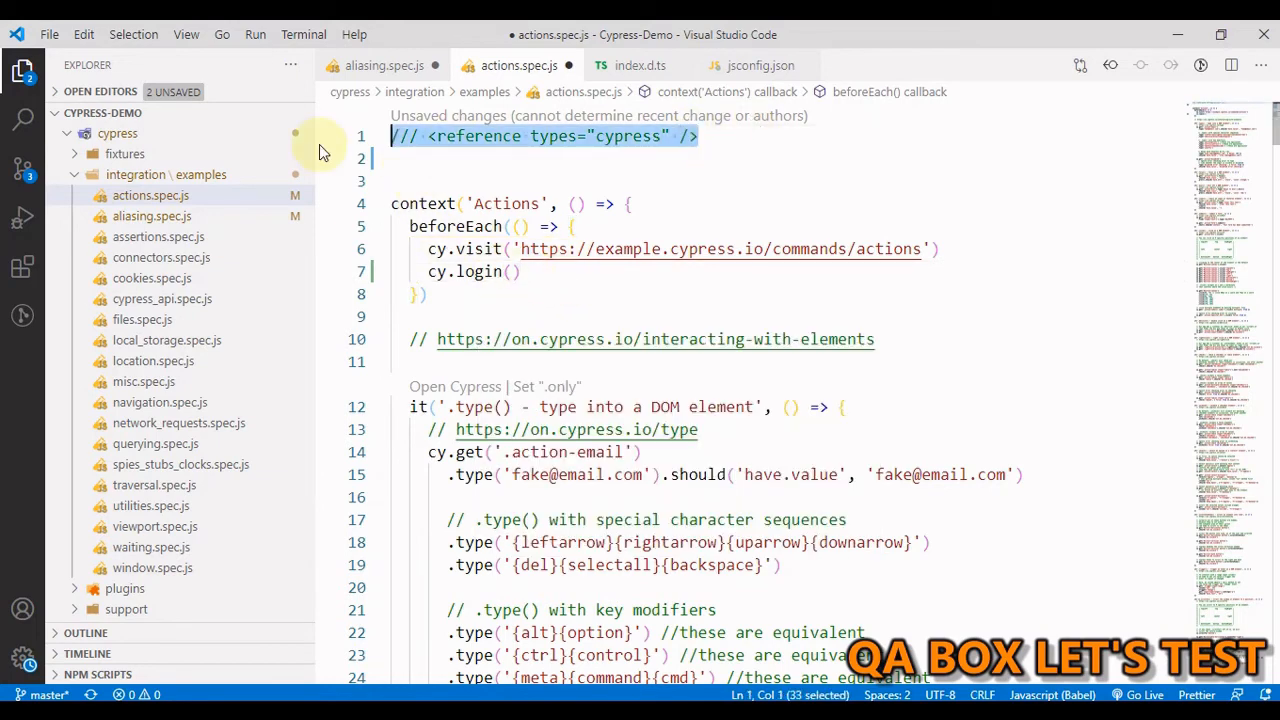
left_click(534, 158)
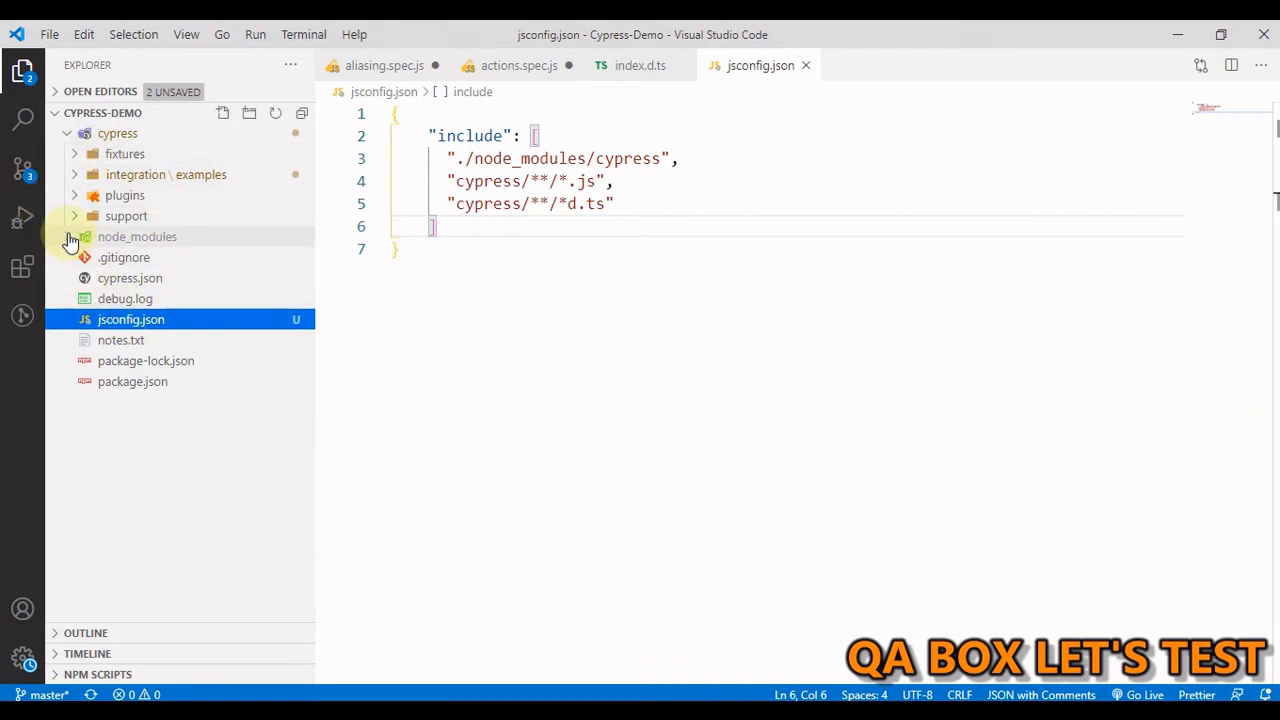
- Open cypress.json from the Explorer
left_click(129, 278)
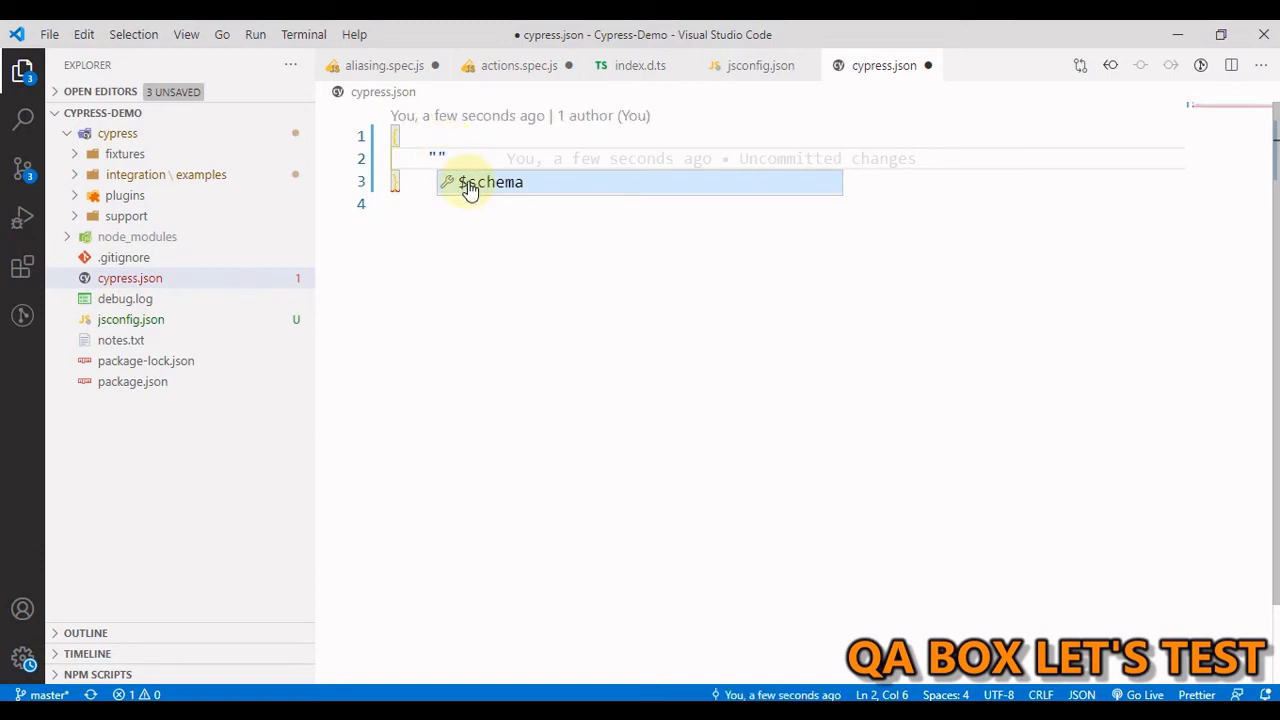
mouse_move(751, 635)
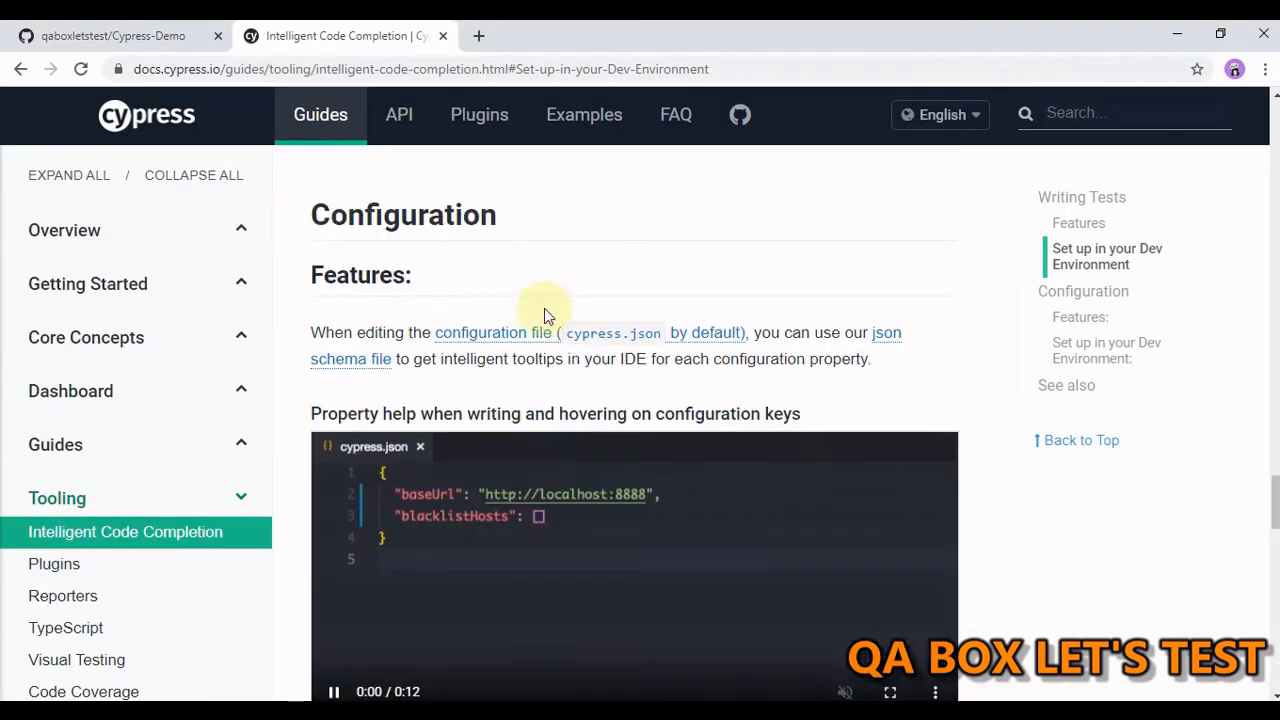
- Scroll the Intelligent Code Completion docs down to the Configuration schema URL
scroll("down", 3)
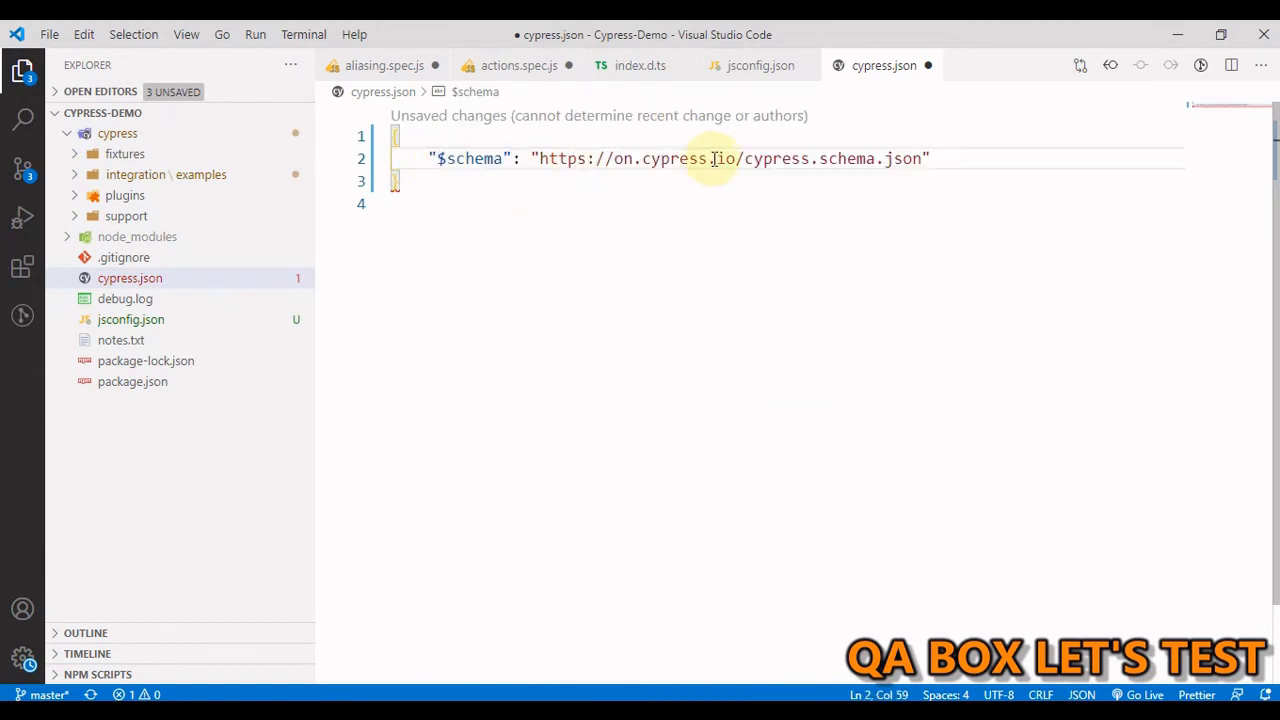
- Add animationDistanceThreshold set to 5 in cypress.json via IntelliSense and save
type("\"\"")
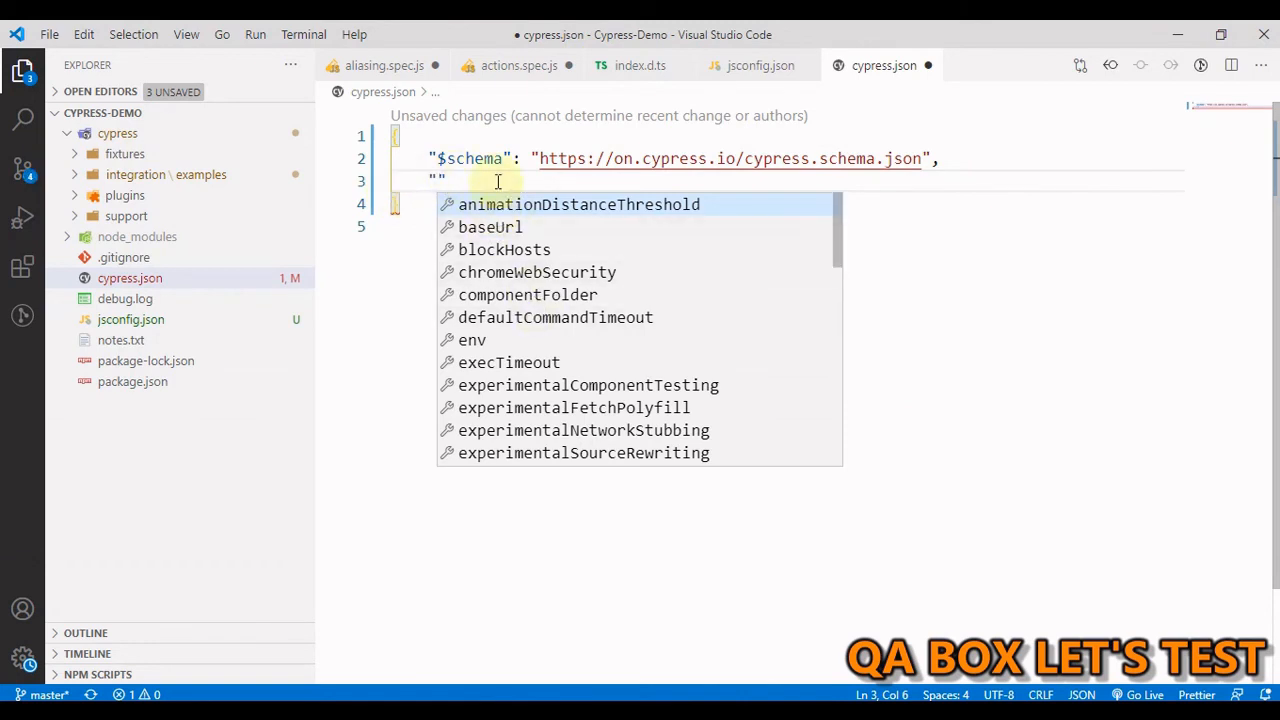
key("Escape")
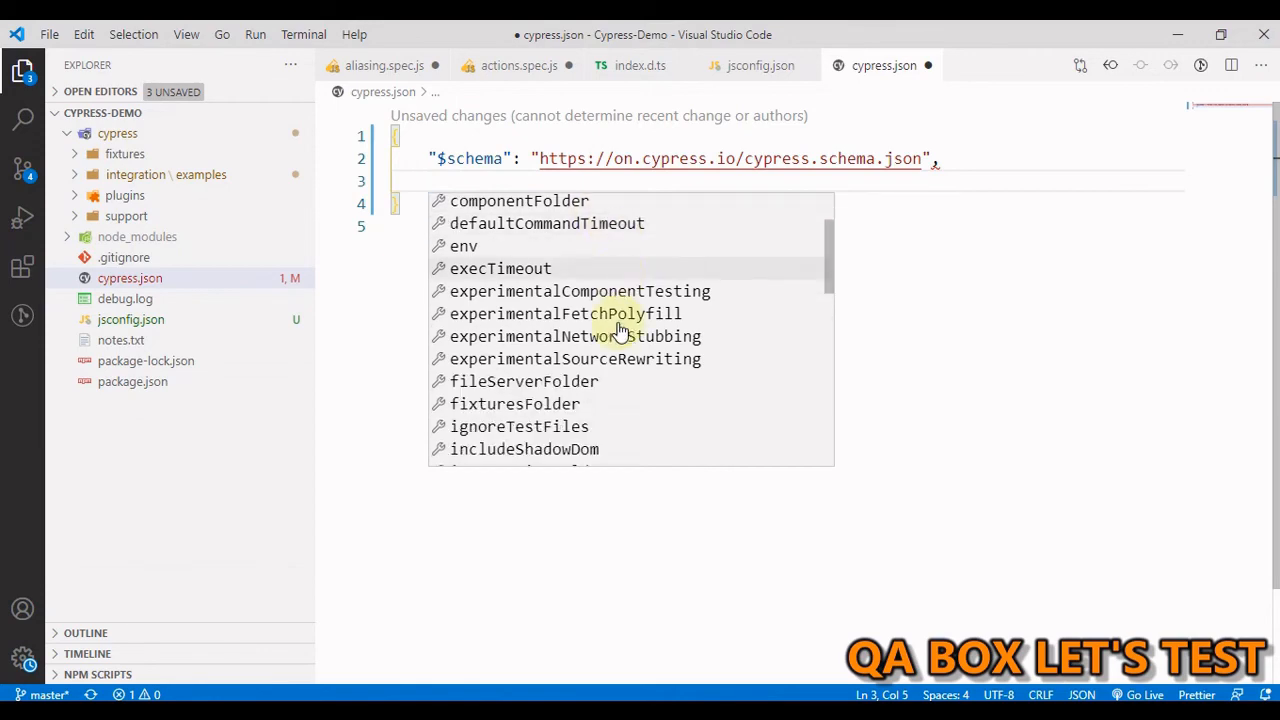
scroll("down", 3)
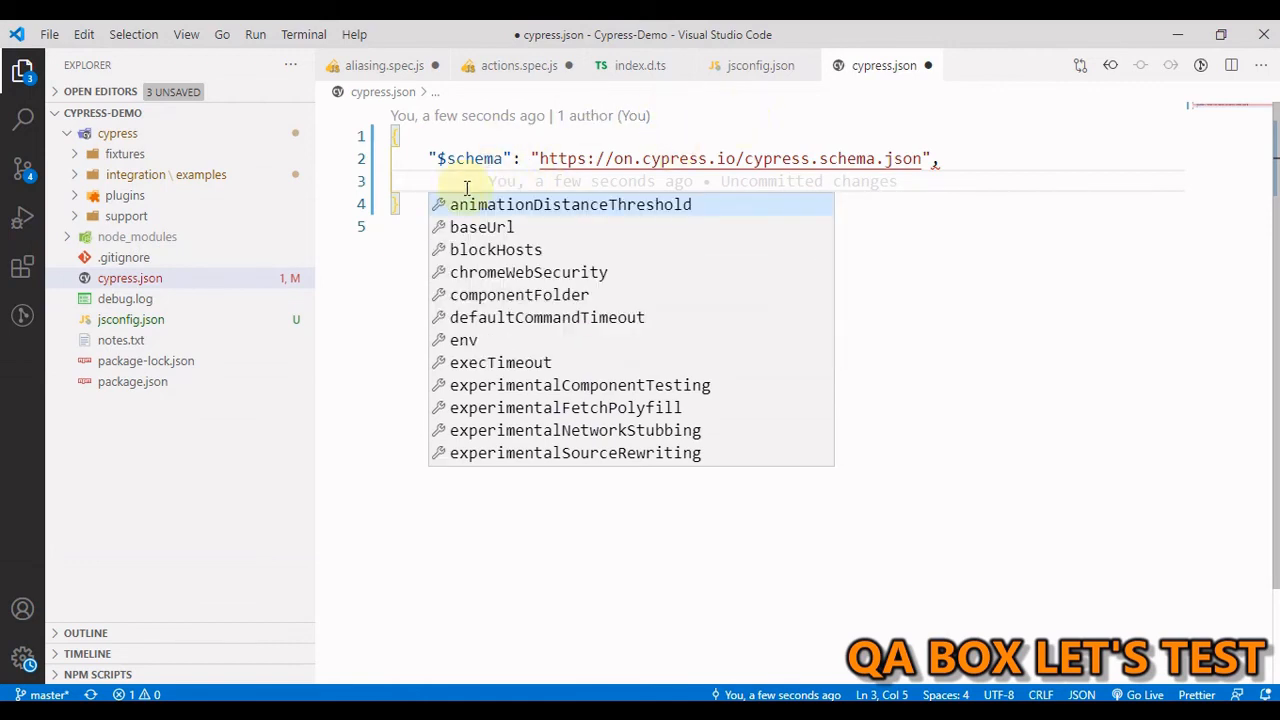
mouse_move(147, 284)
type("\"animationDistanceThreshold\": 5")
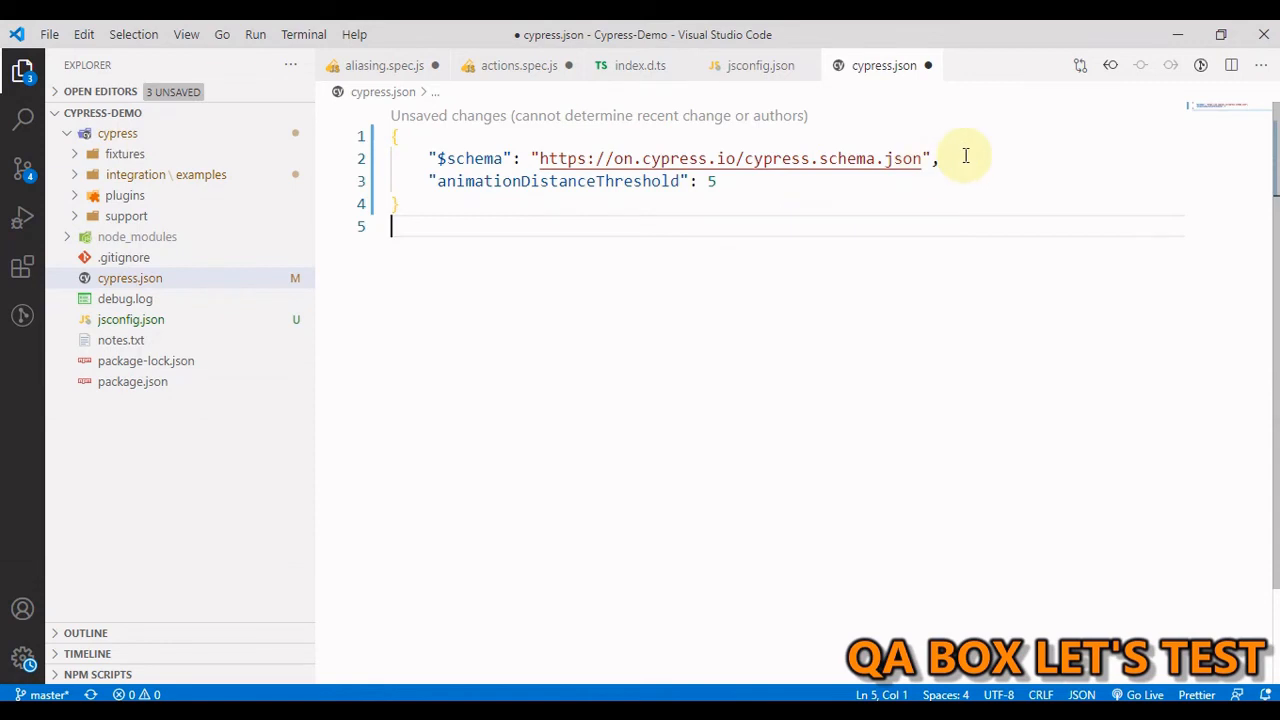
key("ctrl+s")
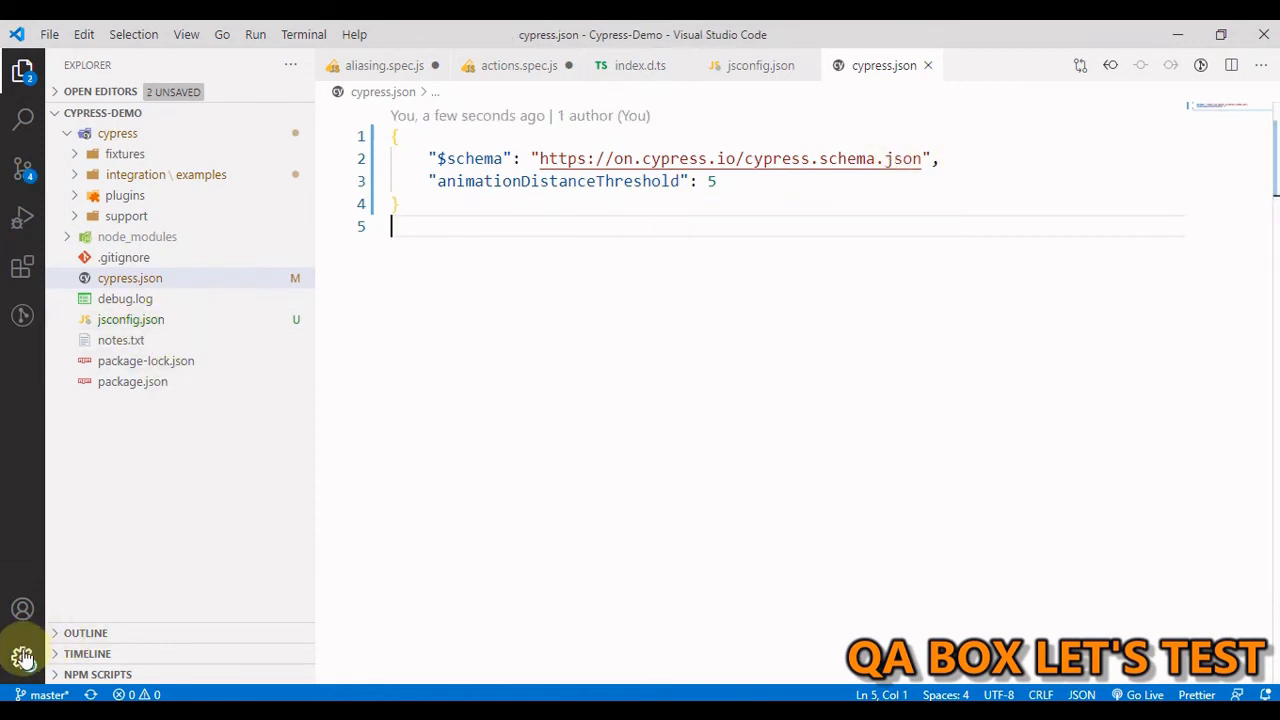
- Find the JSON extension's Schemas setting under Extensions and choose Edit in settings.json
left_click(23, 658)
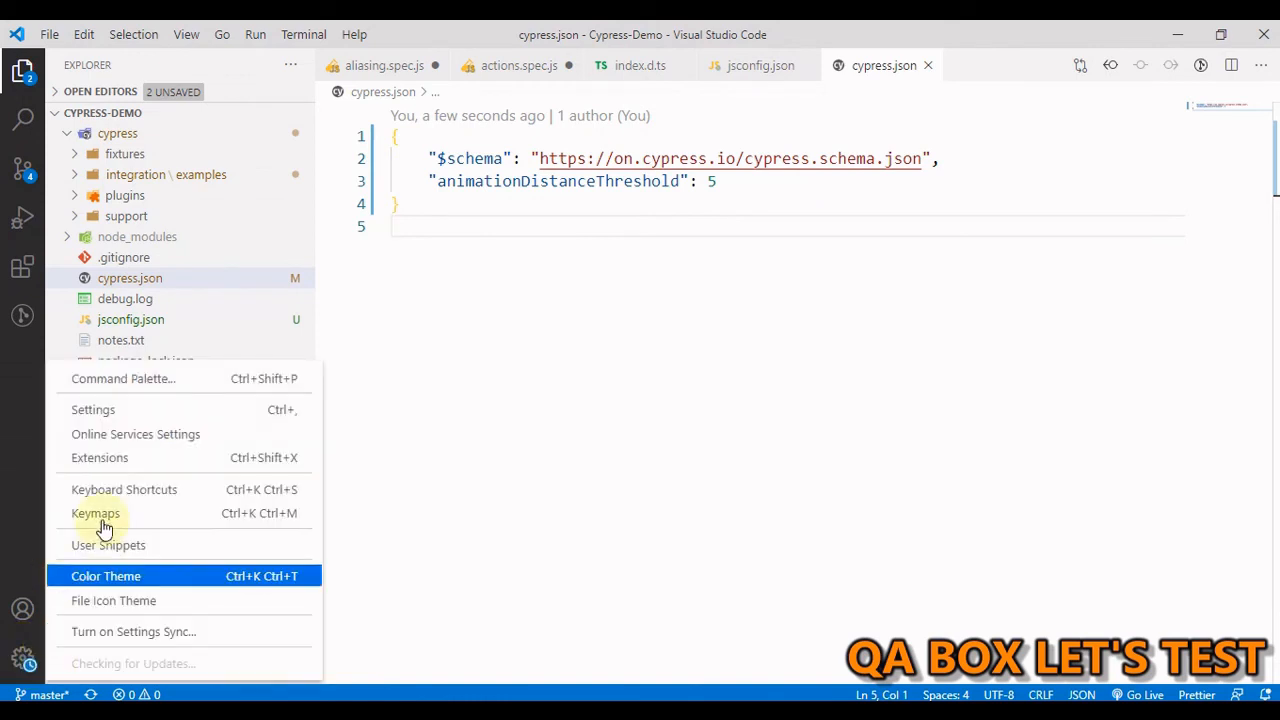
left_click(92, 409)
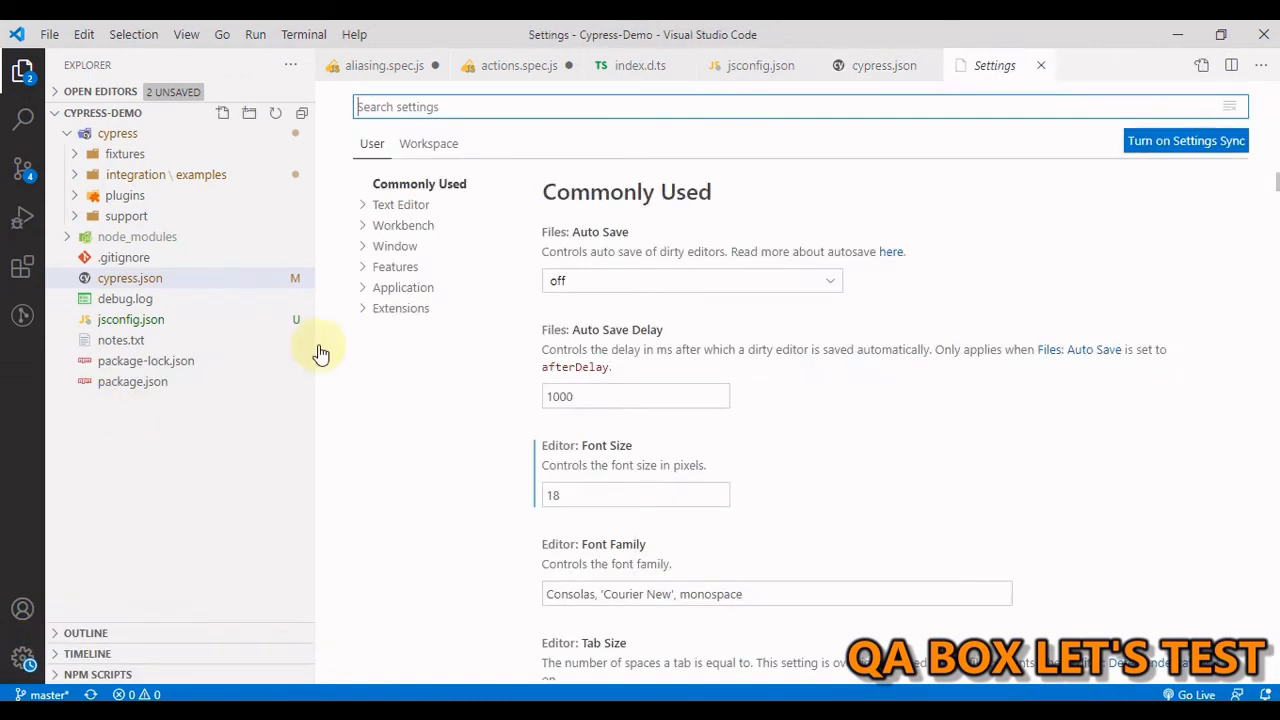
left_click(401, 308)
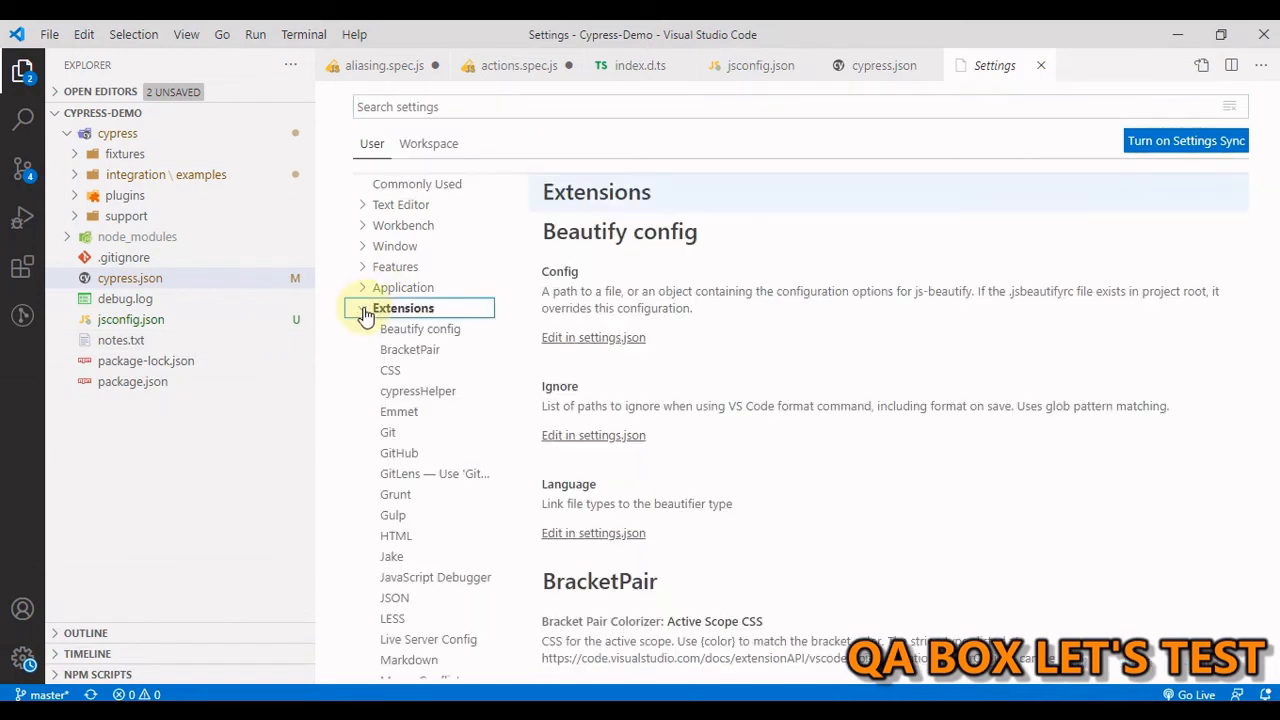
scroll("down", 3)
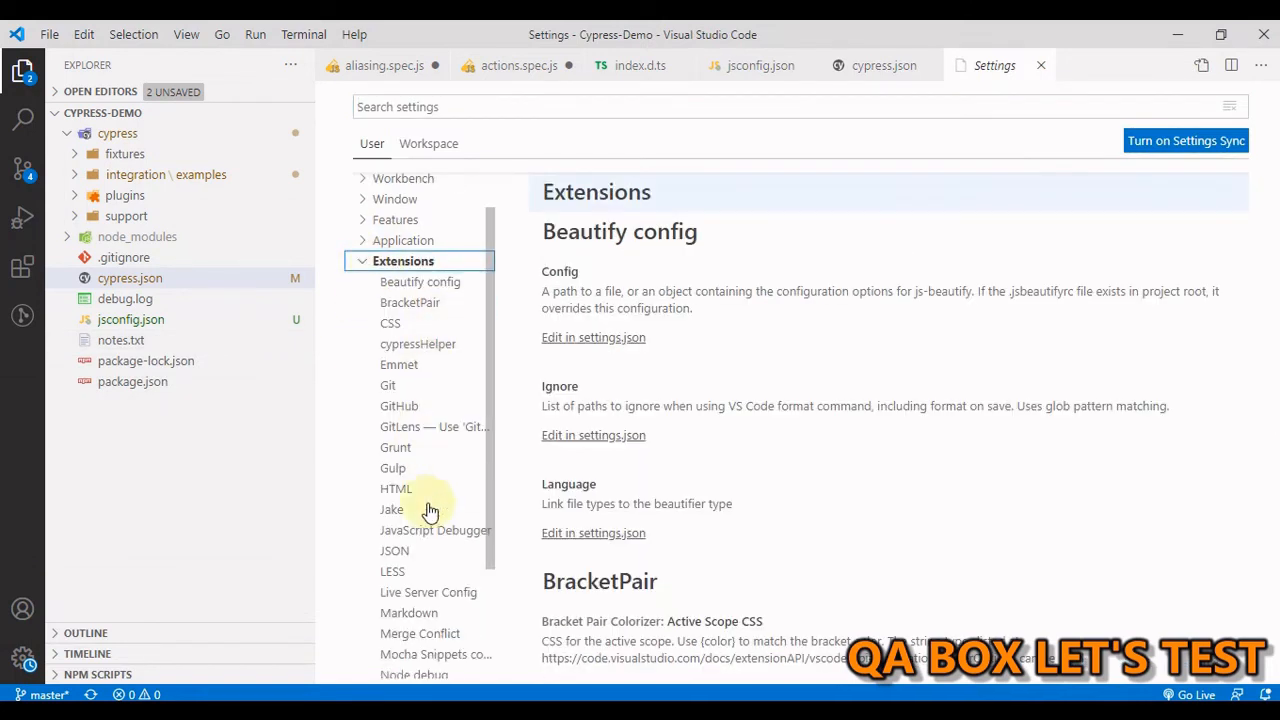
left_click(394, 550)
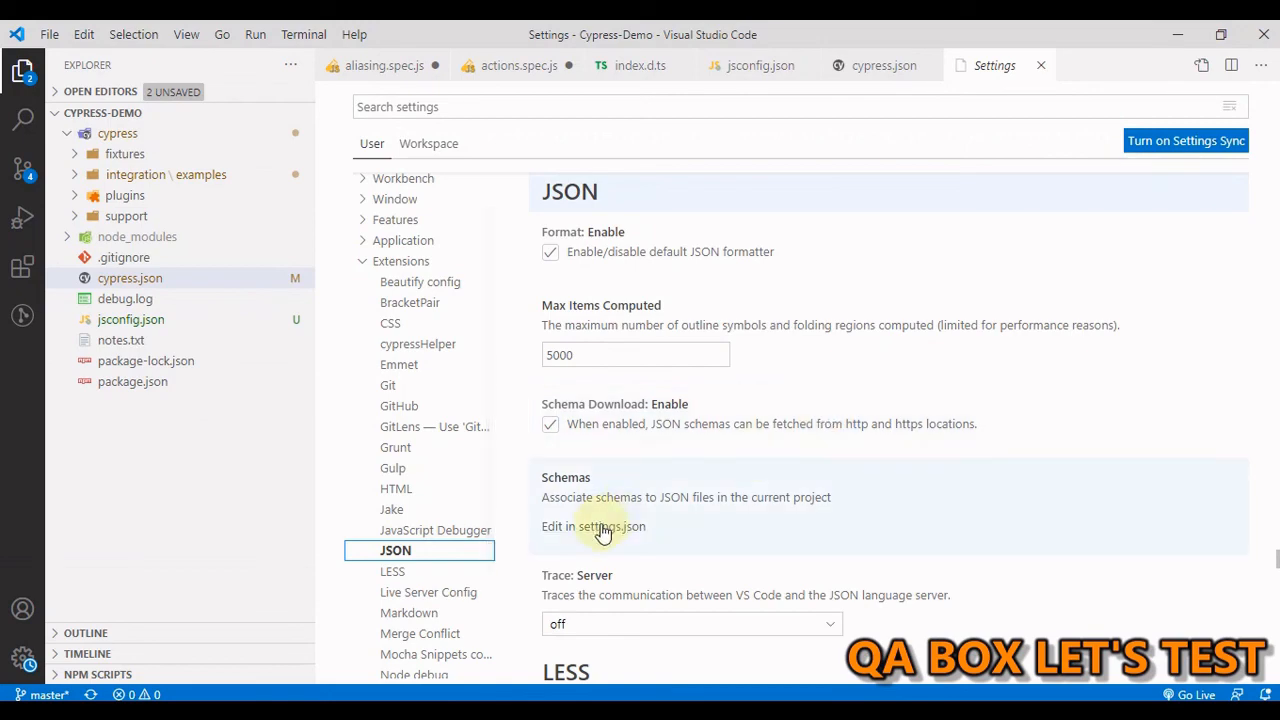
left_click(611, 526)
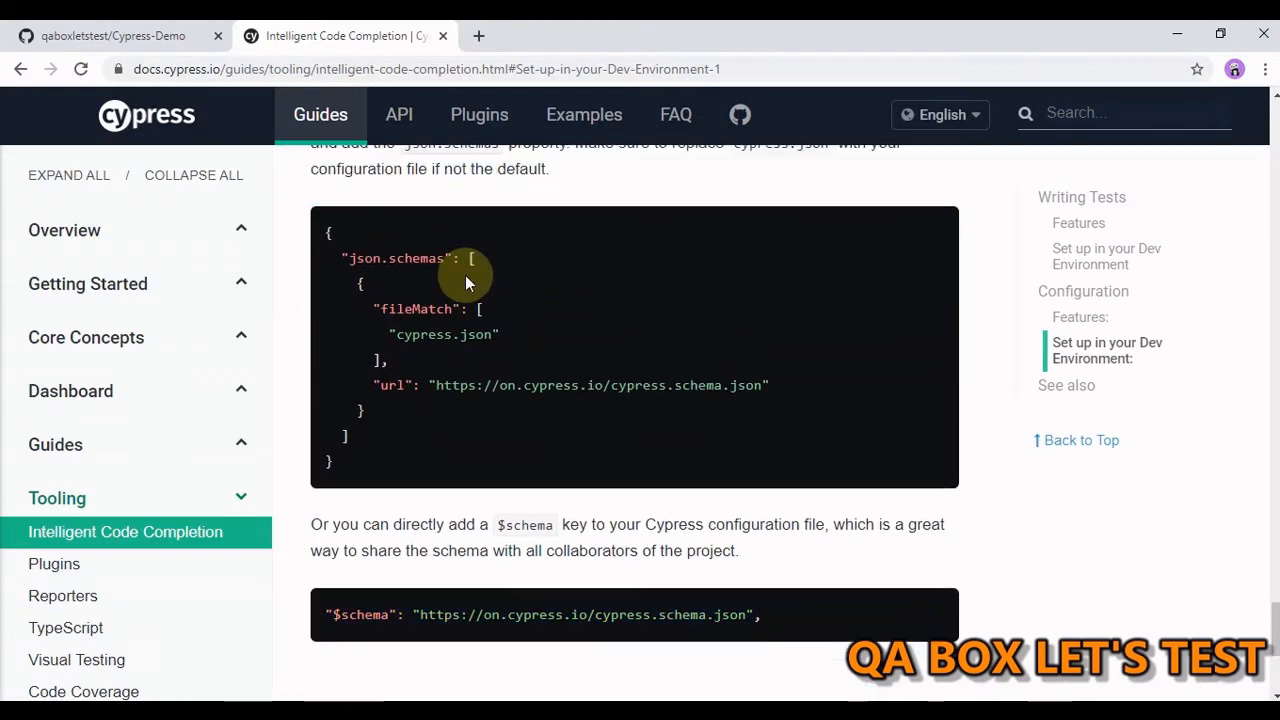
- Scroll the Cypress docs to the json.schemas snippet mapping cypress.json to the schema URL
left_click_drag(465, 258, 410, 440)
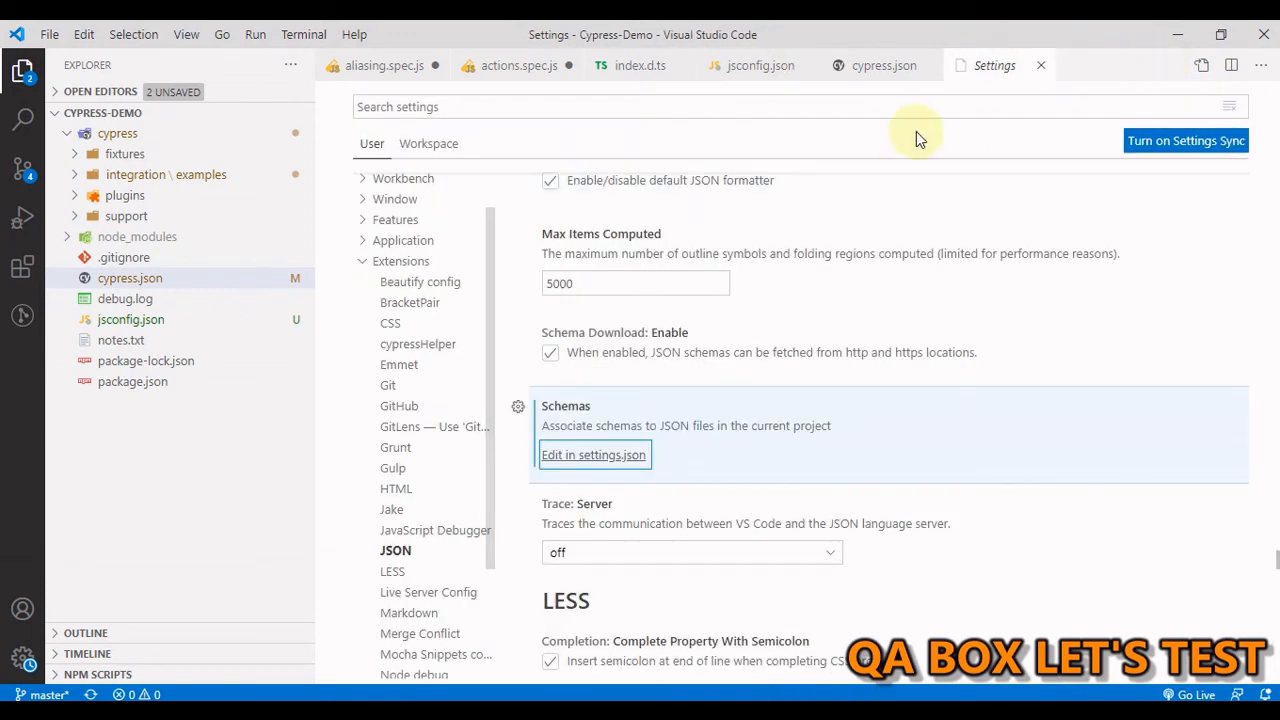
- Delete the $schema and animationDistanceThreshold entries from cypress.json
left_click(884, 65)
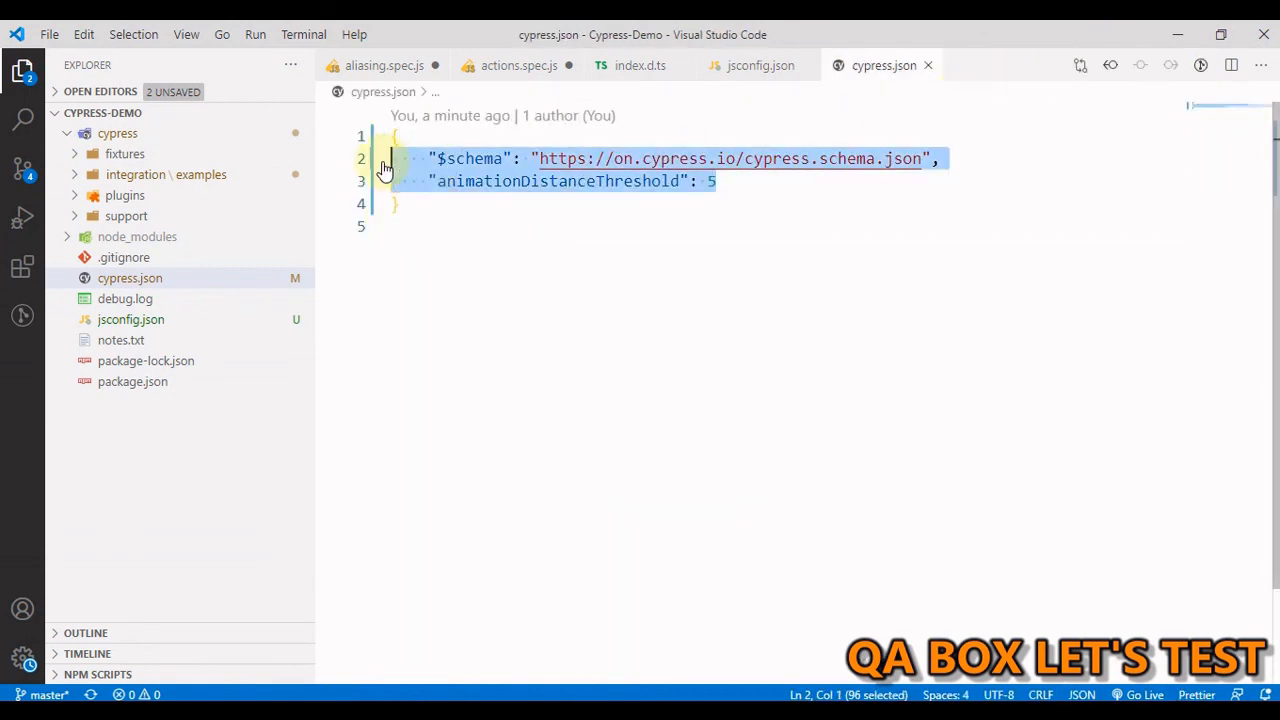
key("Delete")
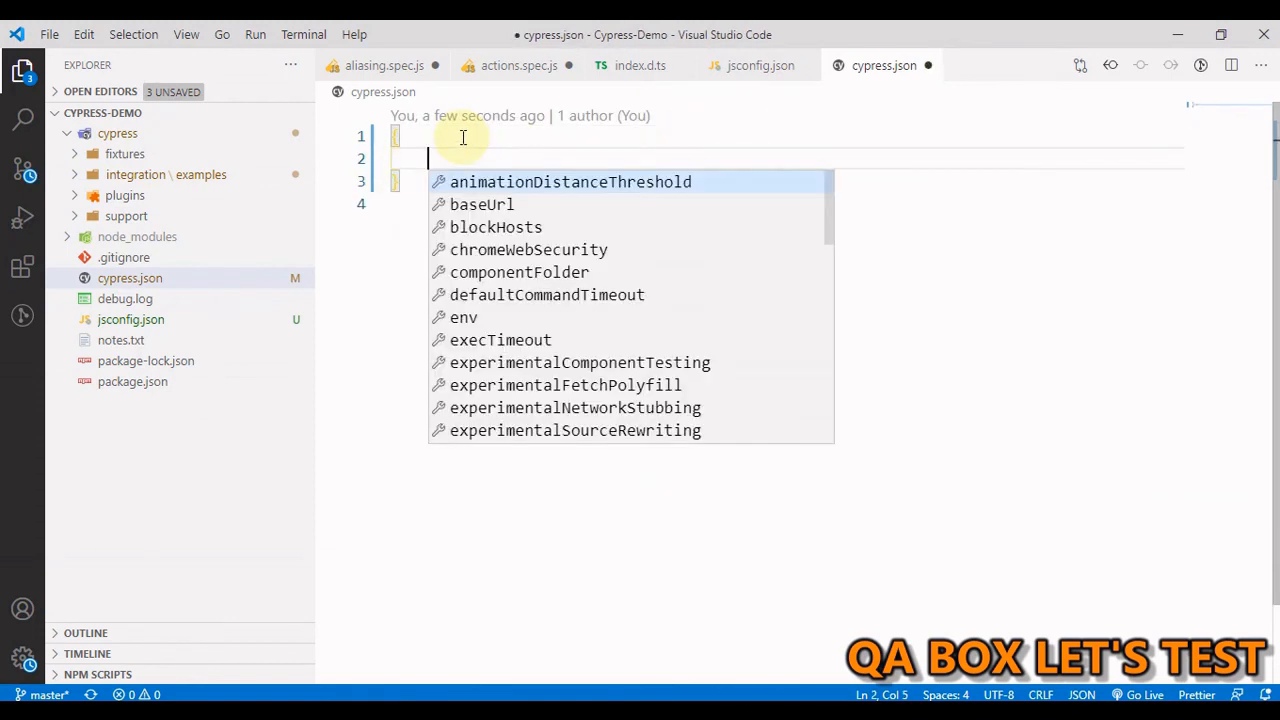
mouse_move(571, 182)
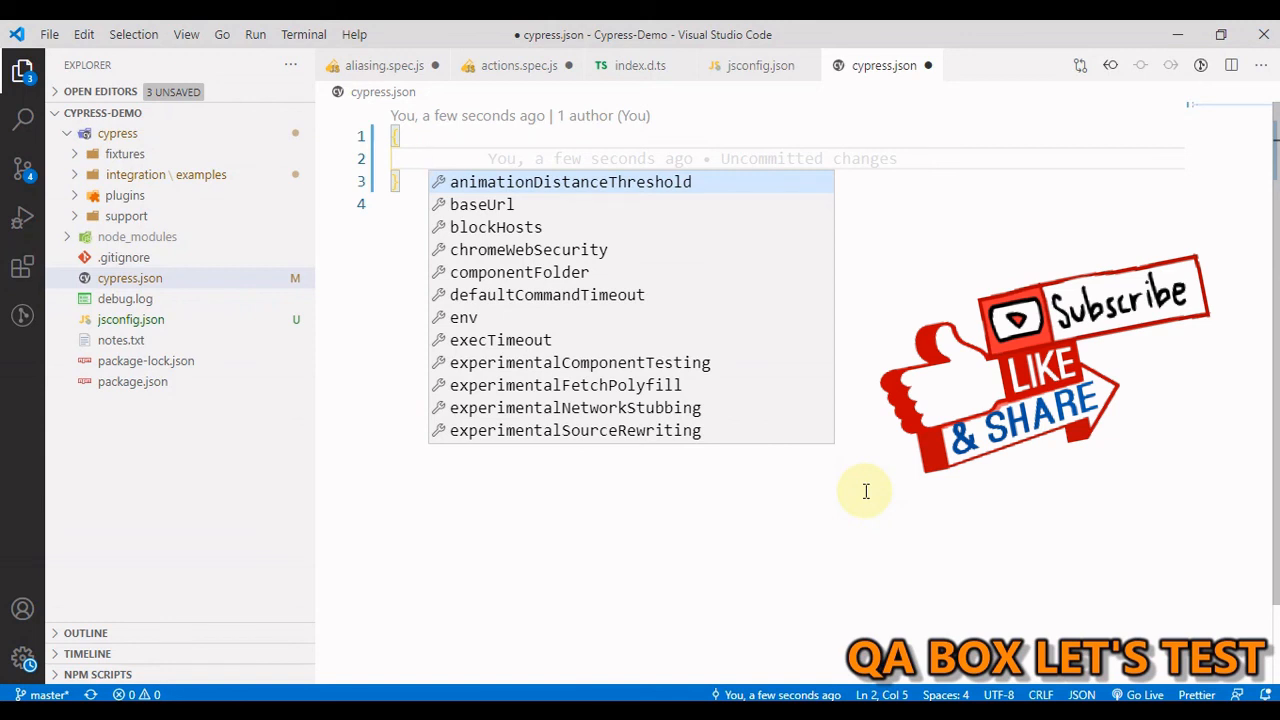
mouse_move(437, 27)
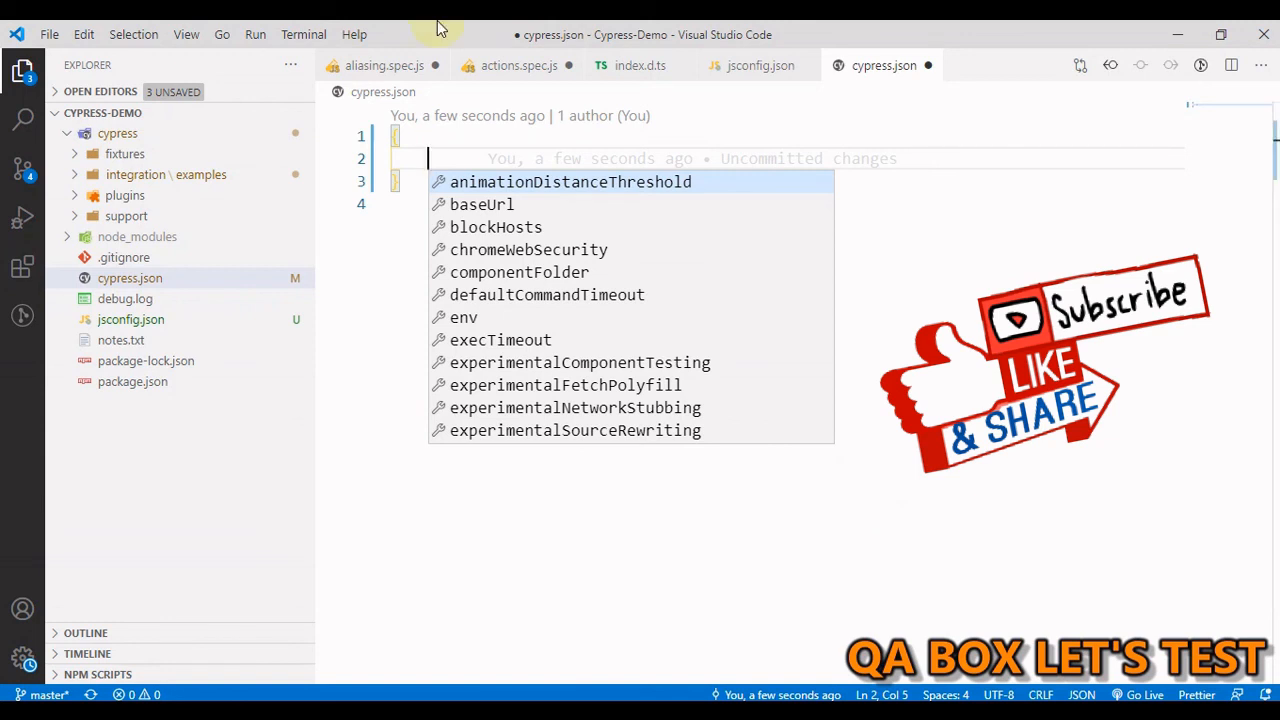